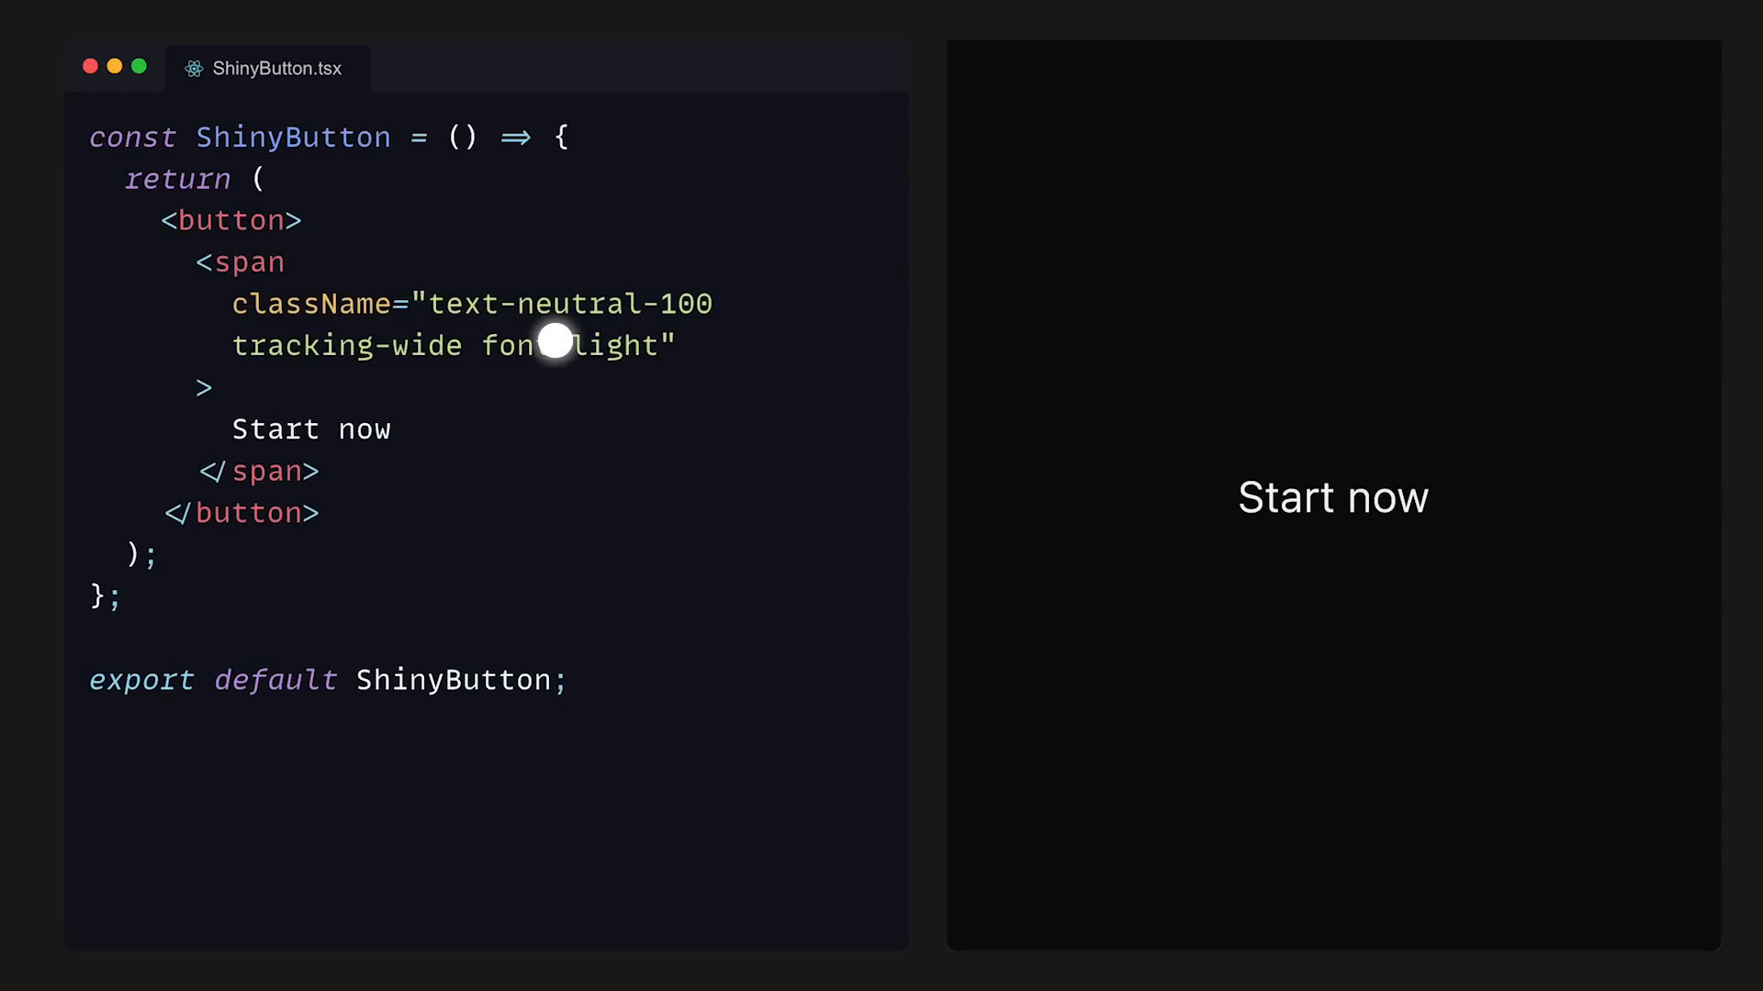
mouse_move(566, 390)
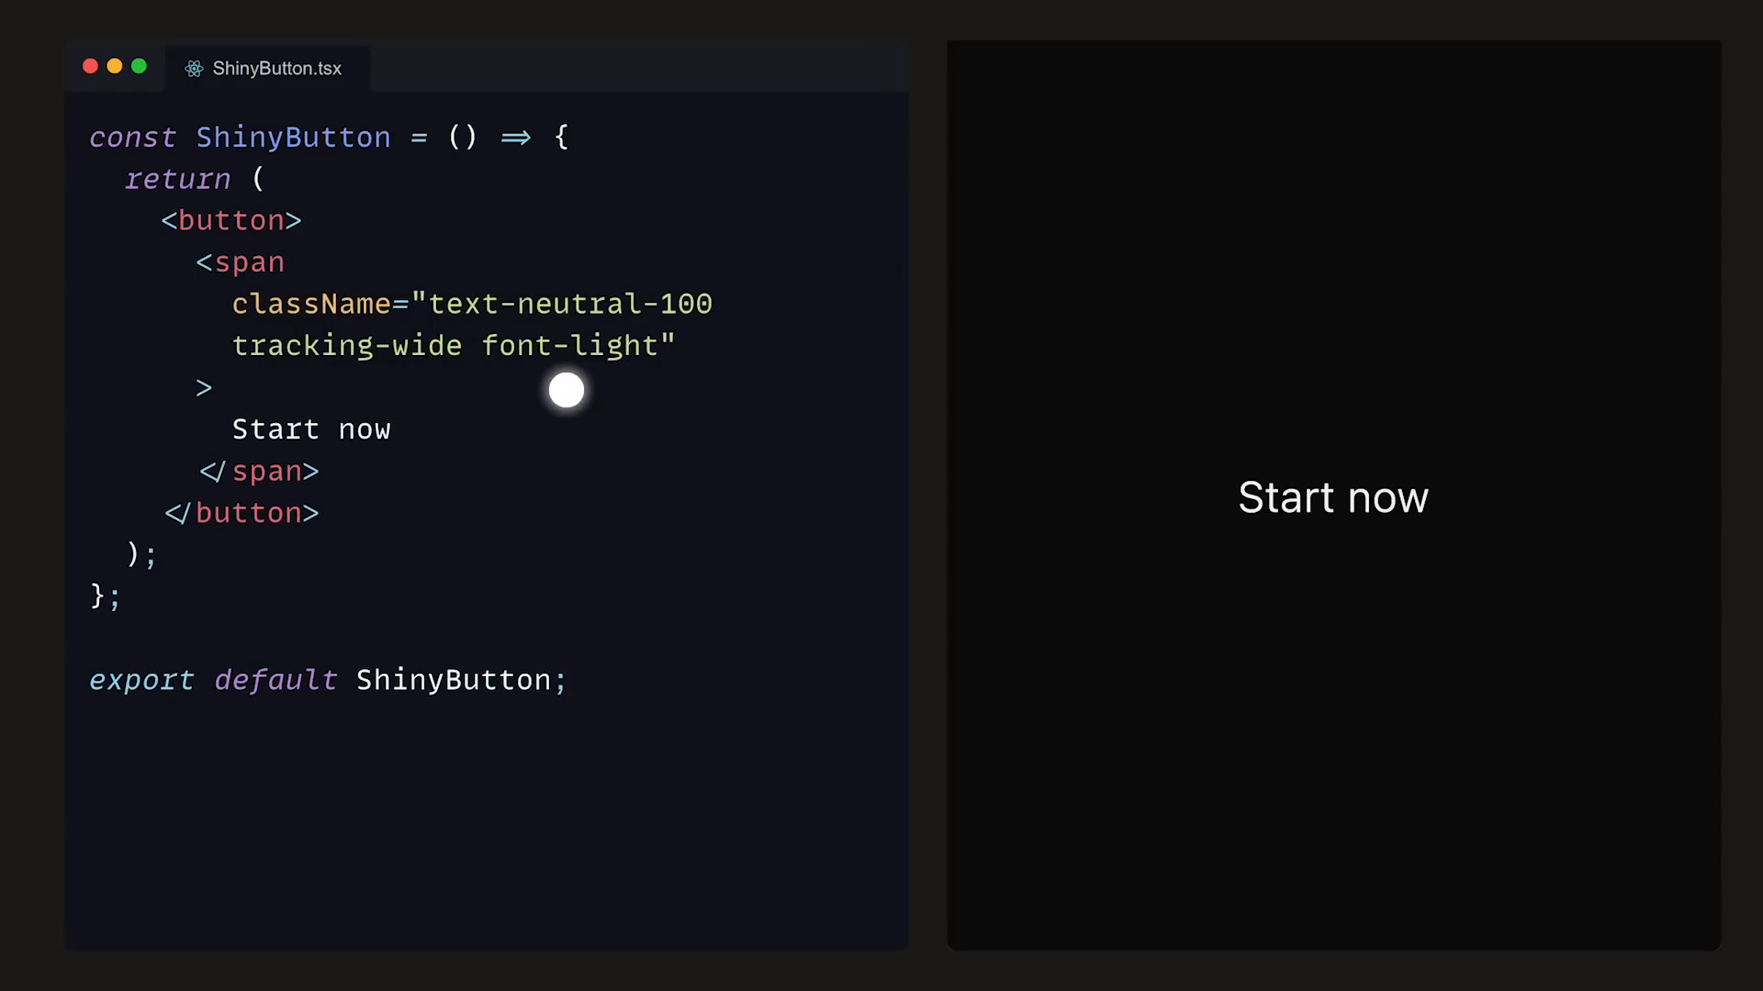
mouse_move(566, 391)
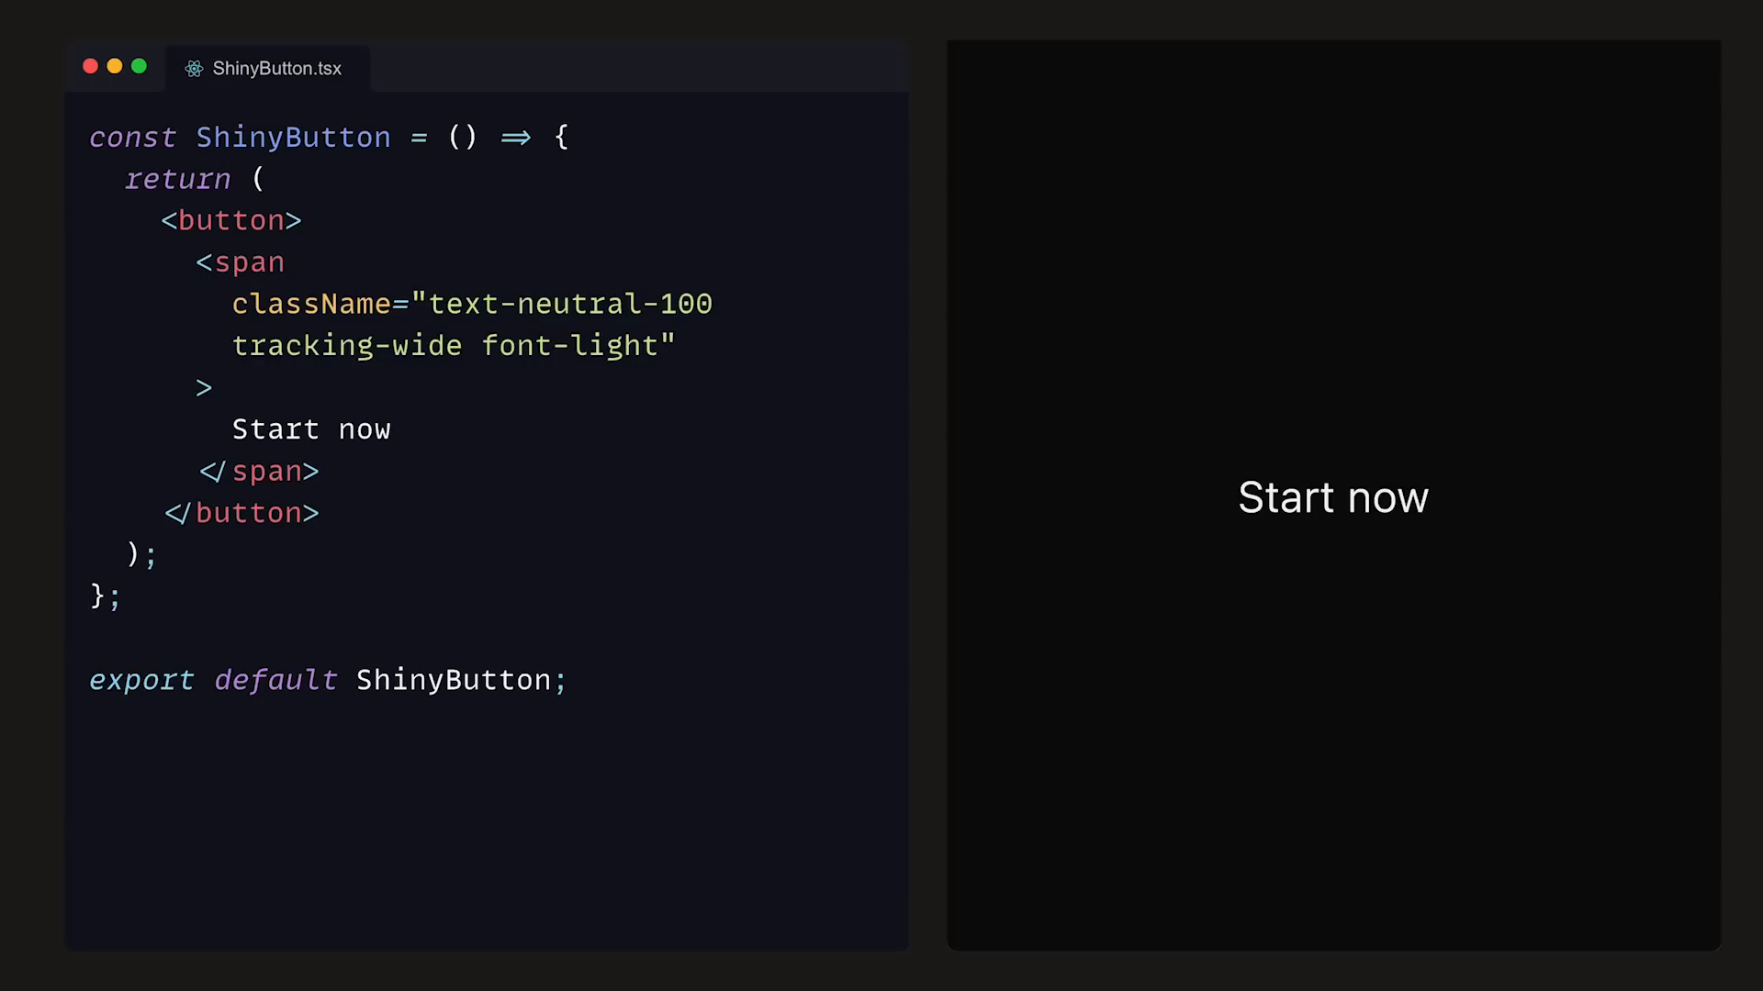
- Add 'h-full w-full block relative linear-mask' to the span and 'radial-gradient' to the button
text(h-full w-full block relative")
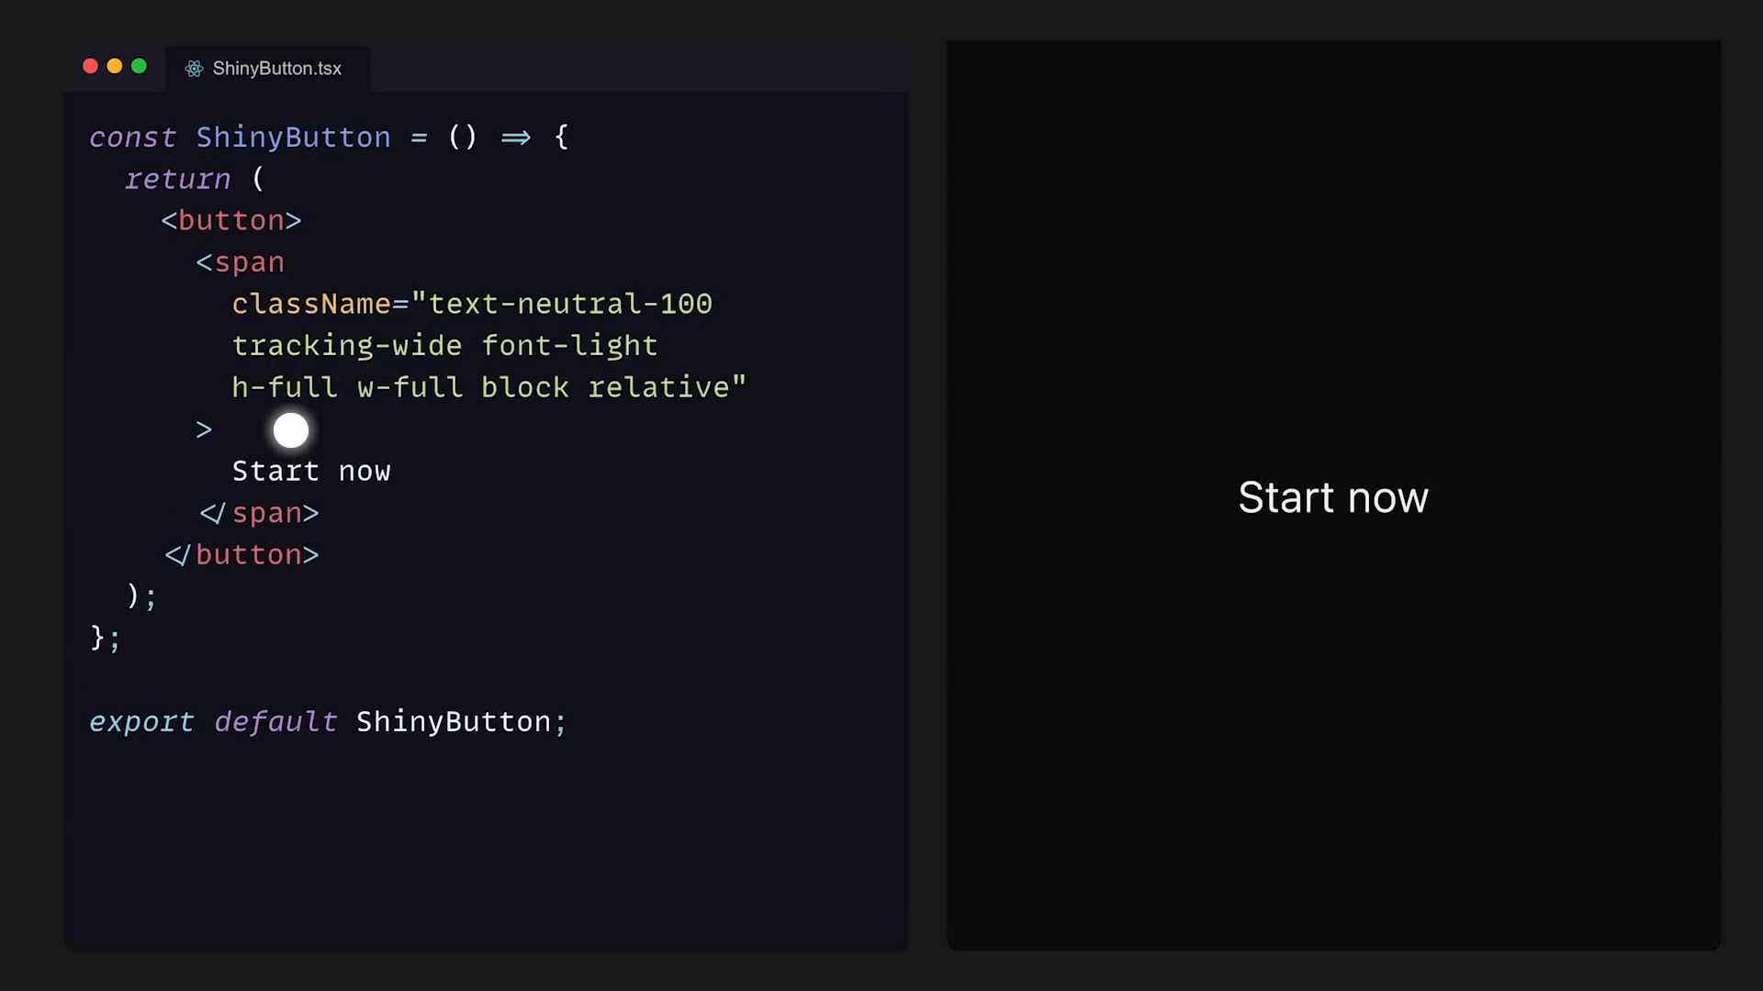
mouse_move(520, 430)
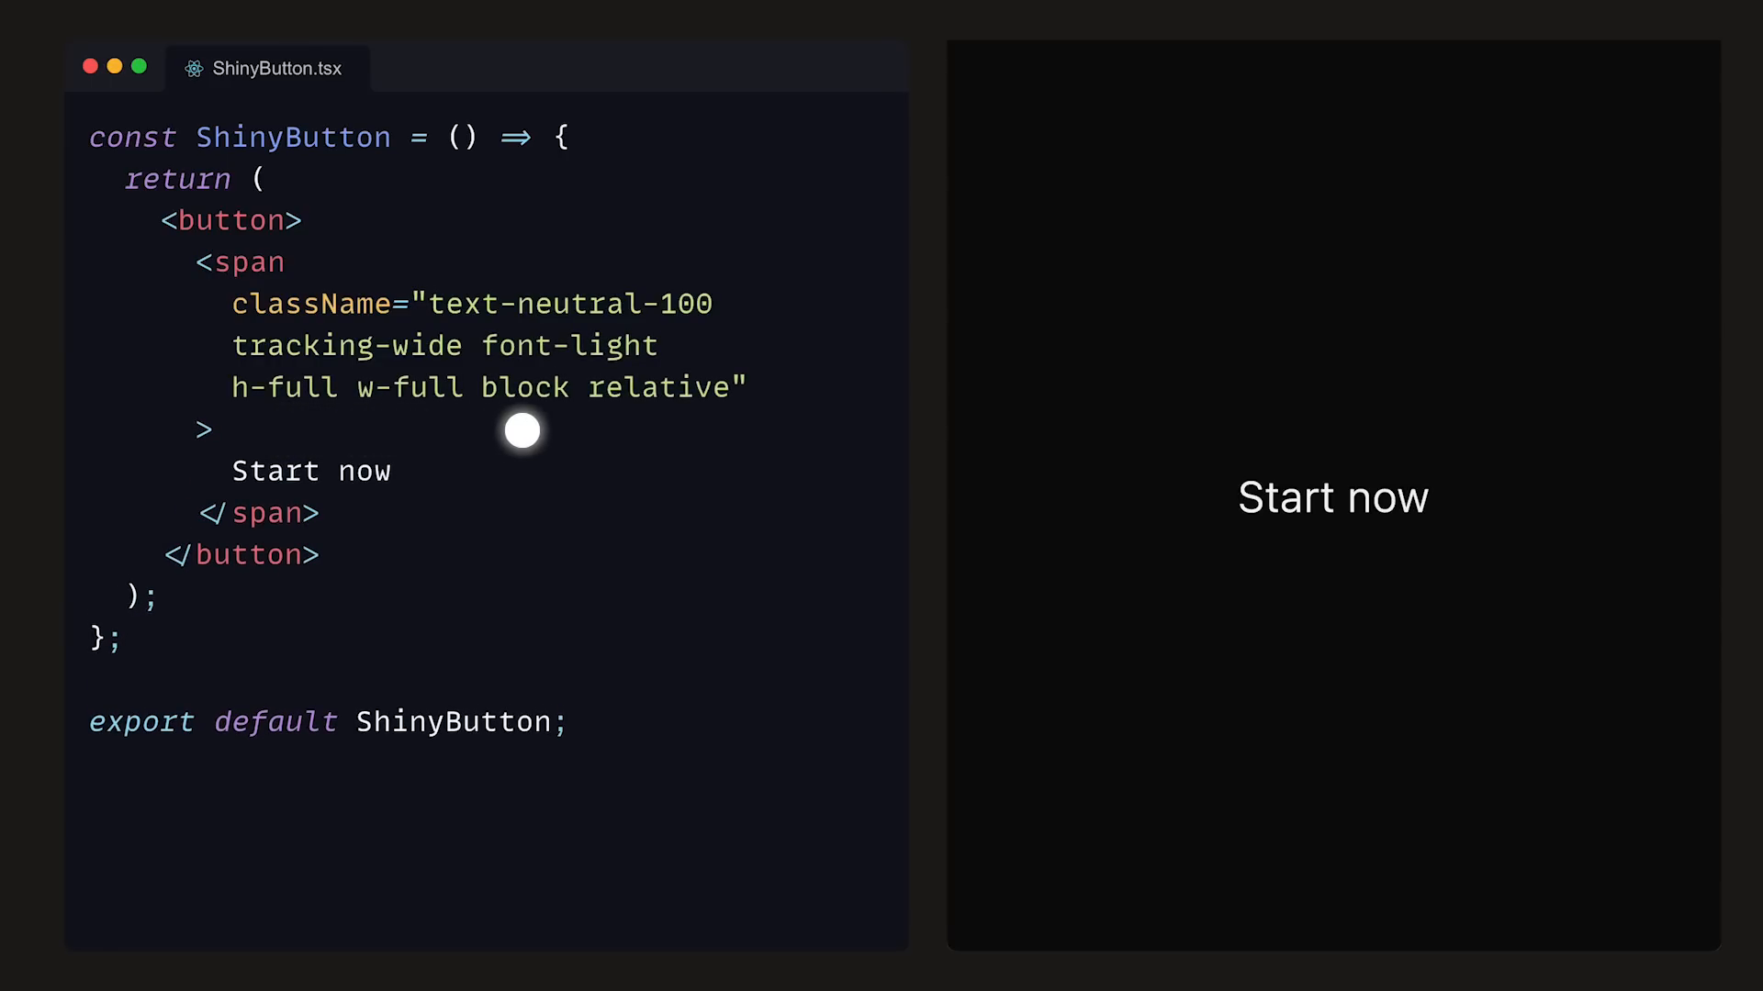
mouse_move(654, 430)
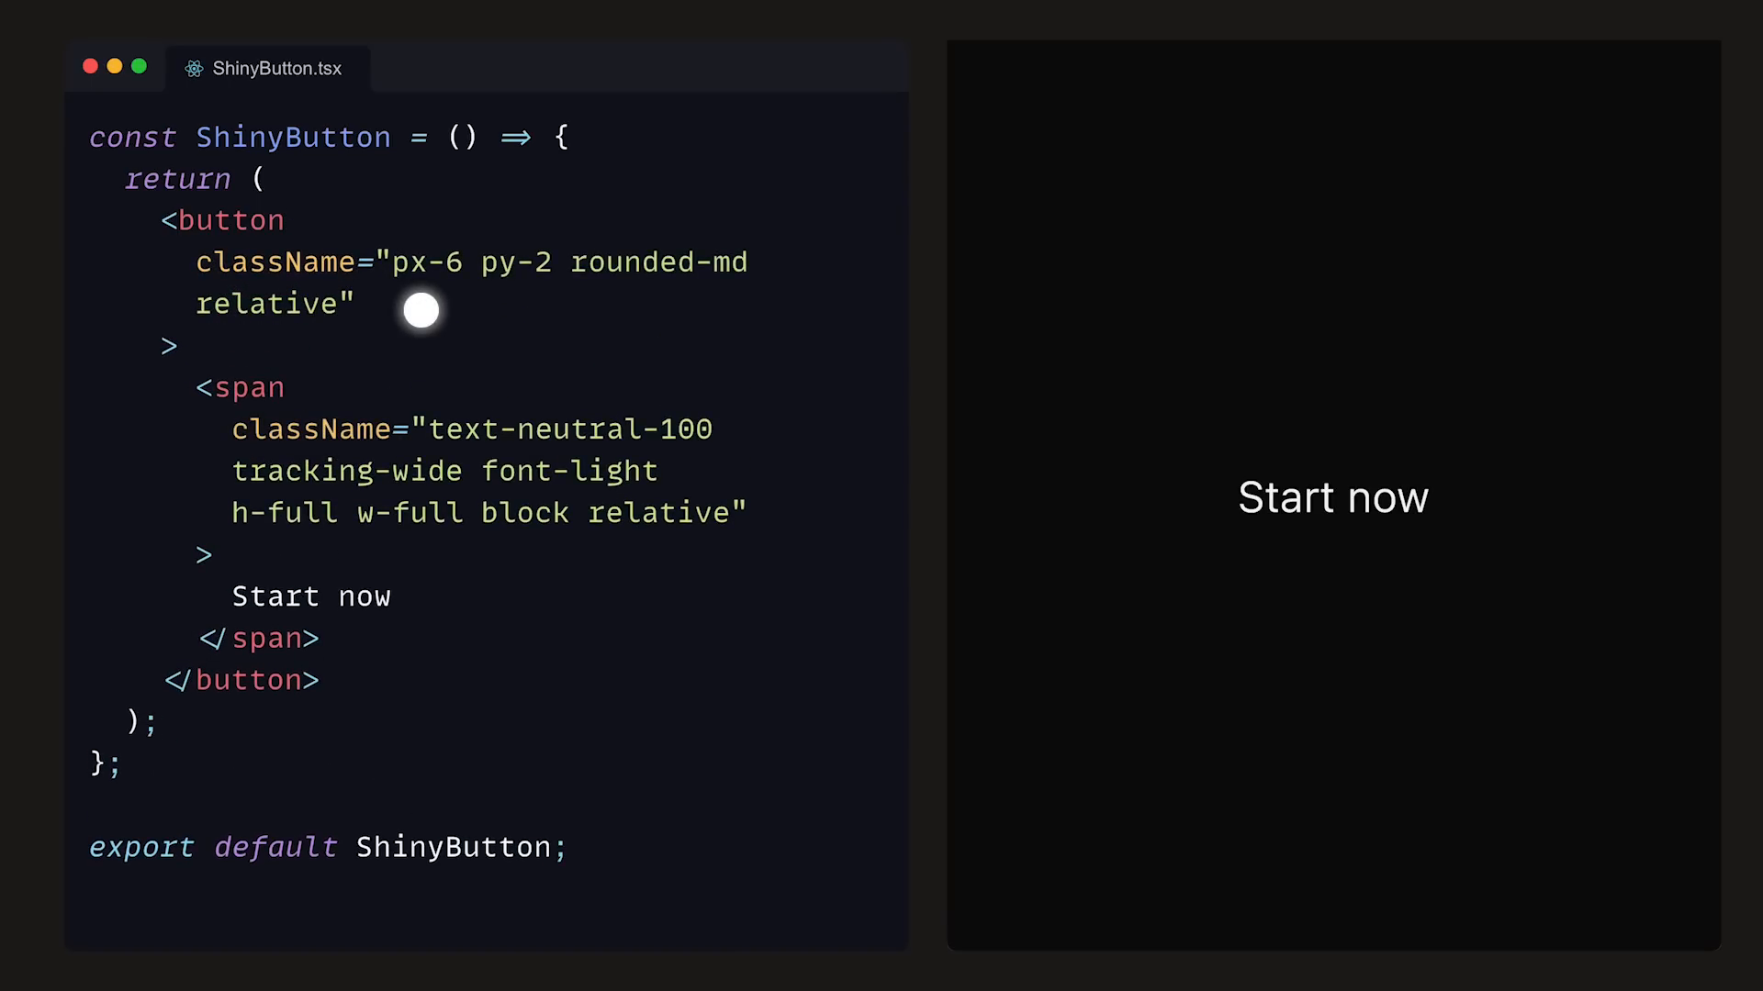
mouse_move(518, 312)
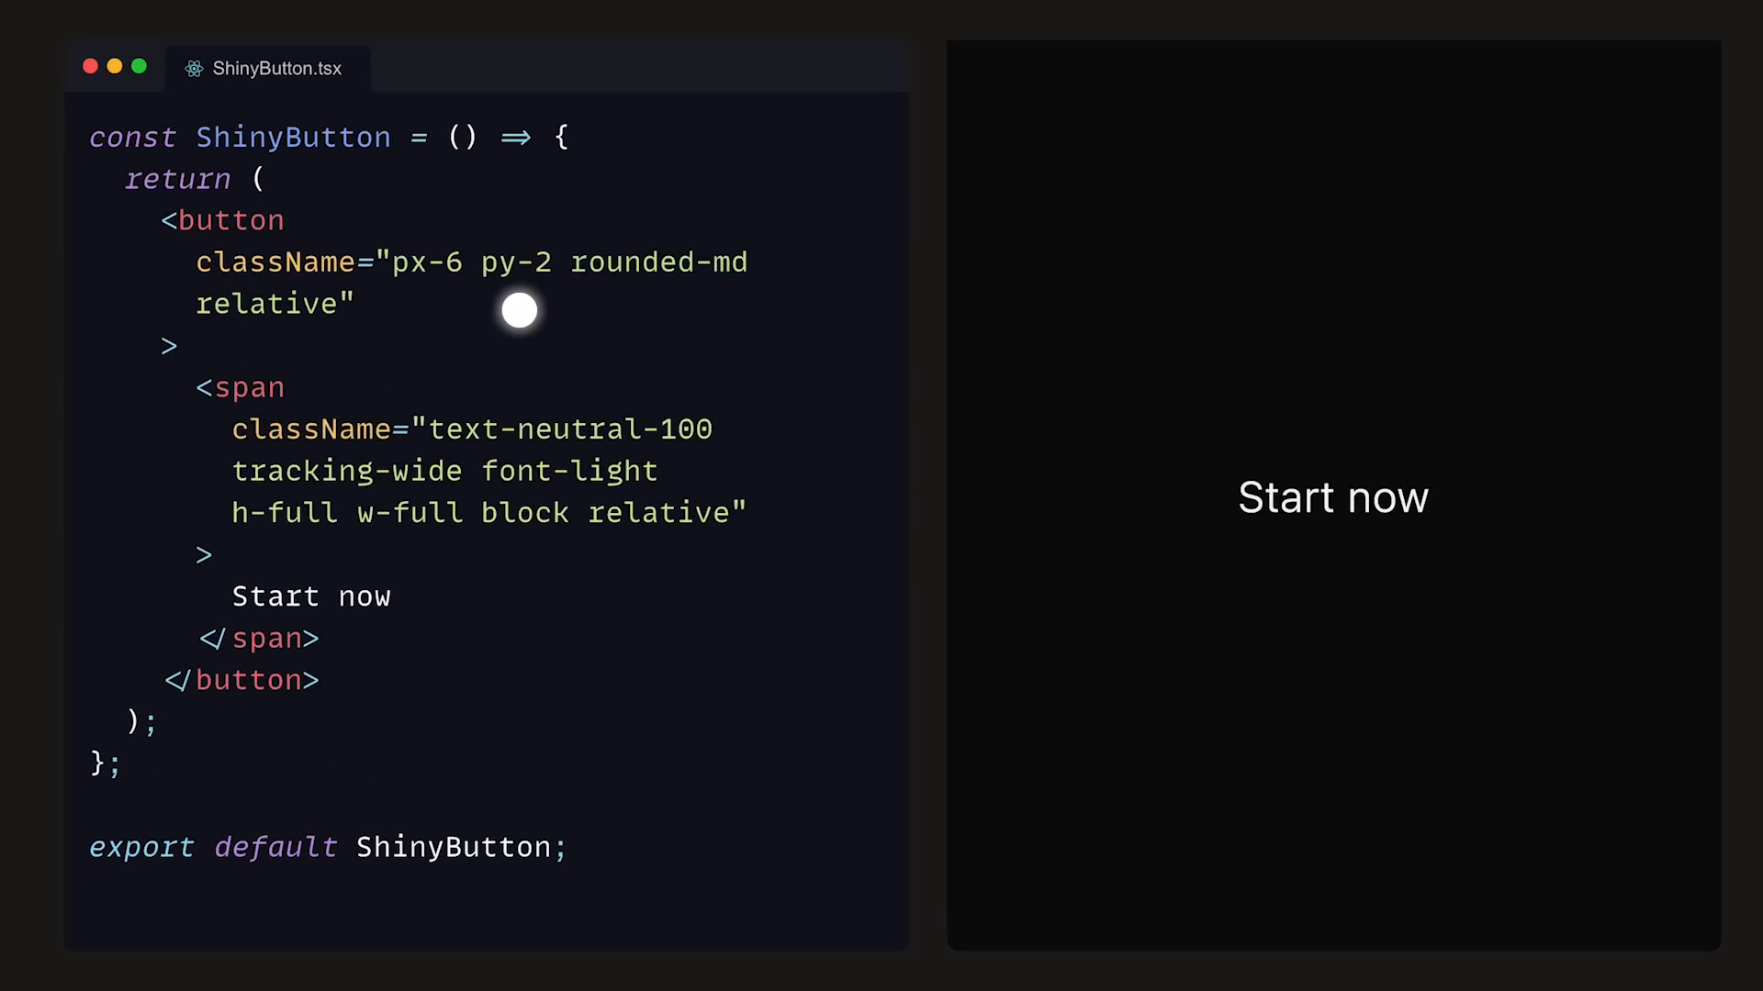
mouse_move(654, 310)
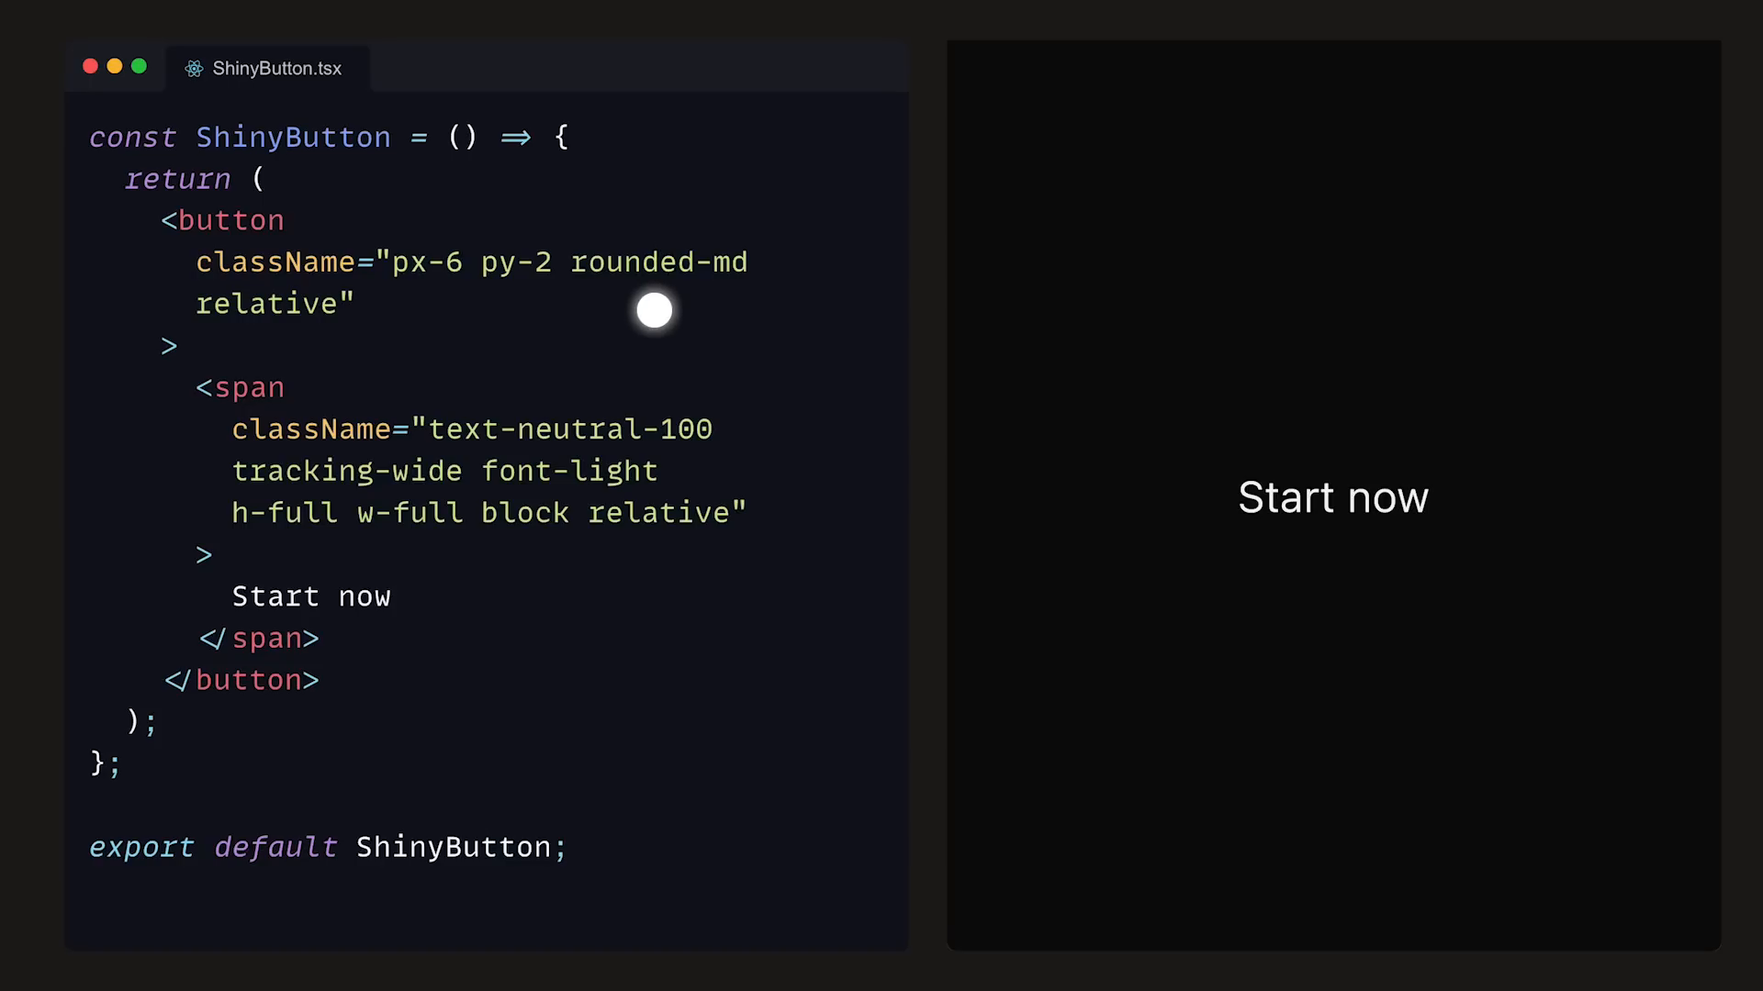
mouse_move(264, 343)
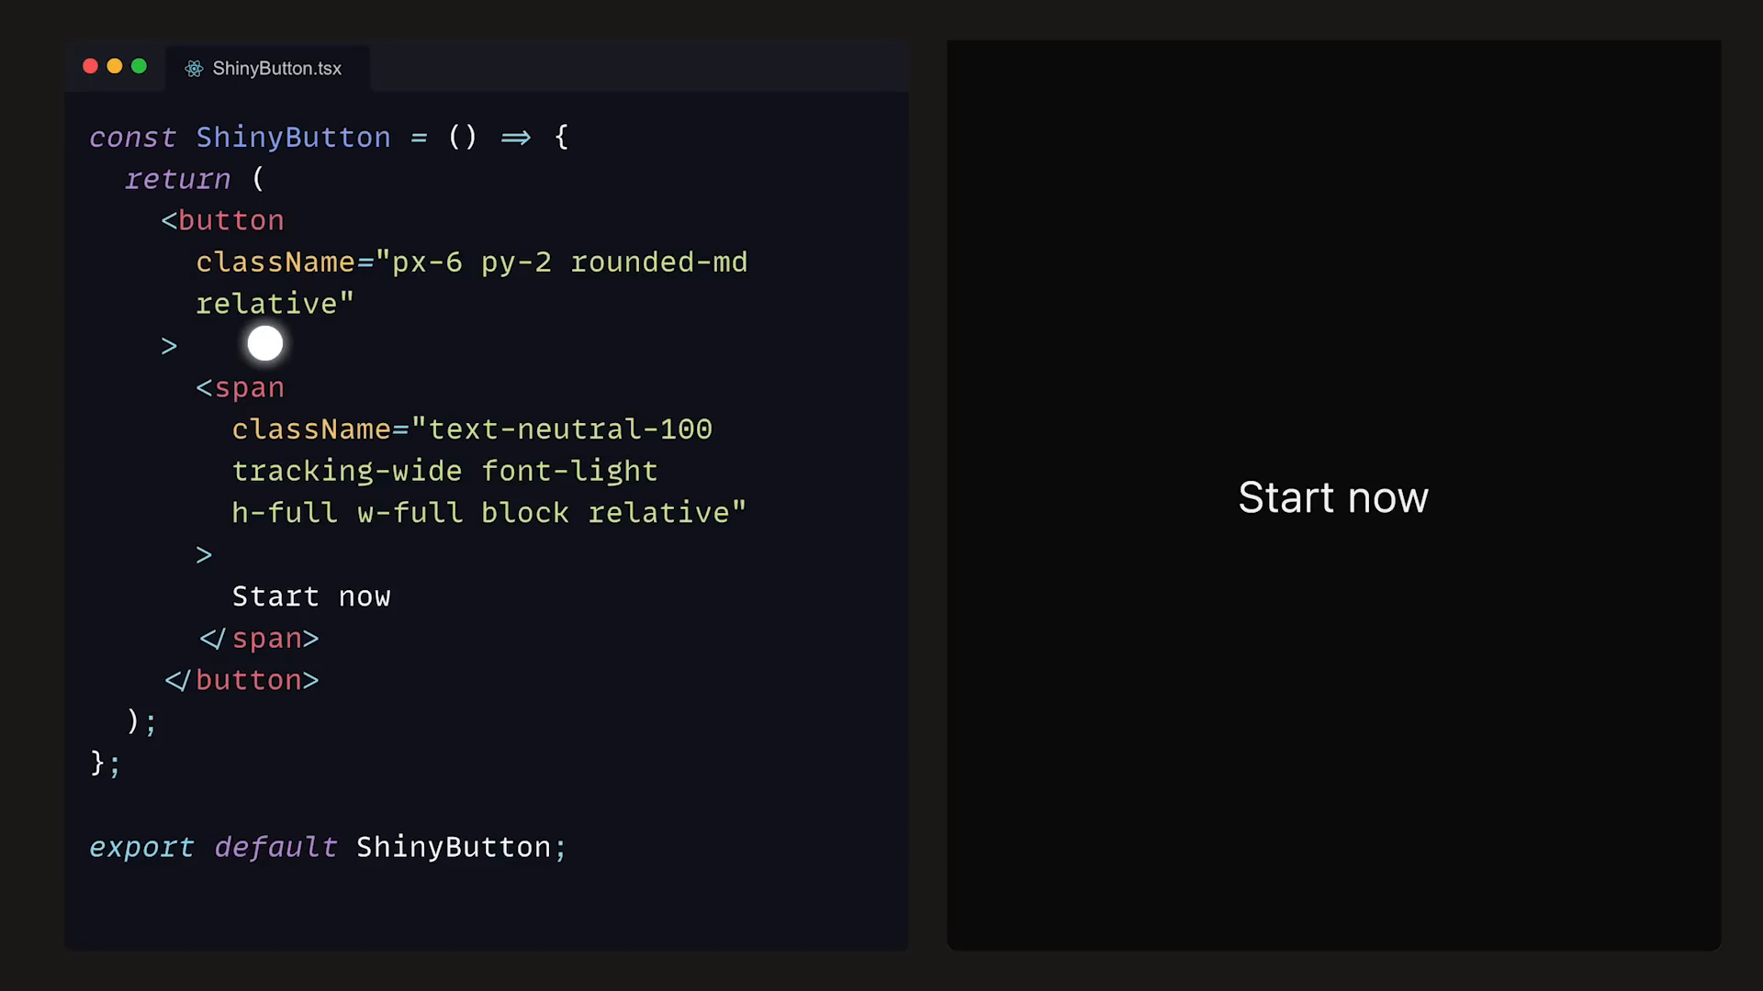
text(radial-gradient)
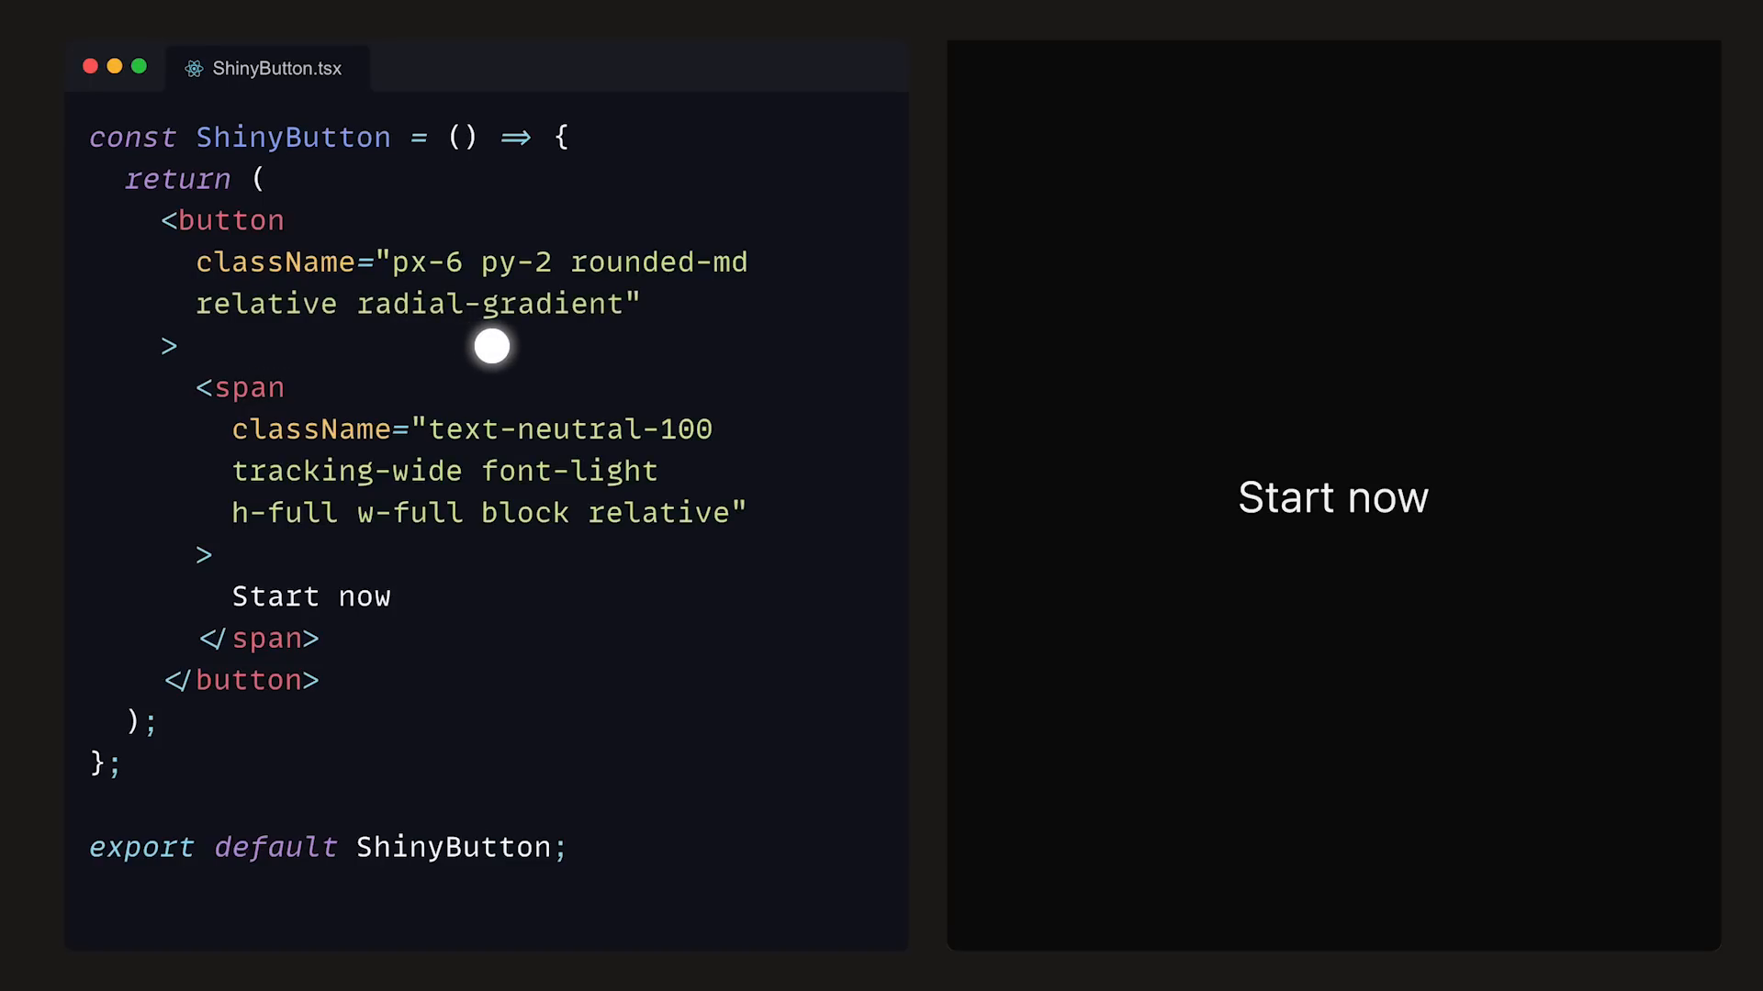
text(linear-mask")
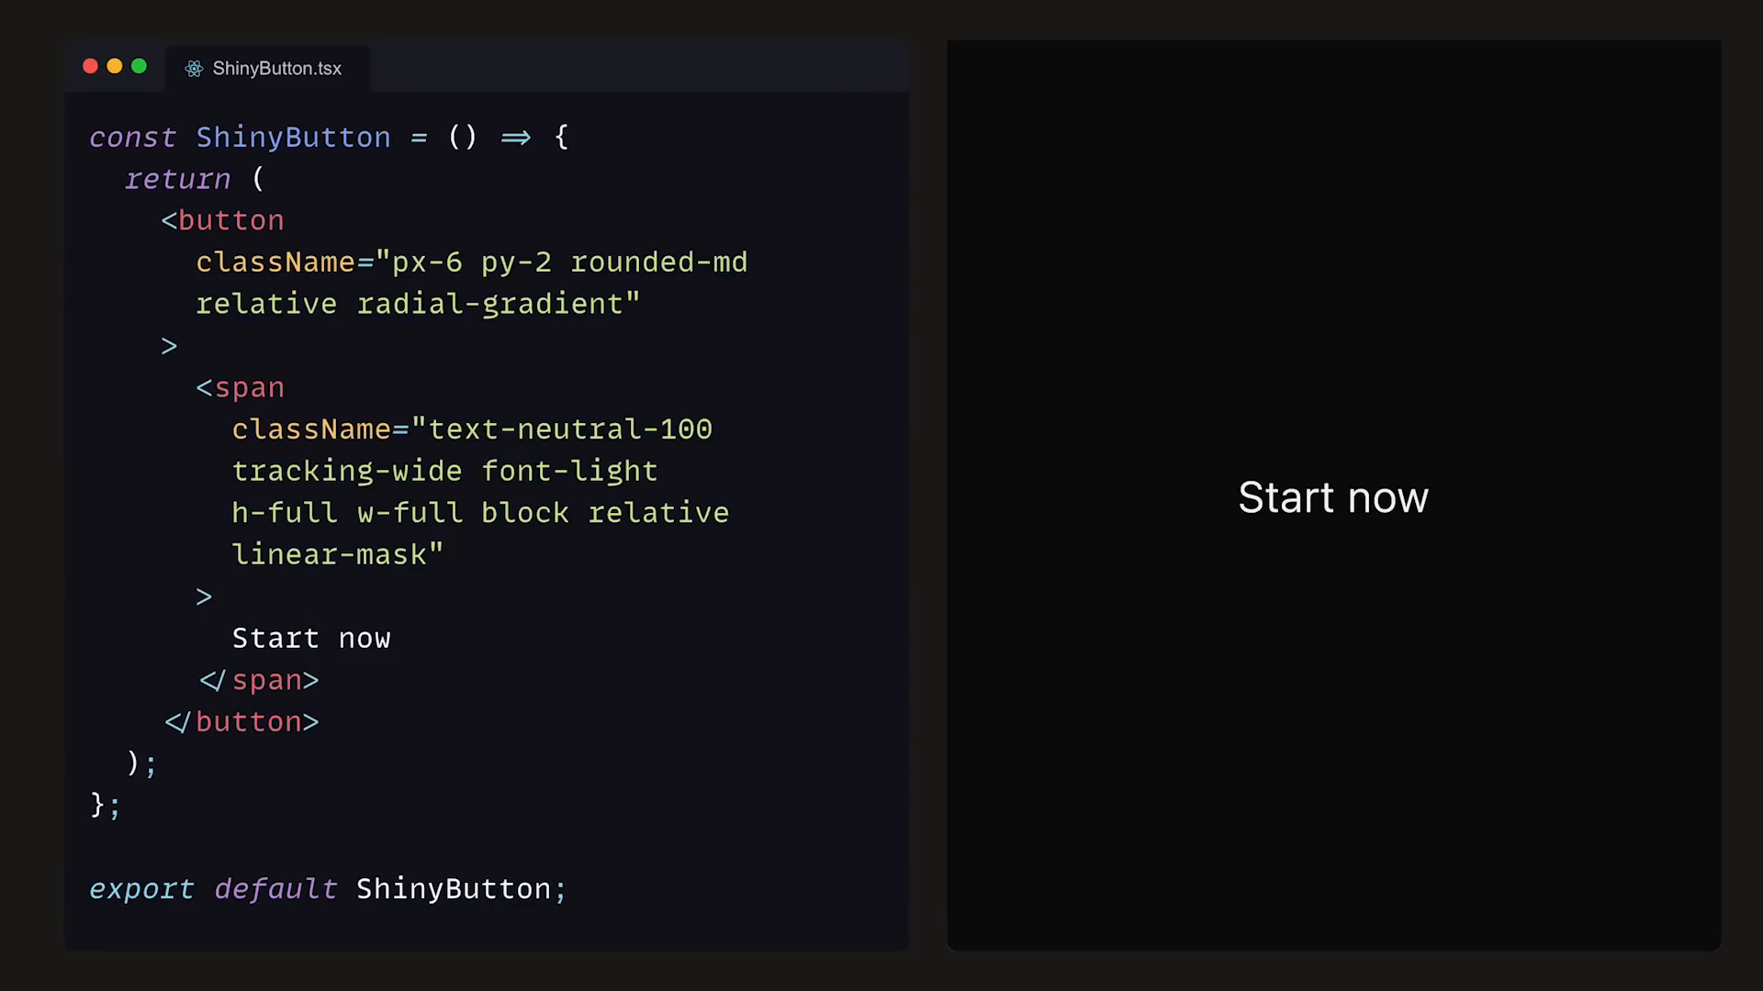
- Write .radial-gradient with a circle at 0% 0% from rgba(250,250,250,1) 0% to transparent over a dark base
click(264, 68)
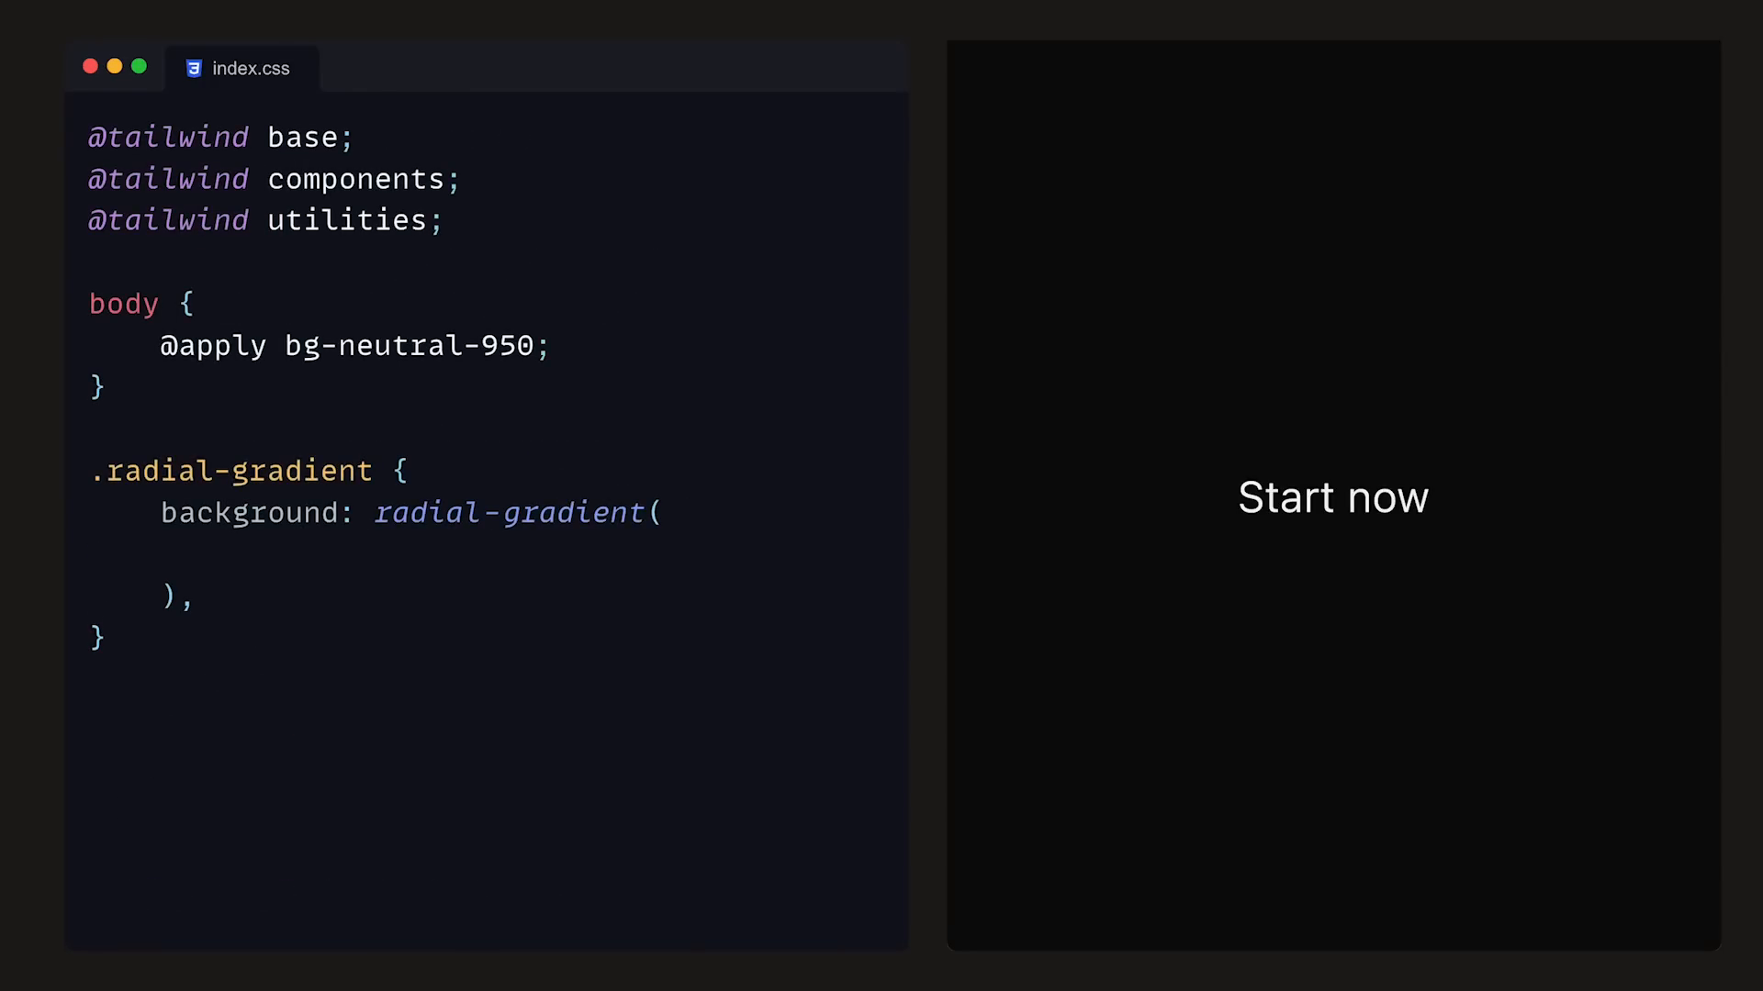
text(circle at 0% 0%,)
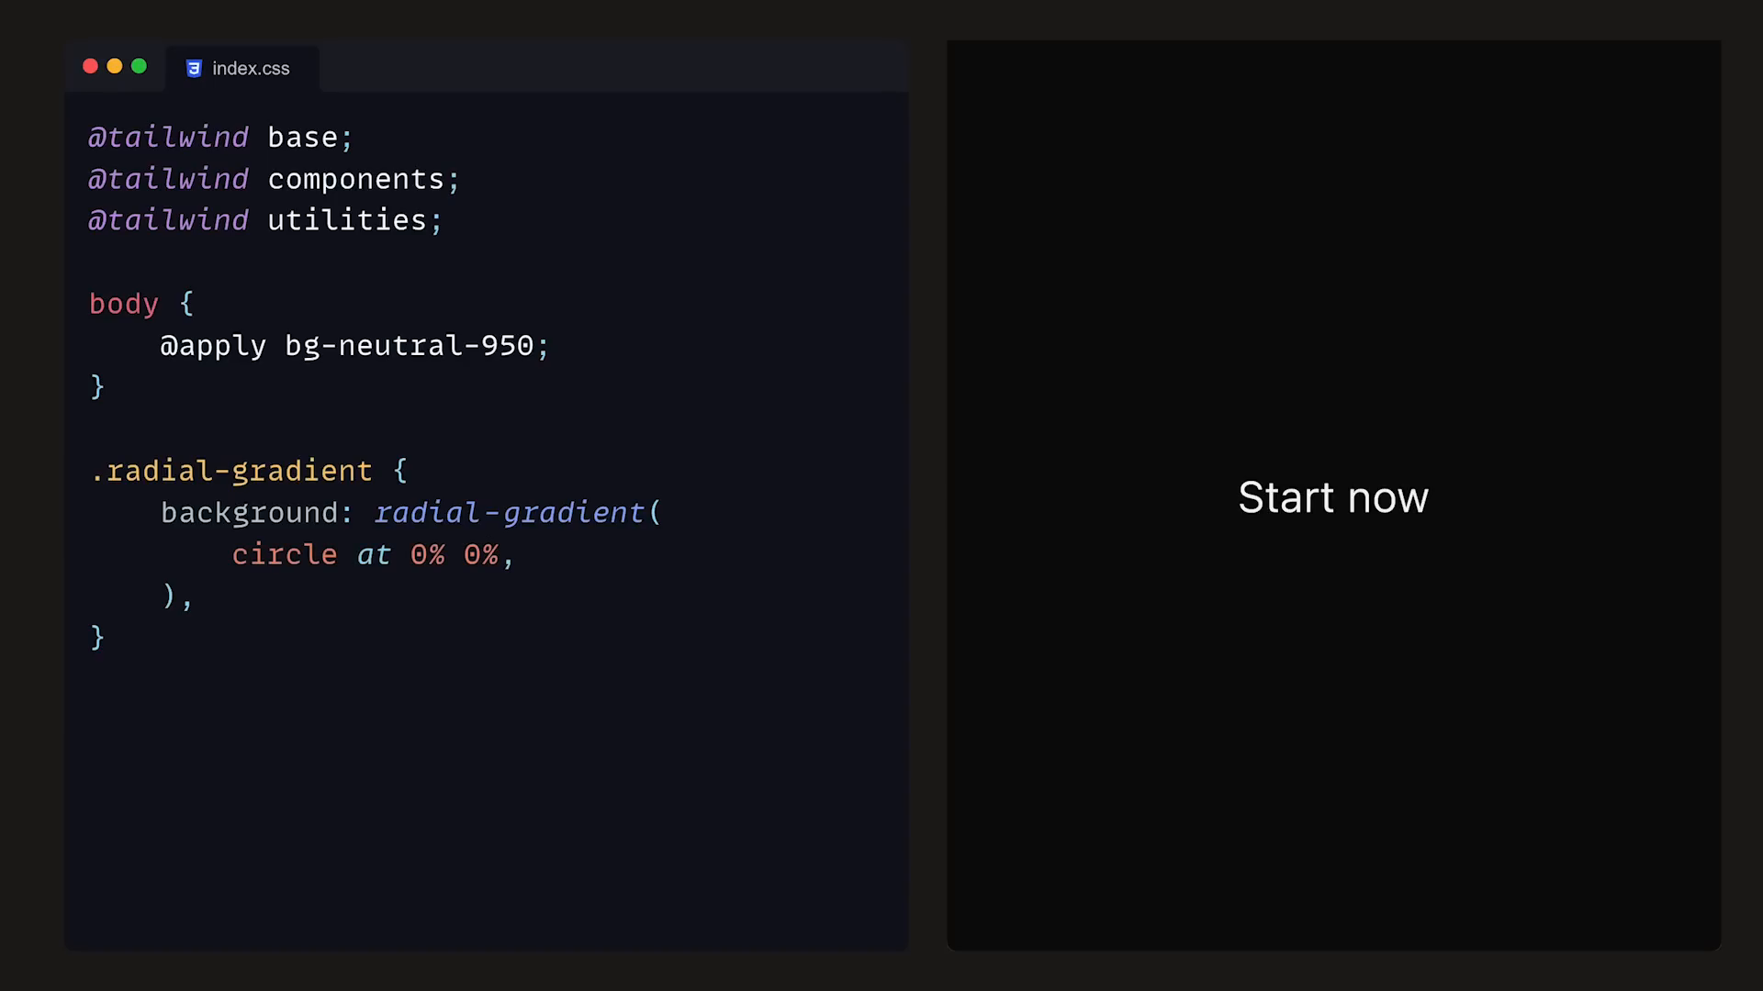
text(rgba(250, 250, 250, 1) 0%,)
text( rgba(15, 15, 15, 1);)
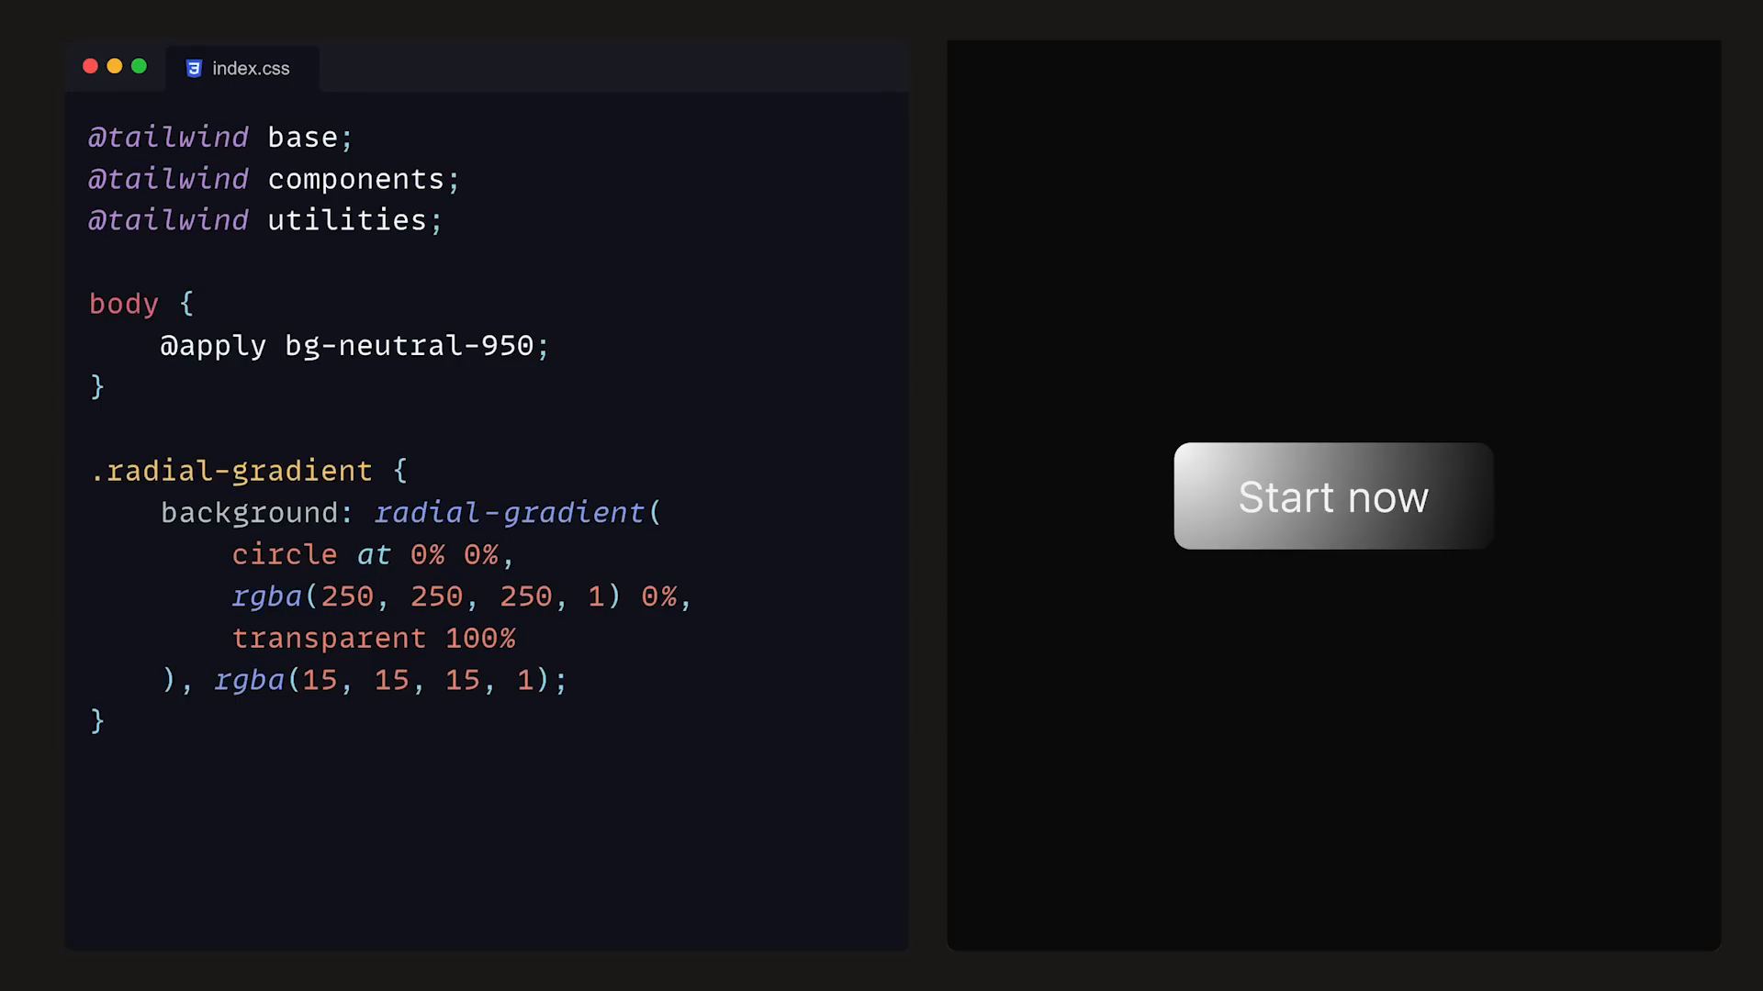
- Change the circle to 50% 0%, the white alpha to 0.05 and the stop to 60%
text(50)
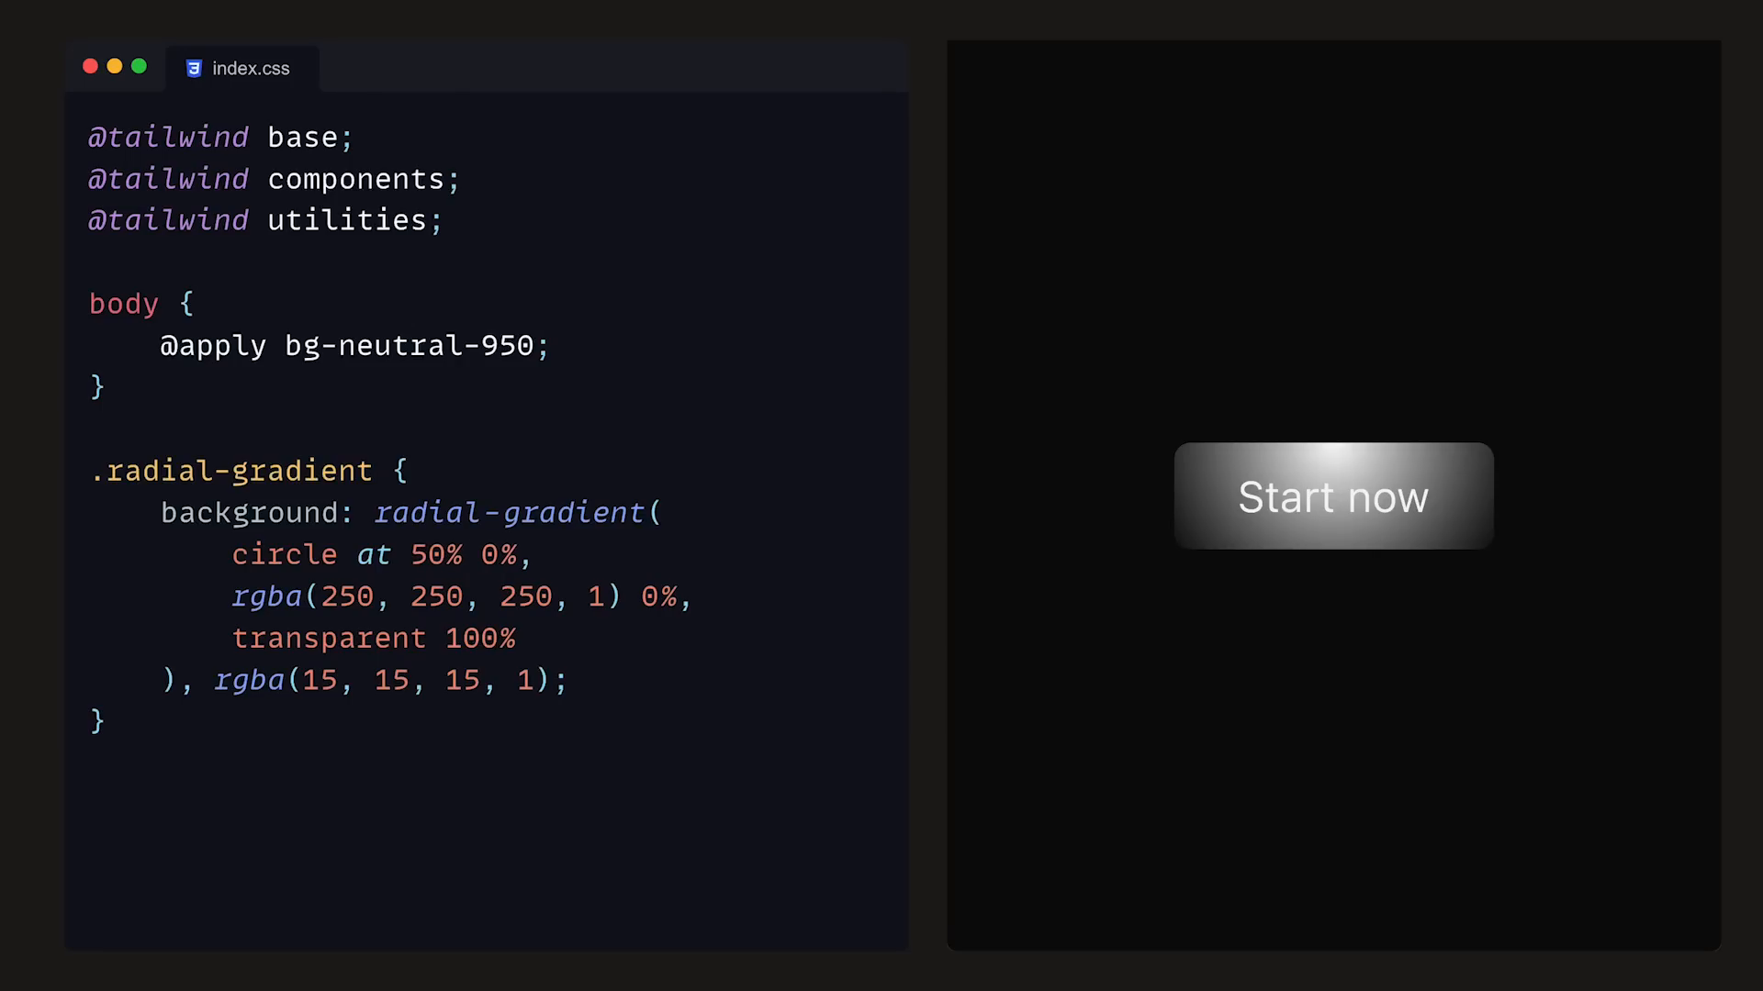
text(0.05)
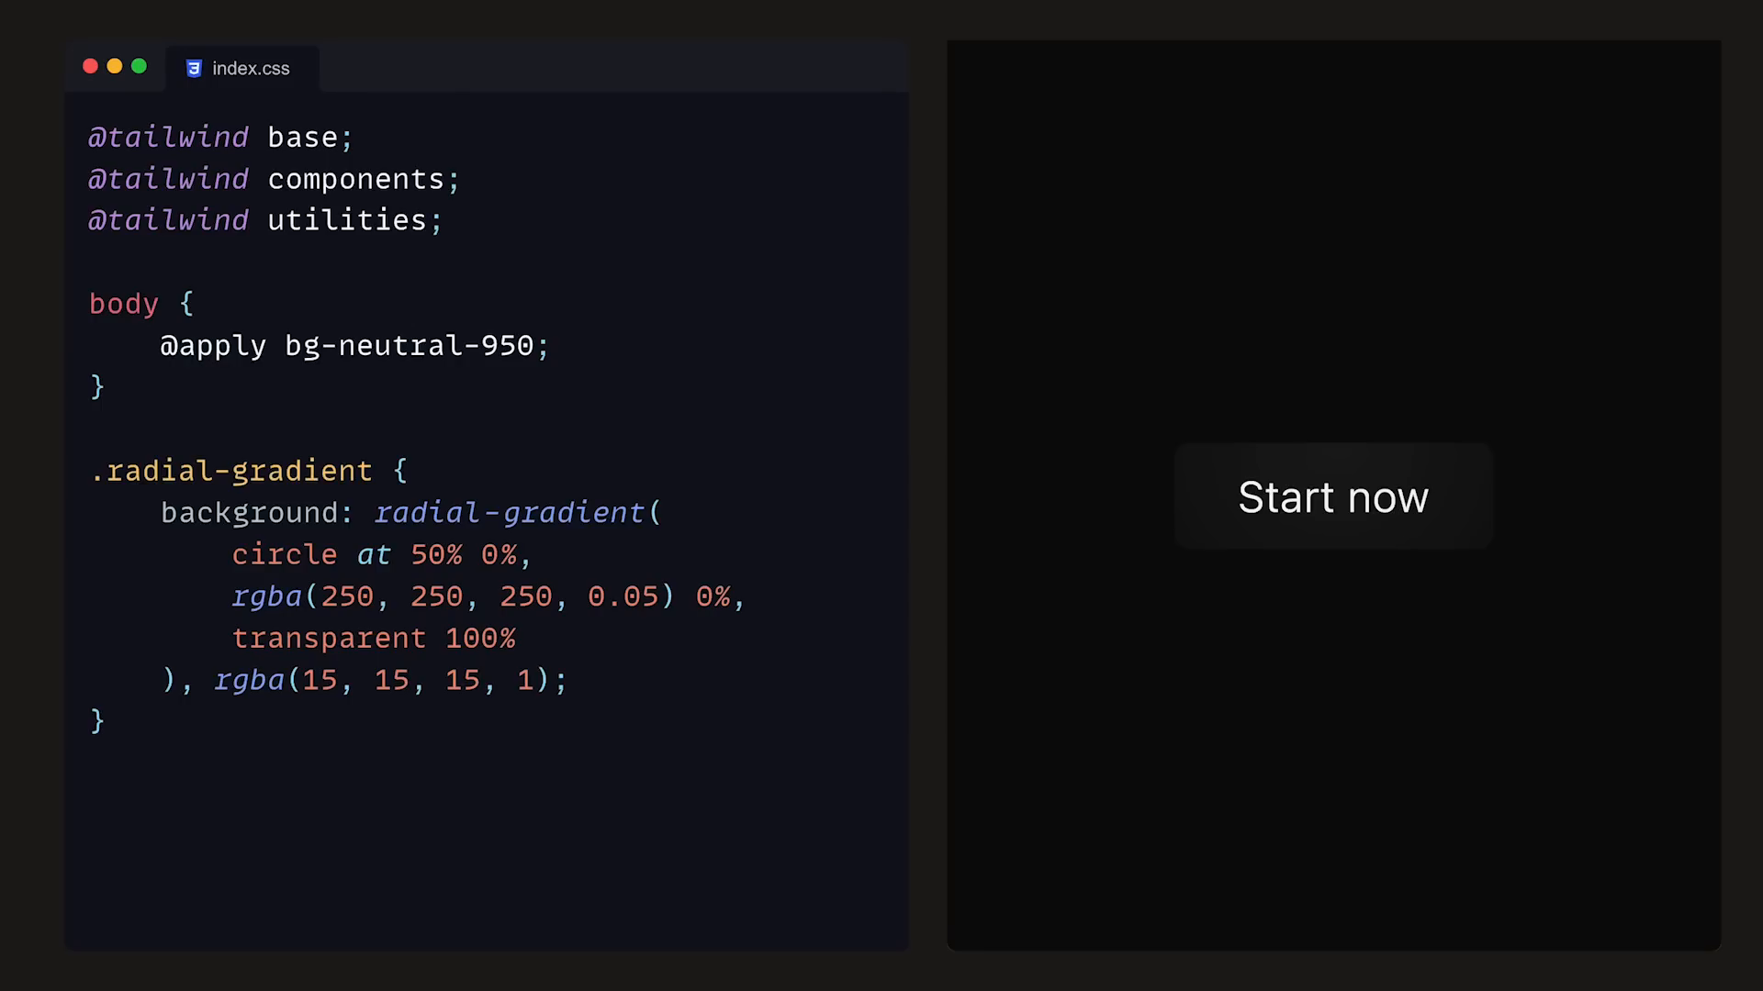
text(60%)
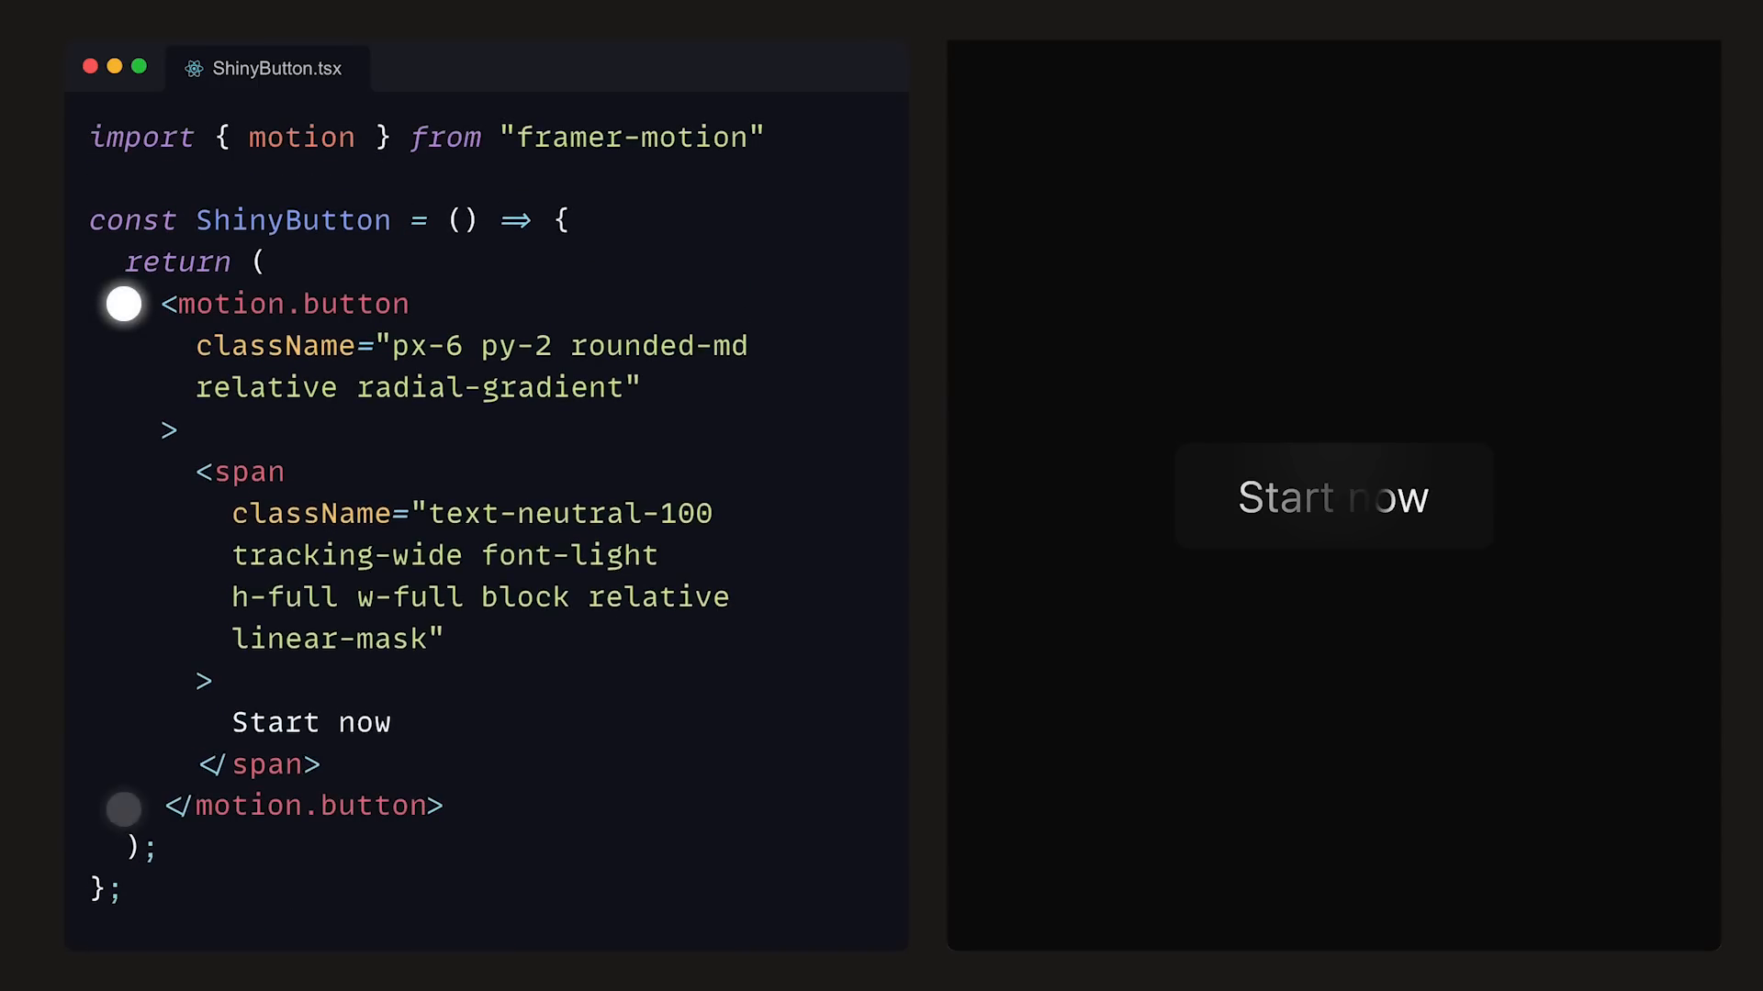
- Animate --x from 100% to -100% with an infinitely repeating loop transition
text(initial={{ "--x": "100%" }})
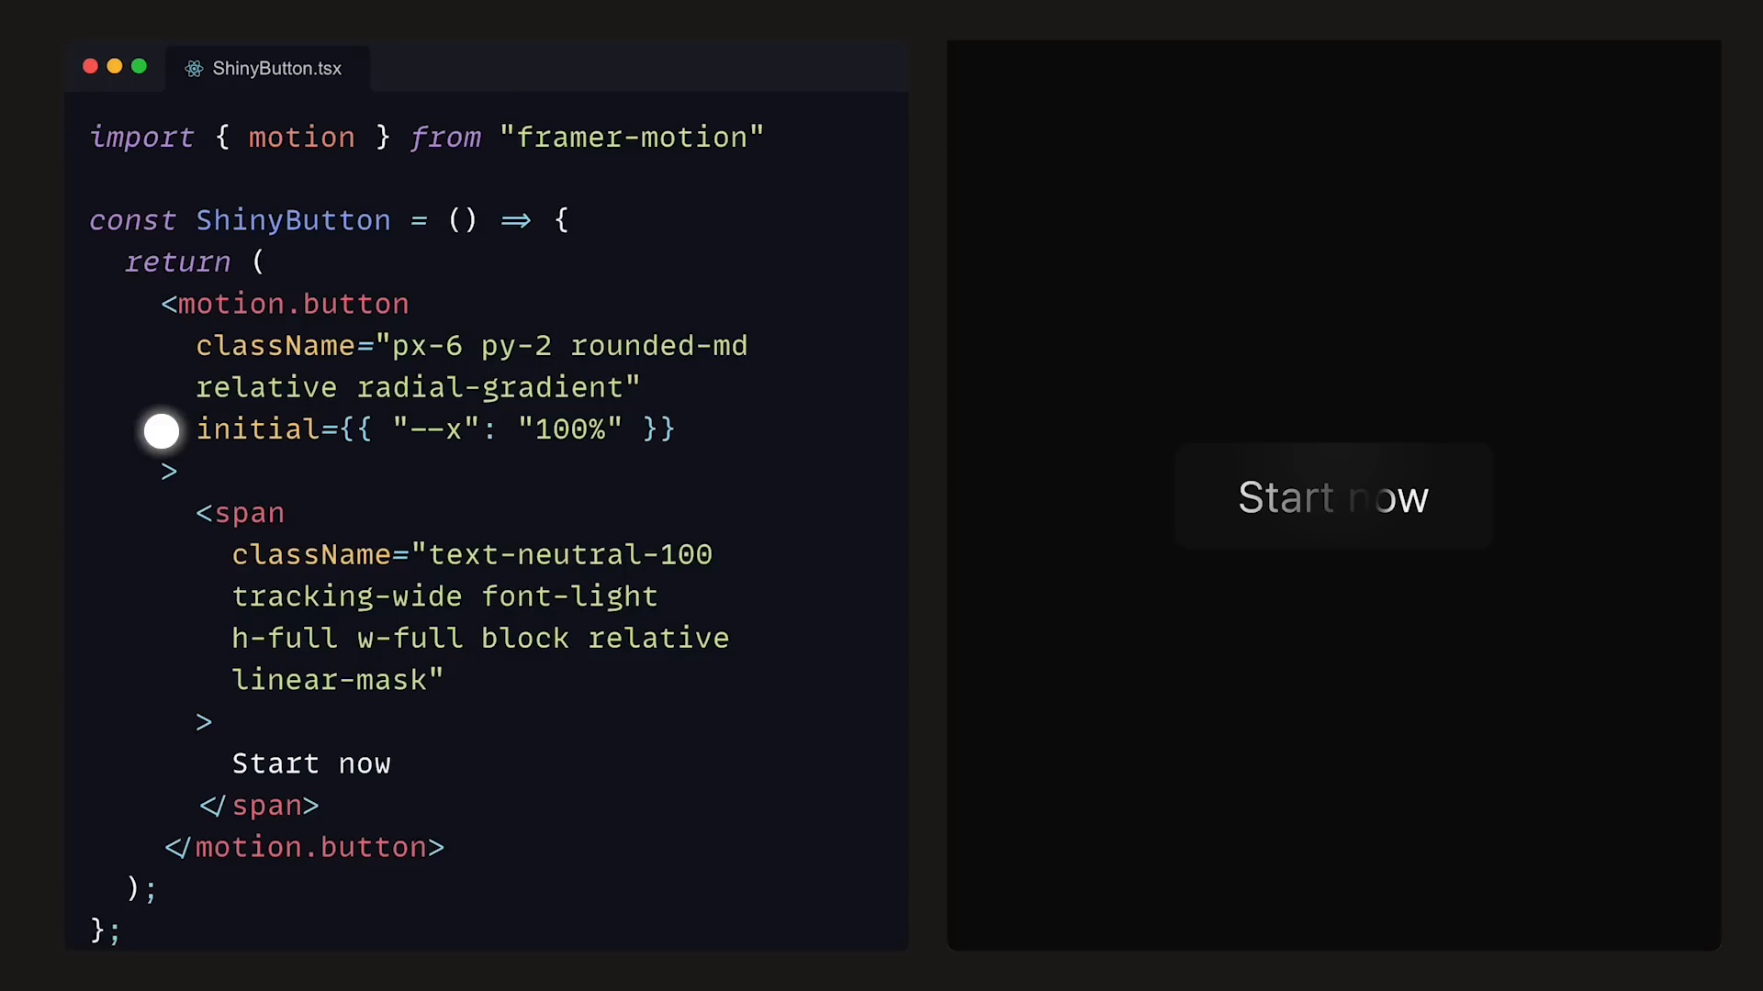
text(animate={{ "--x": "-100%" }})
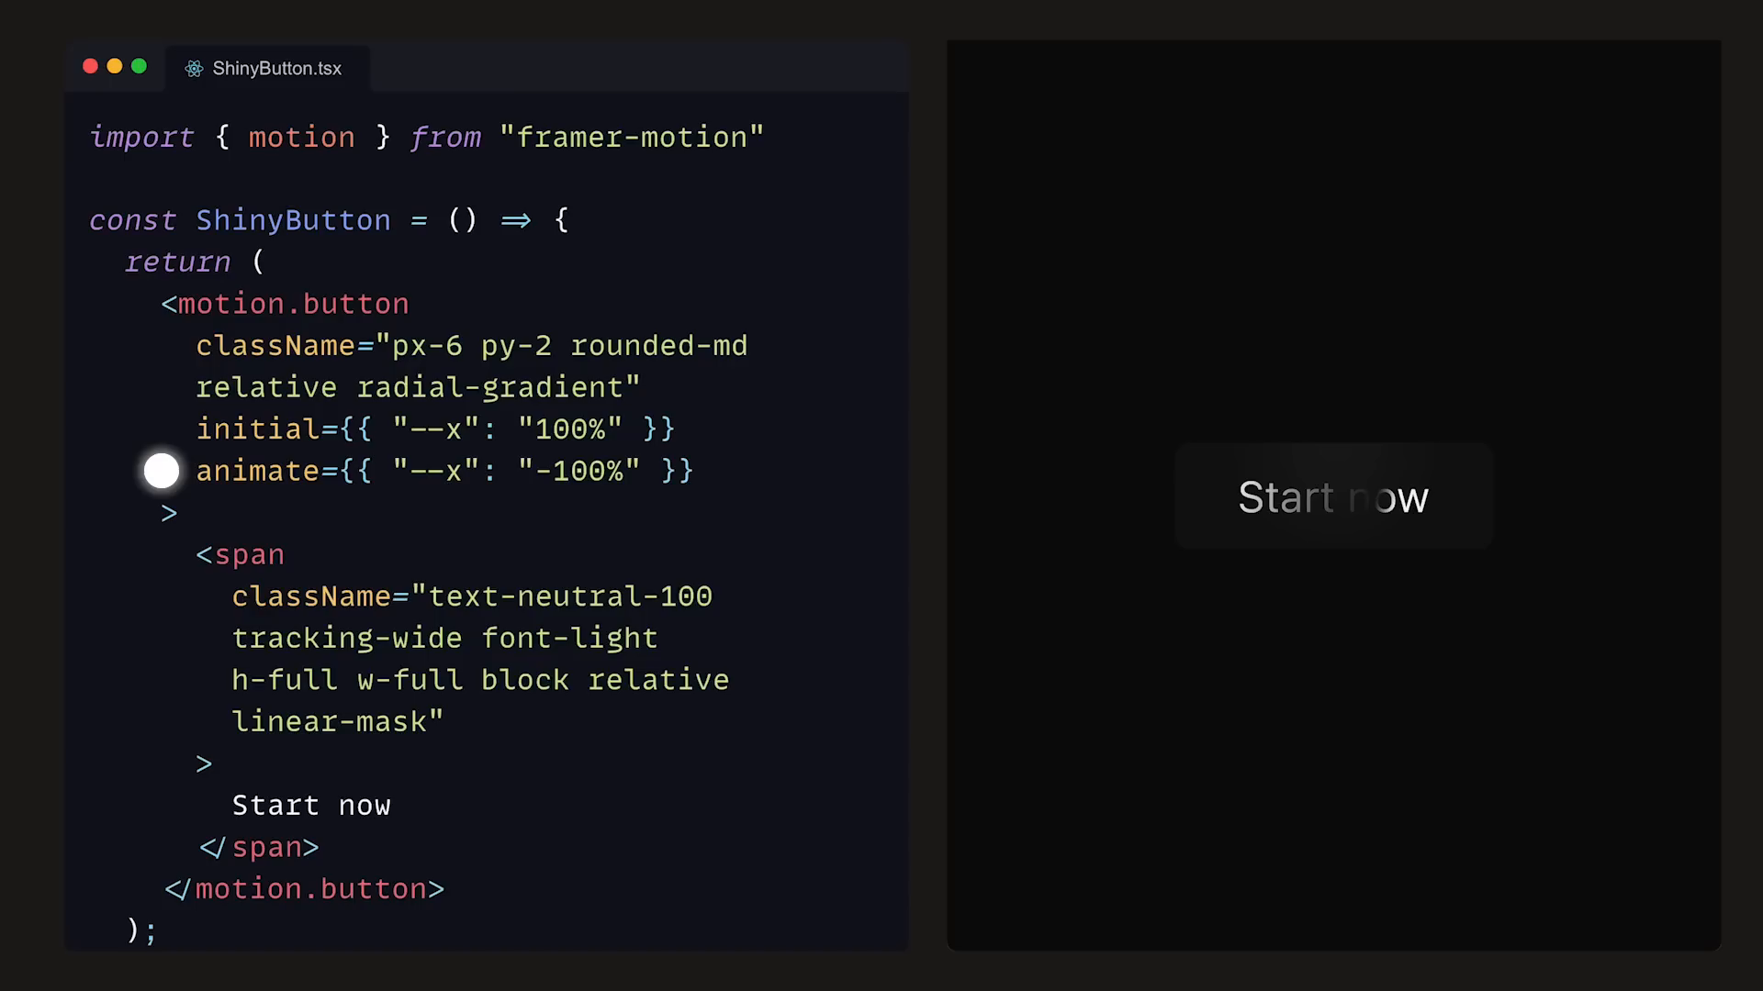
text(transition={{)
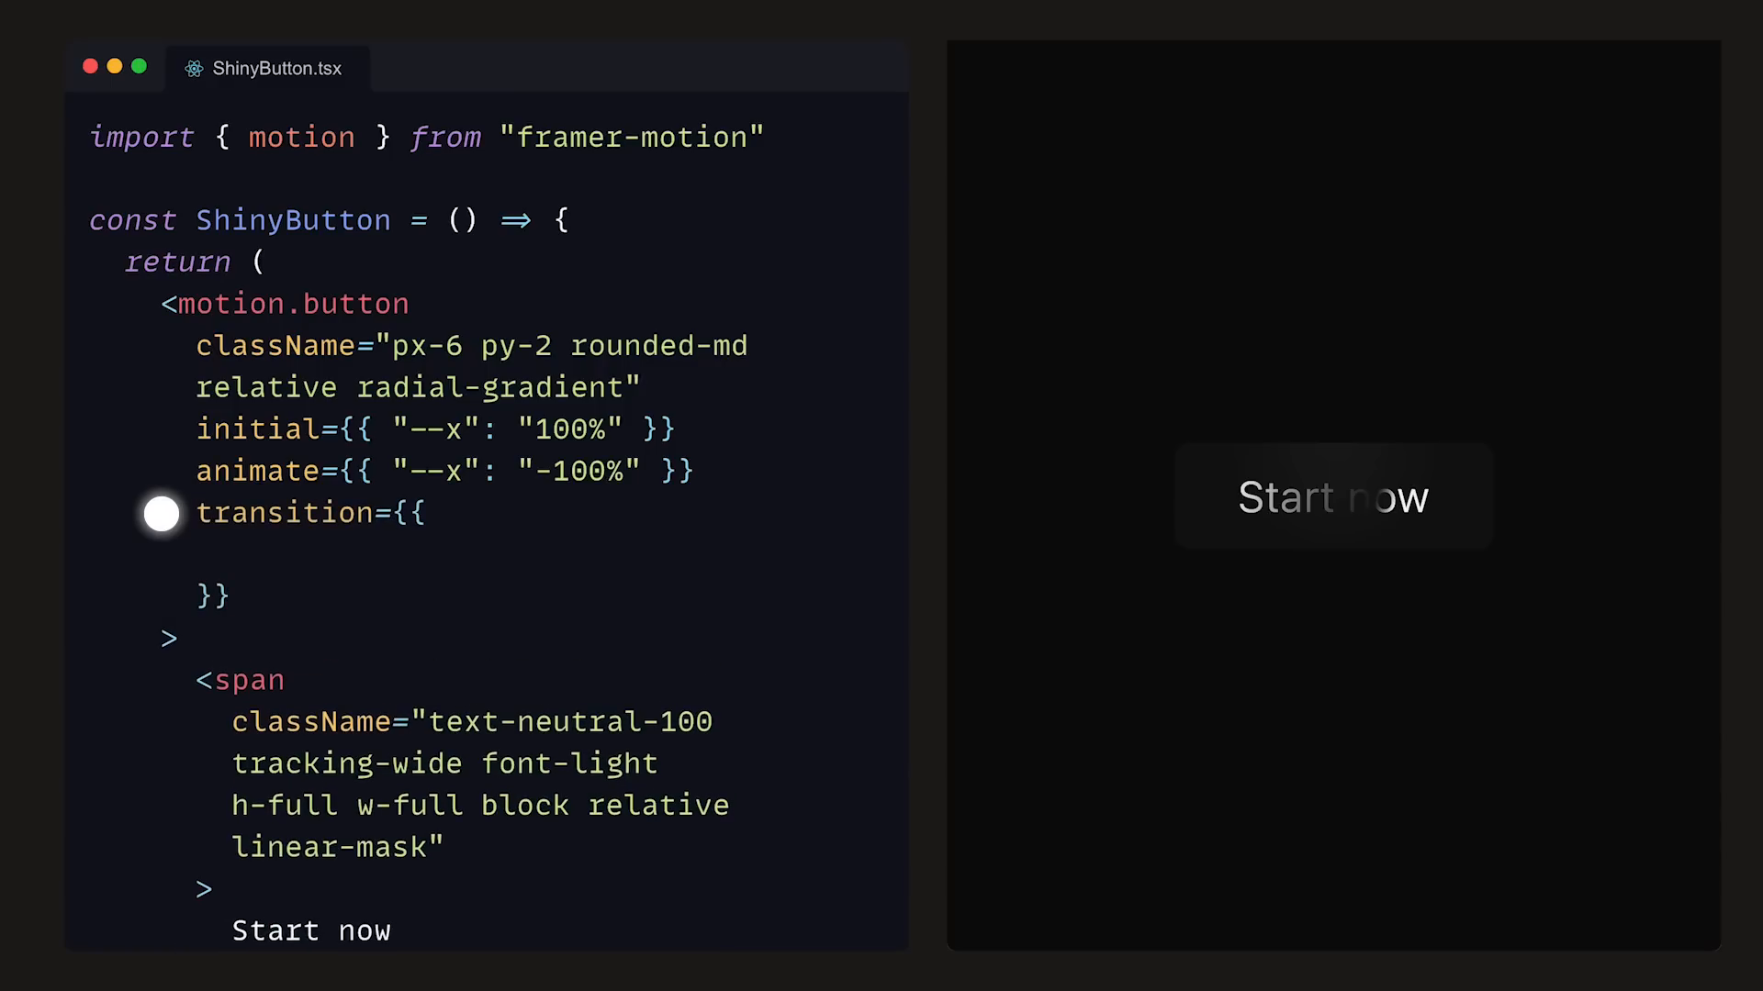
text(repeat: Infinity,)
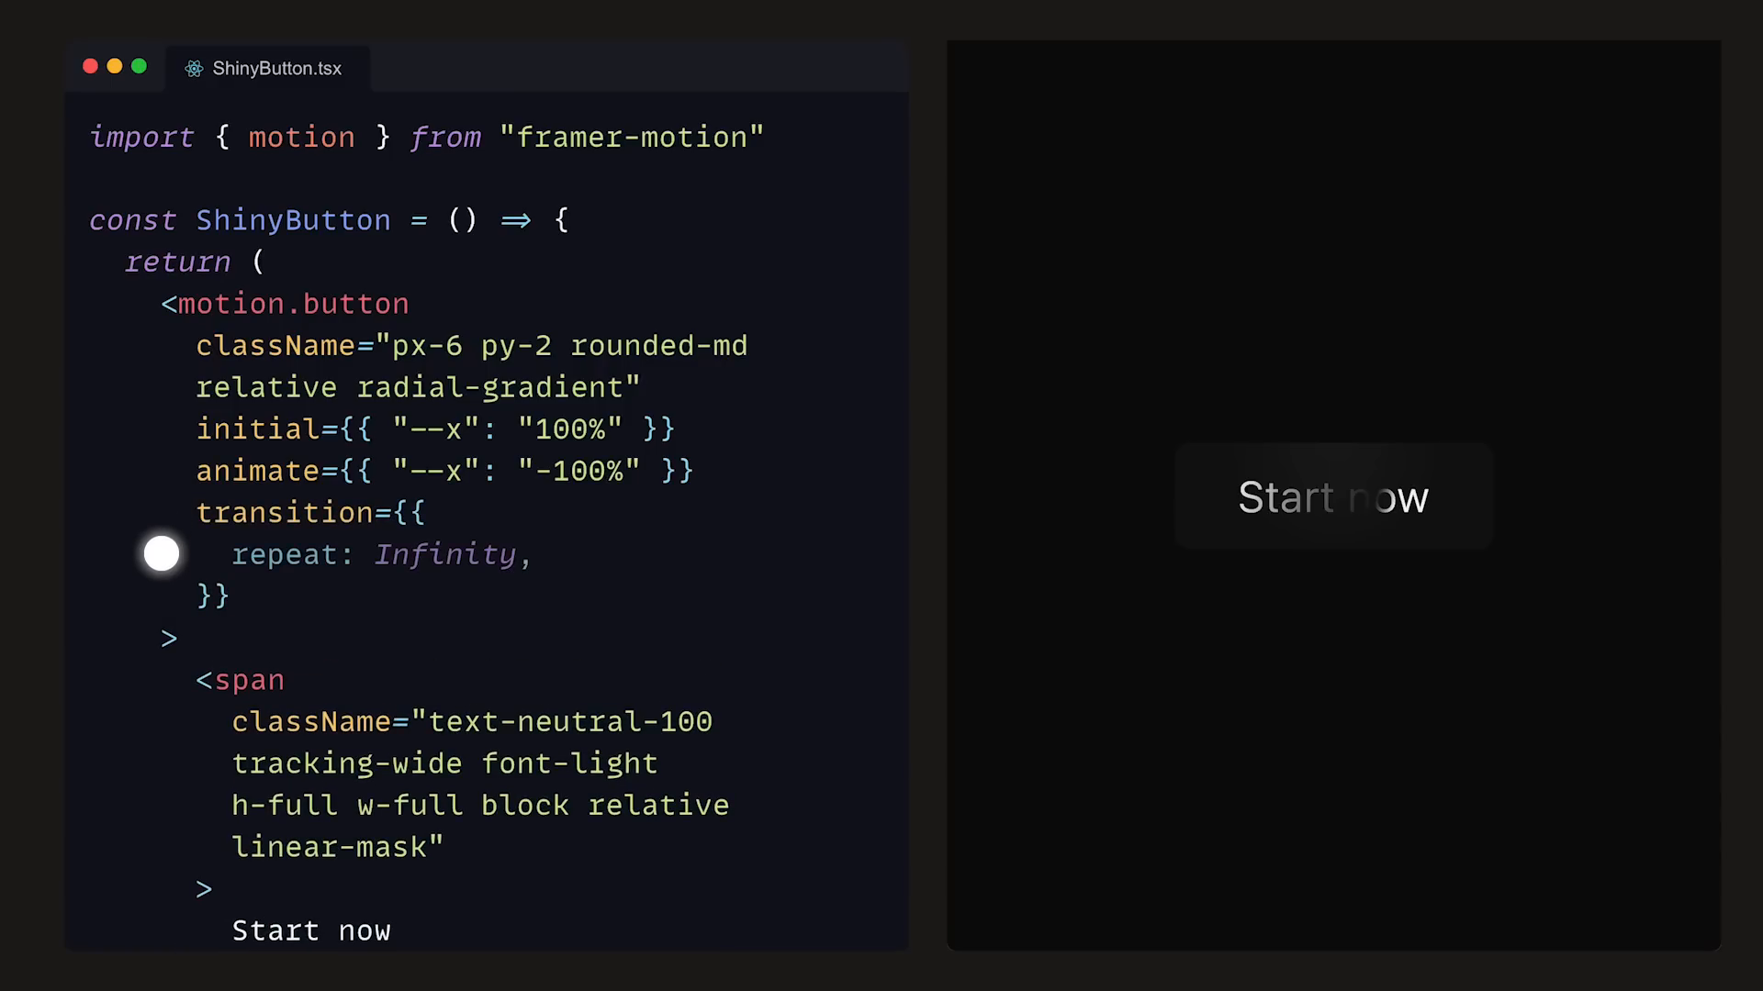
text(repeatType: "loop",)
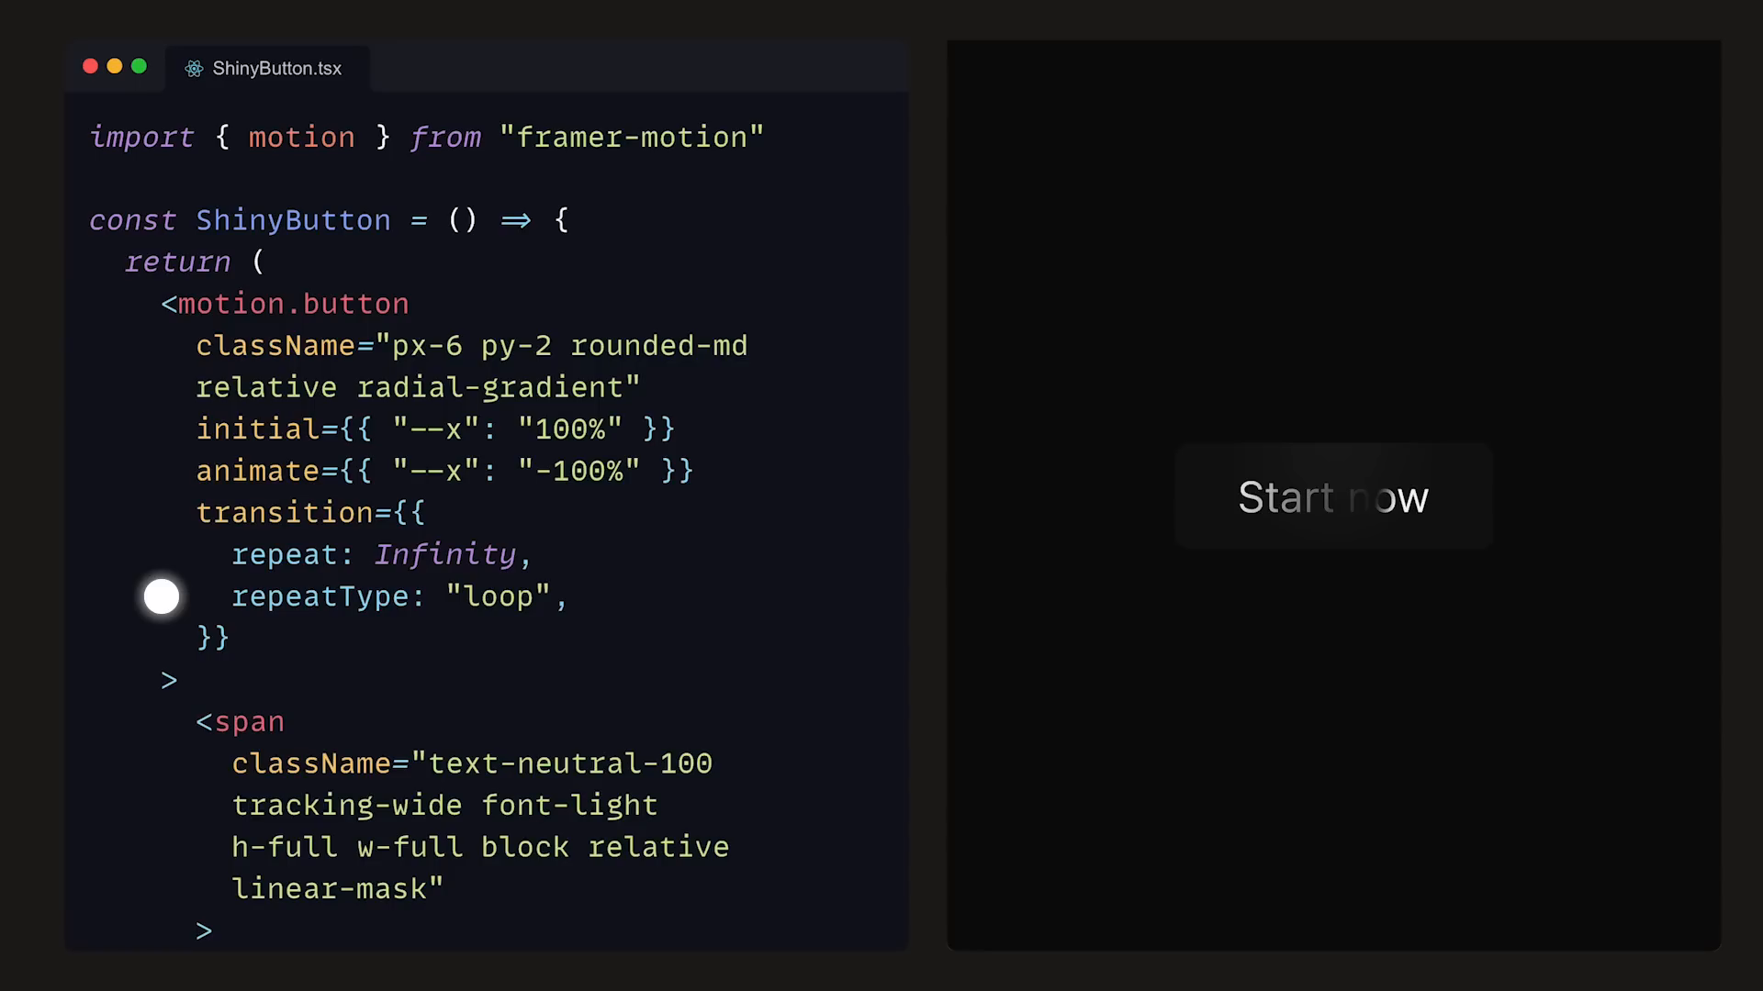
mouse_move(161, 597)
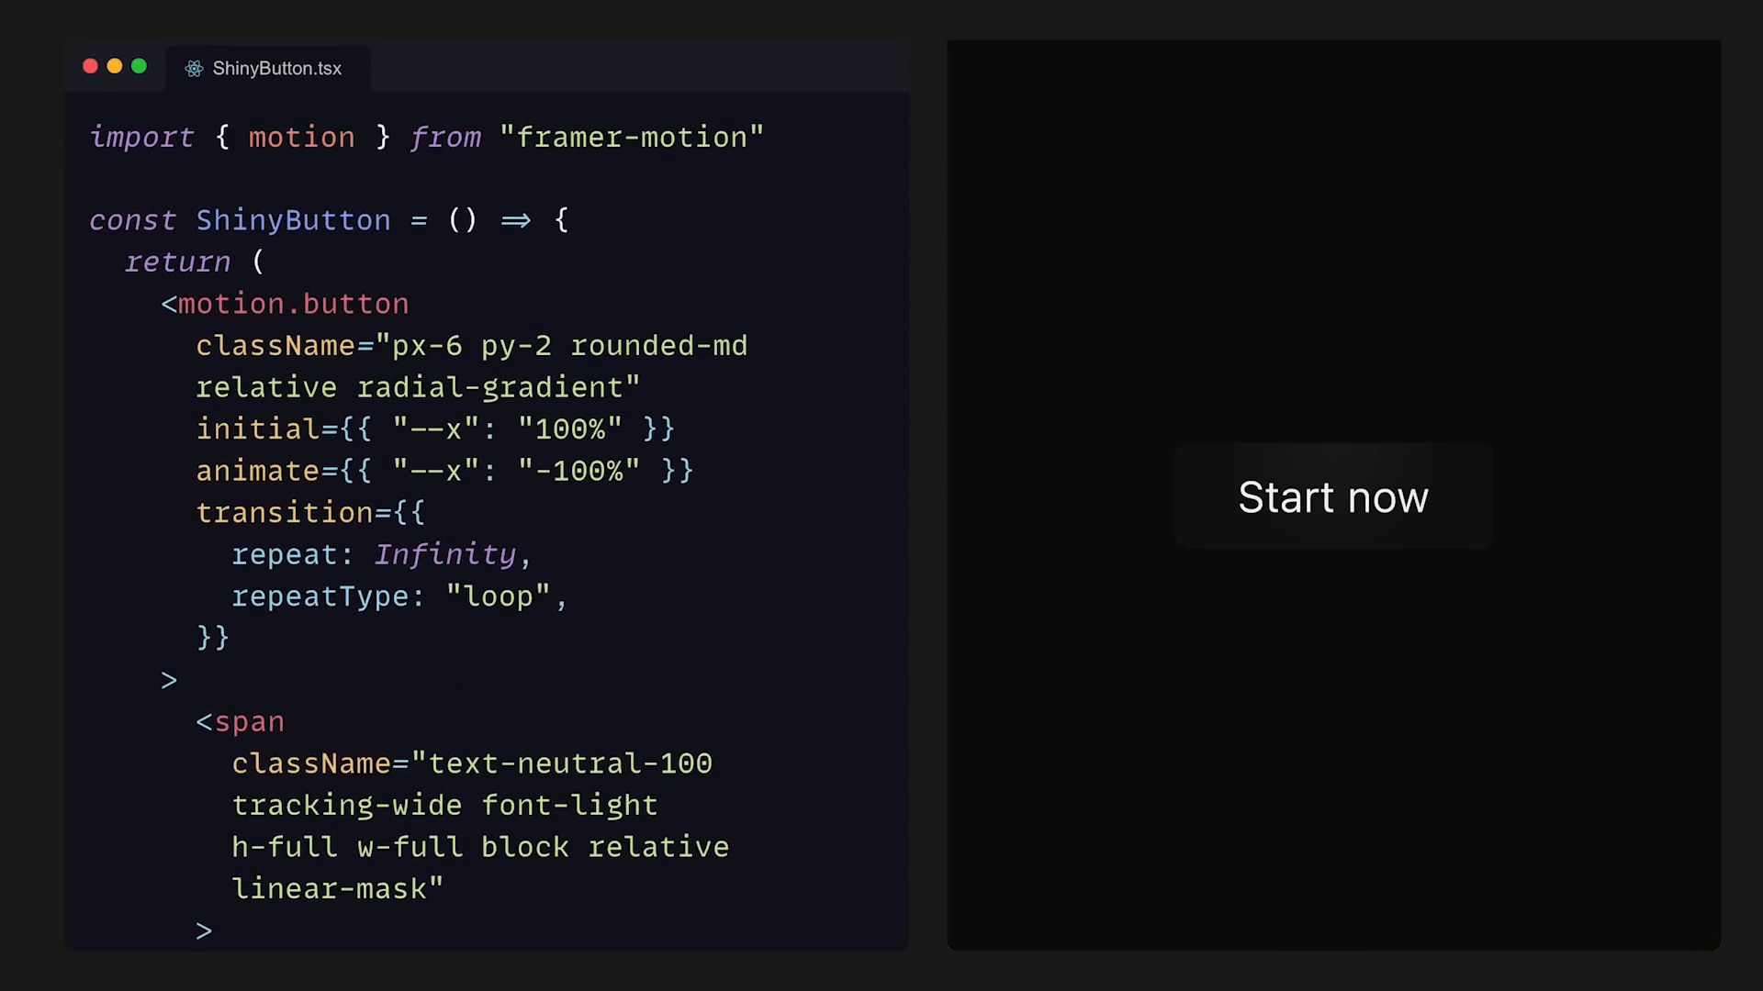
- Add repeatDelay 1 and a spring with stiffness 20 and damping 15 to the transition
text(repeatDelay: 1,)
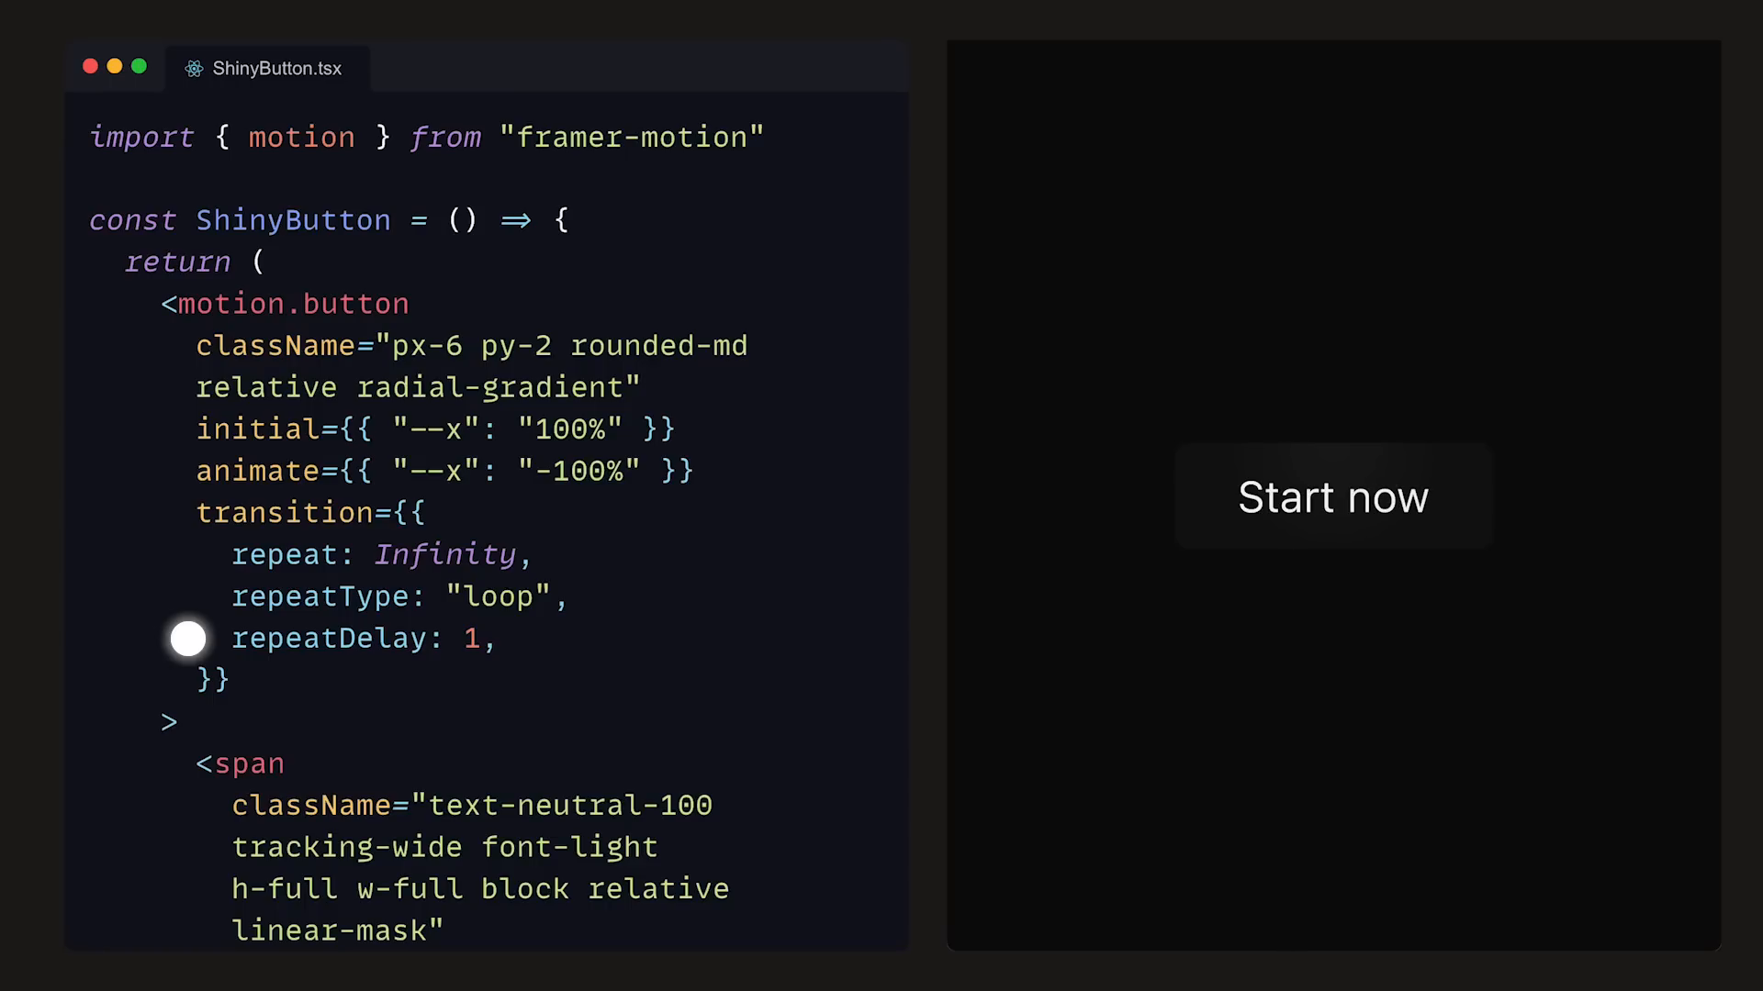
text(type: "spring",)
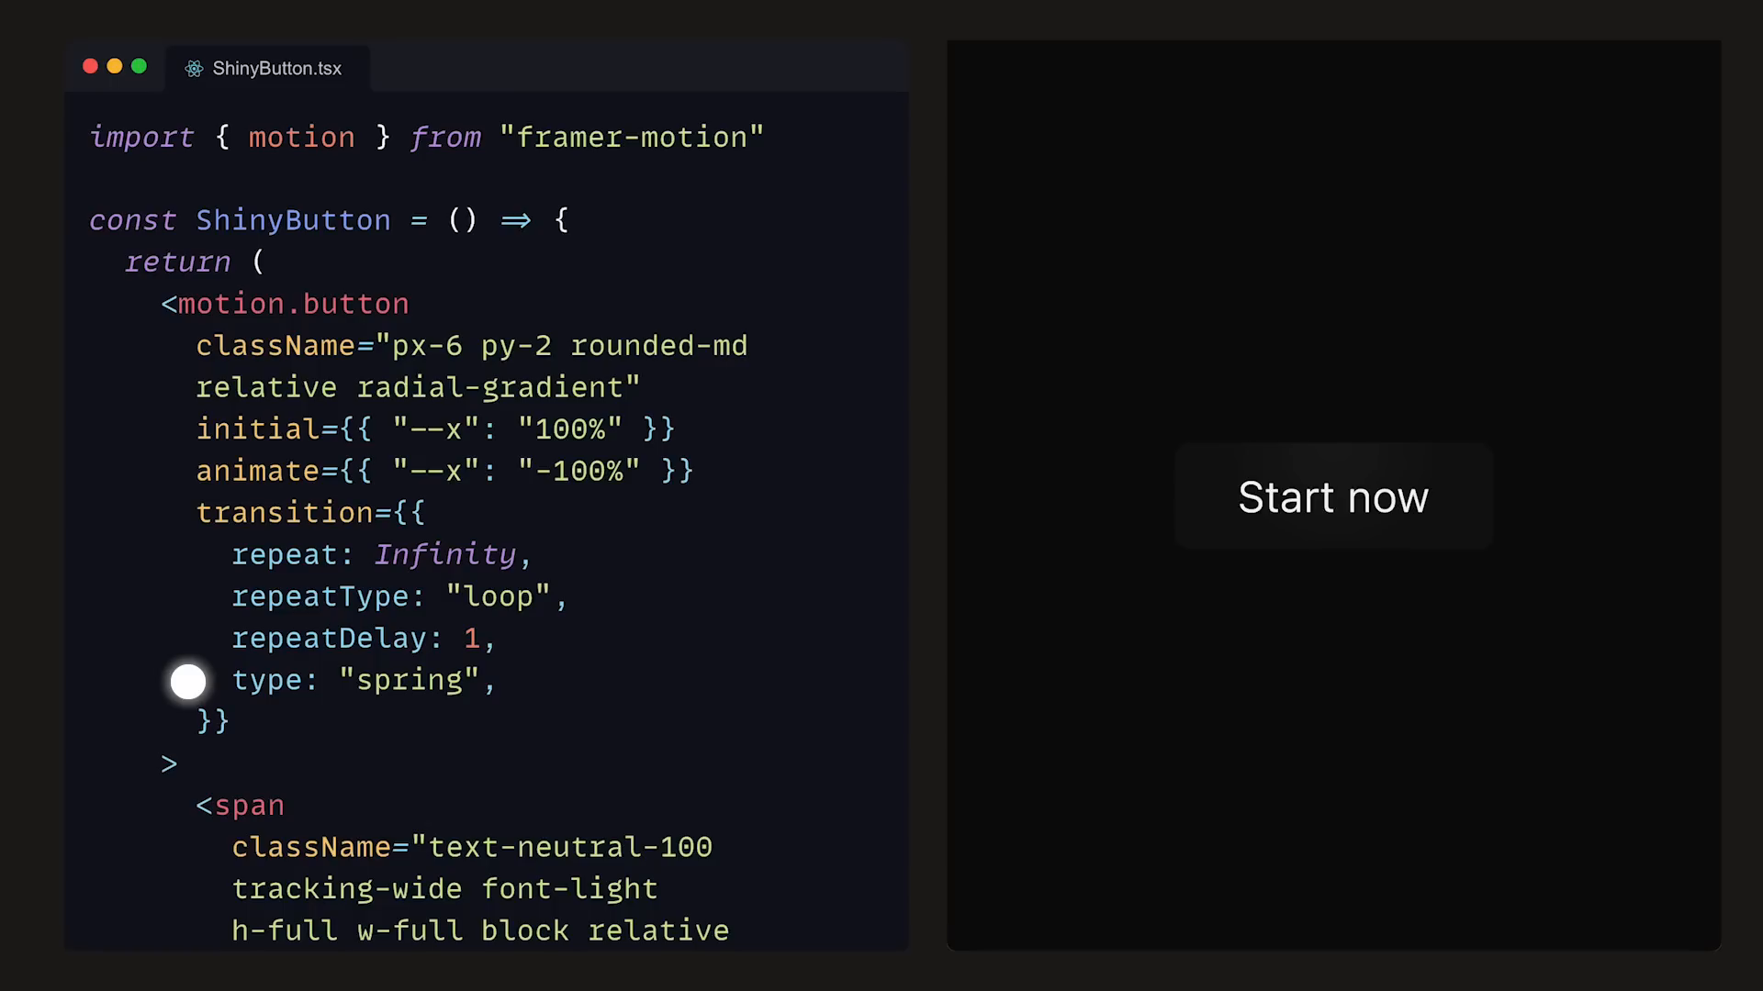
text(stiffness: 20,)
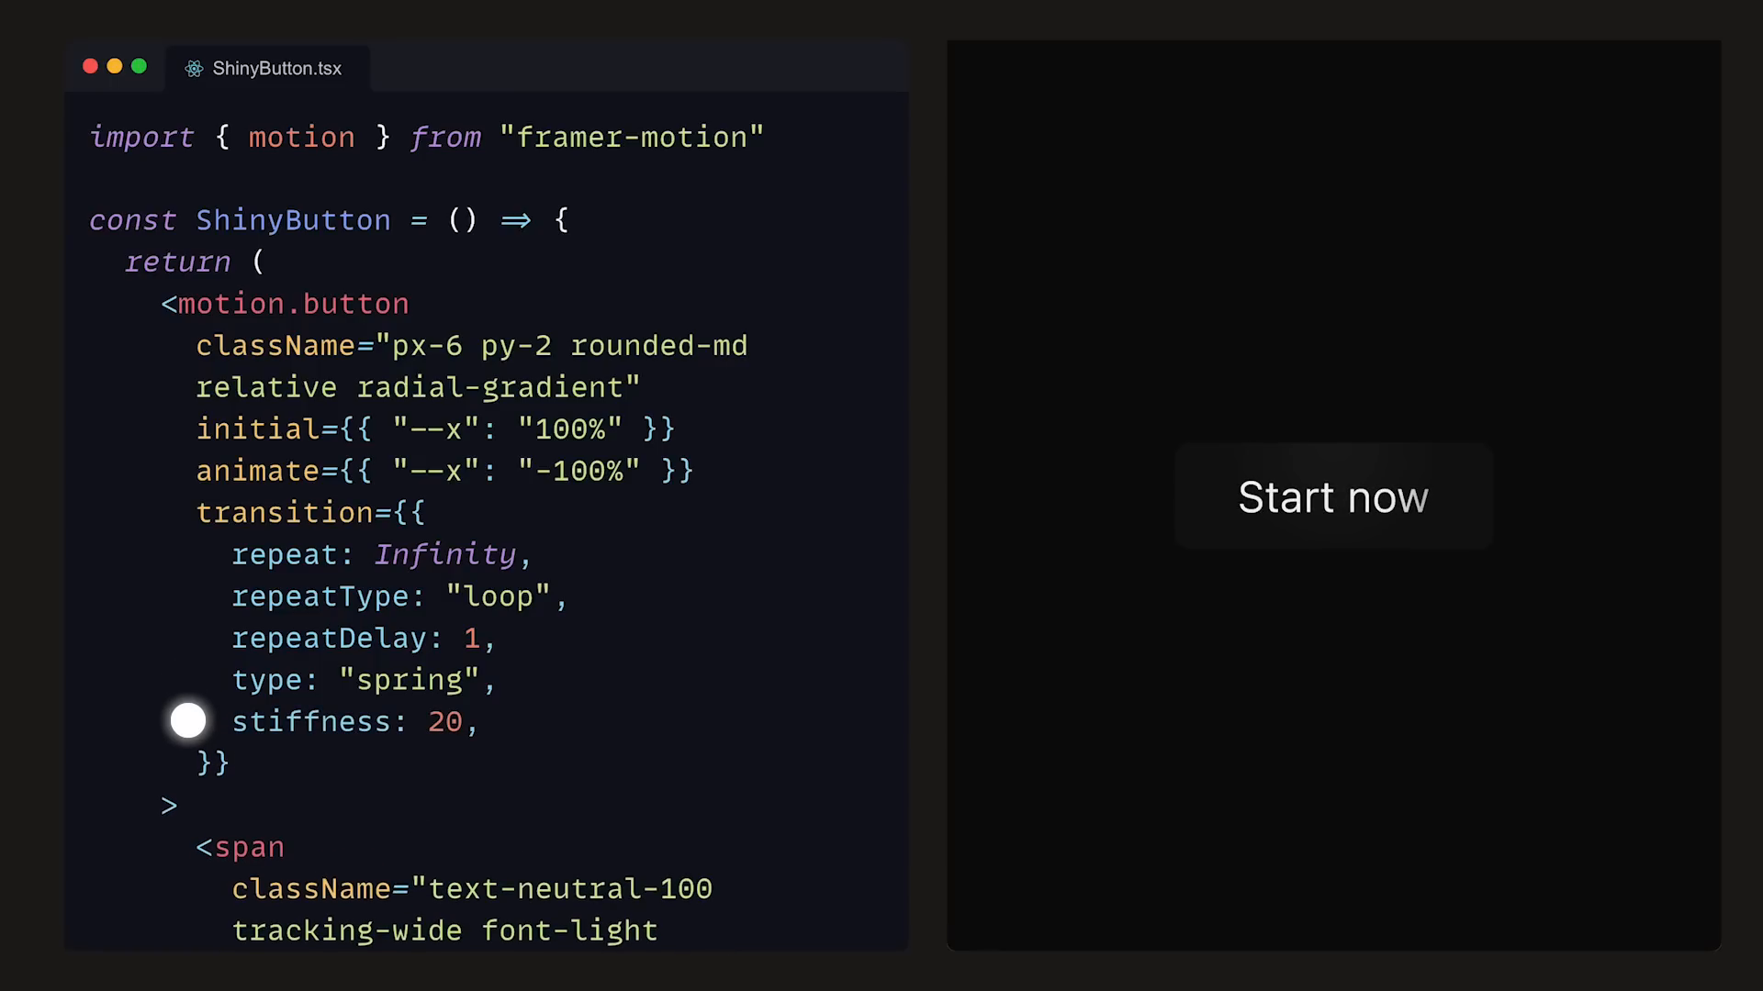
text(damping: 15,)
text(mass: 2)
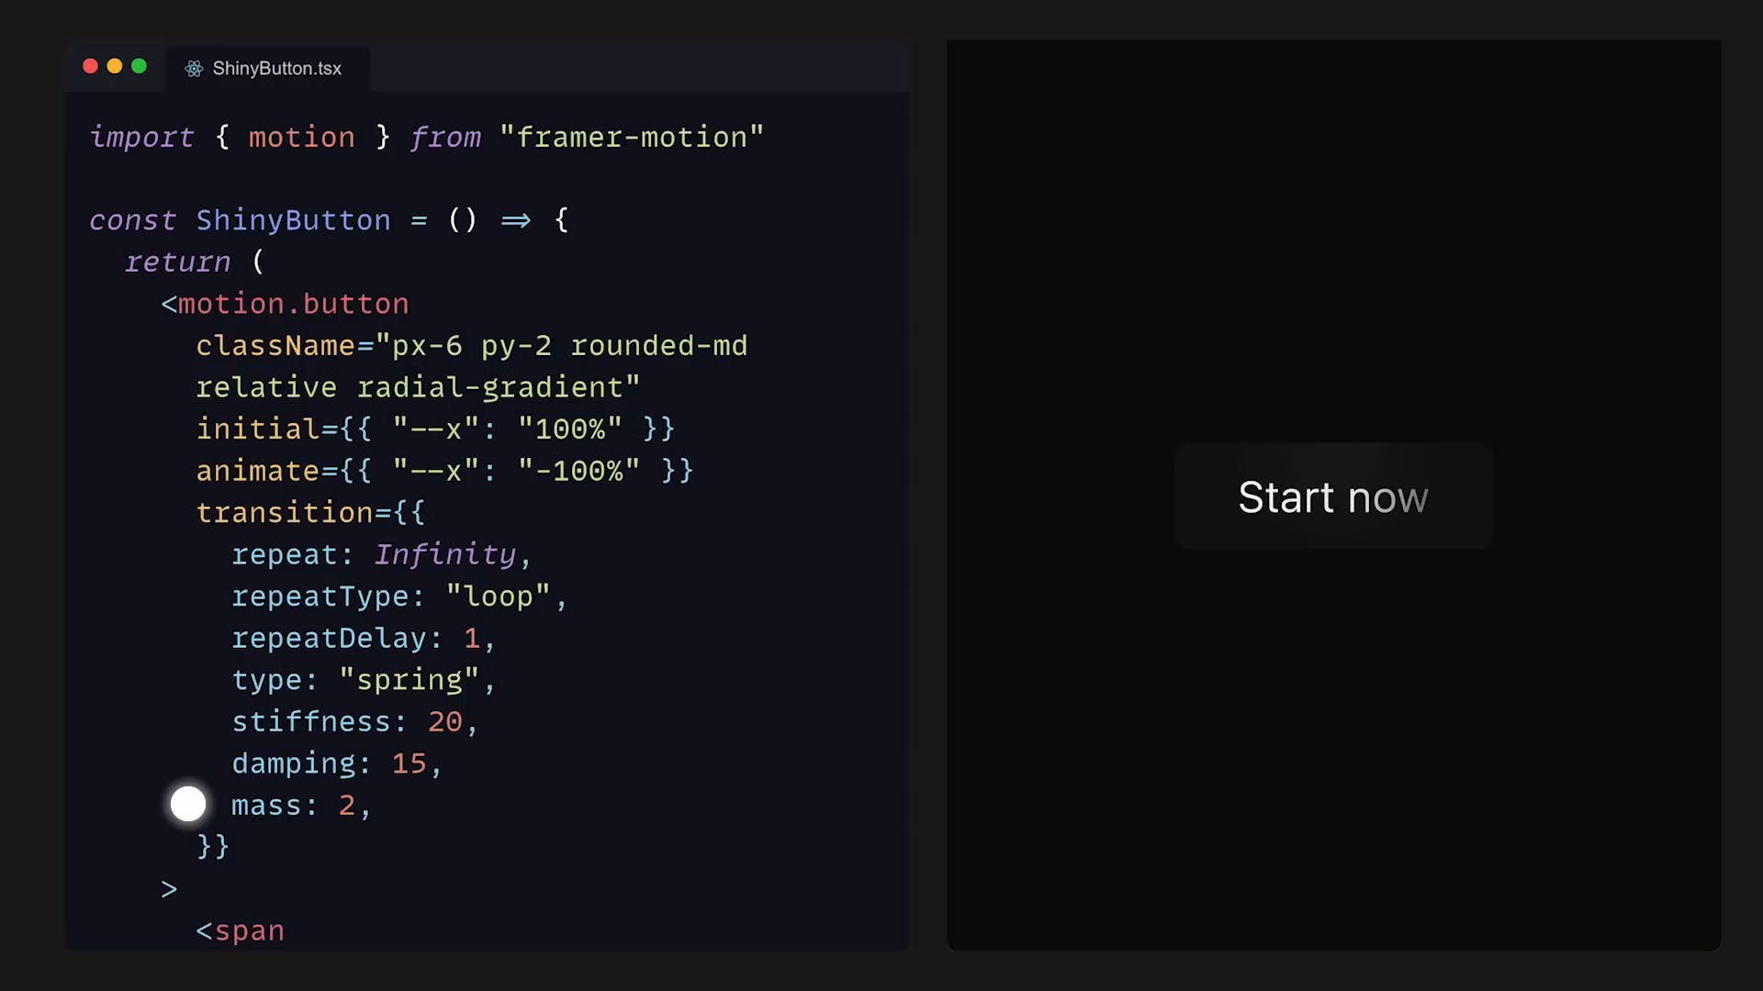
- Add scale: 1 to initial and a separate spring transition block for scale
text(, scale: 1)
text(whileTap={{ scale: 0.97 }})
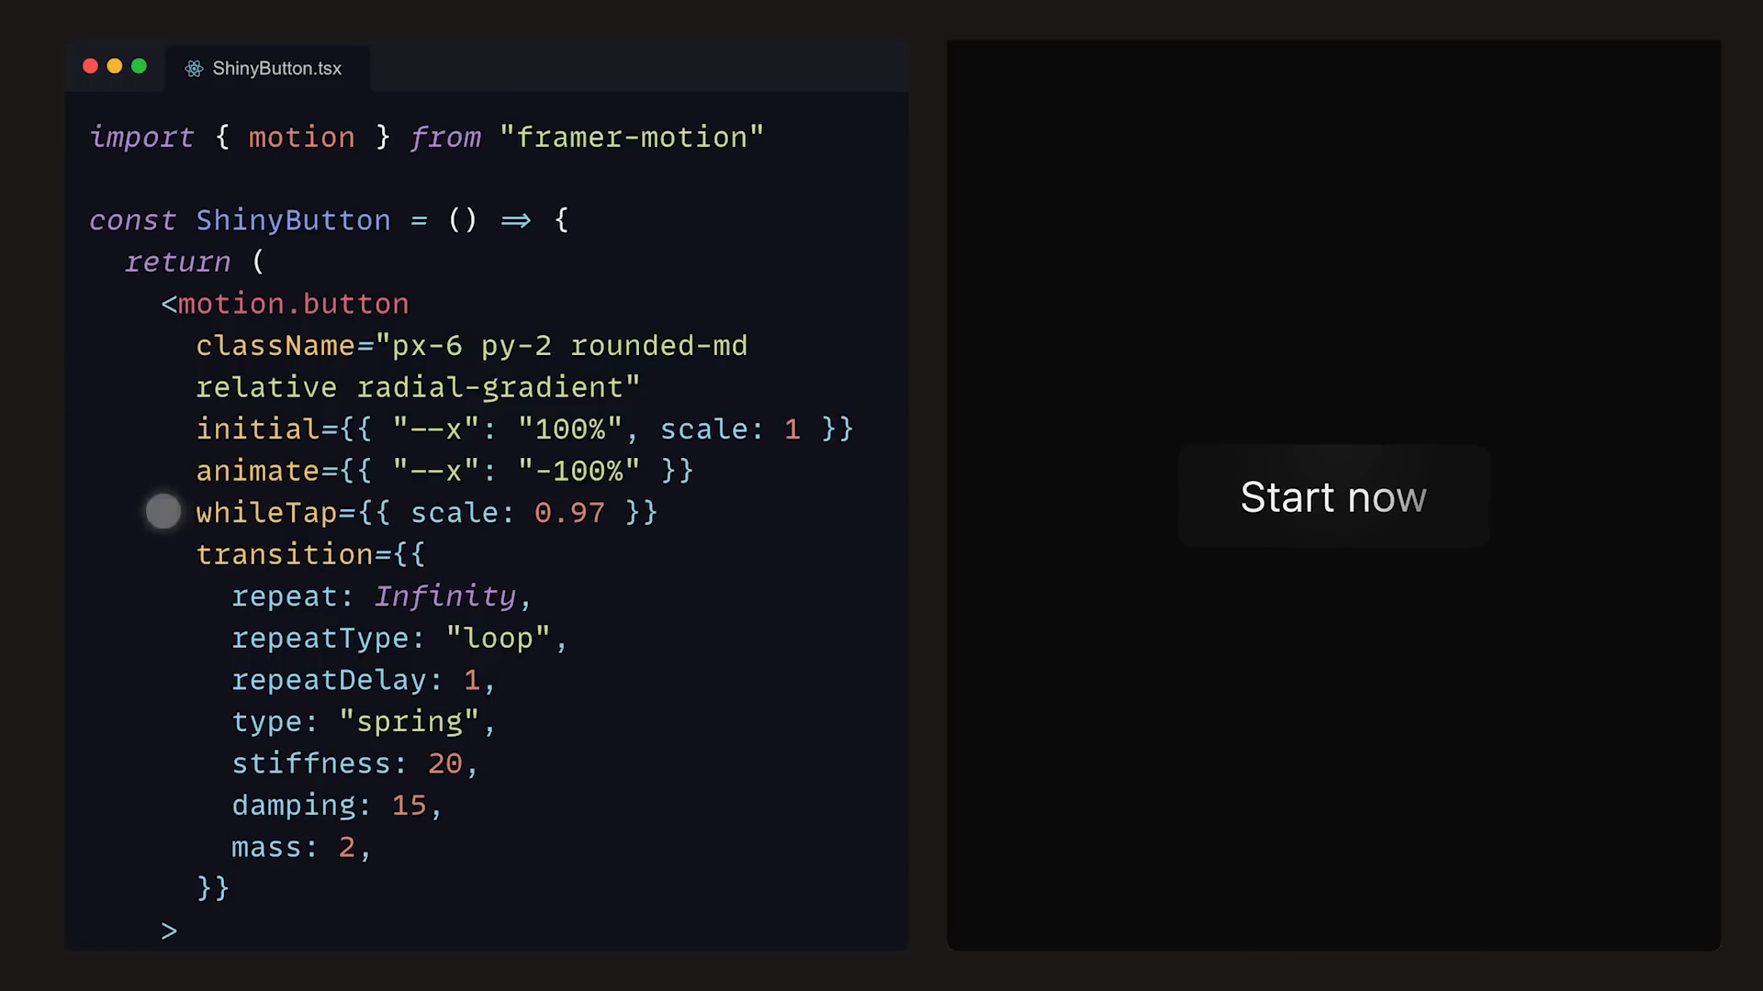
scroll(down, 3)
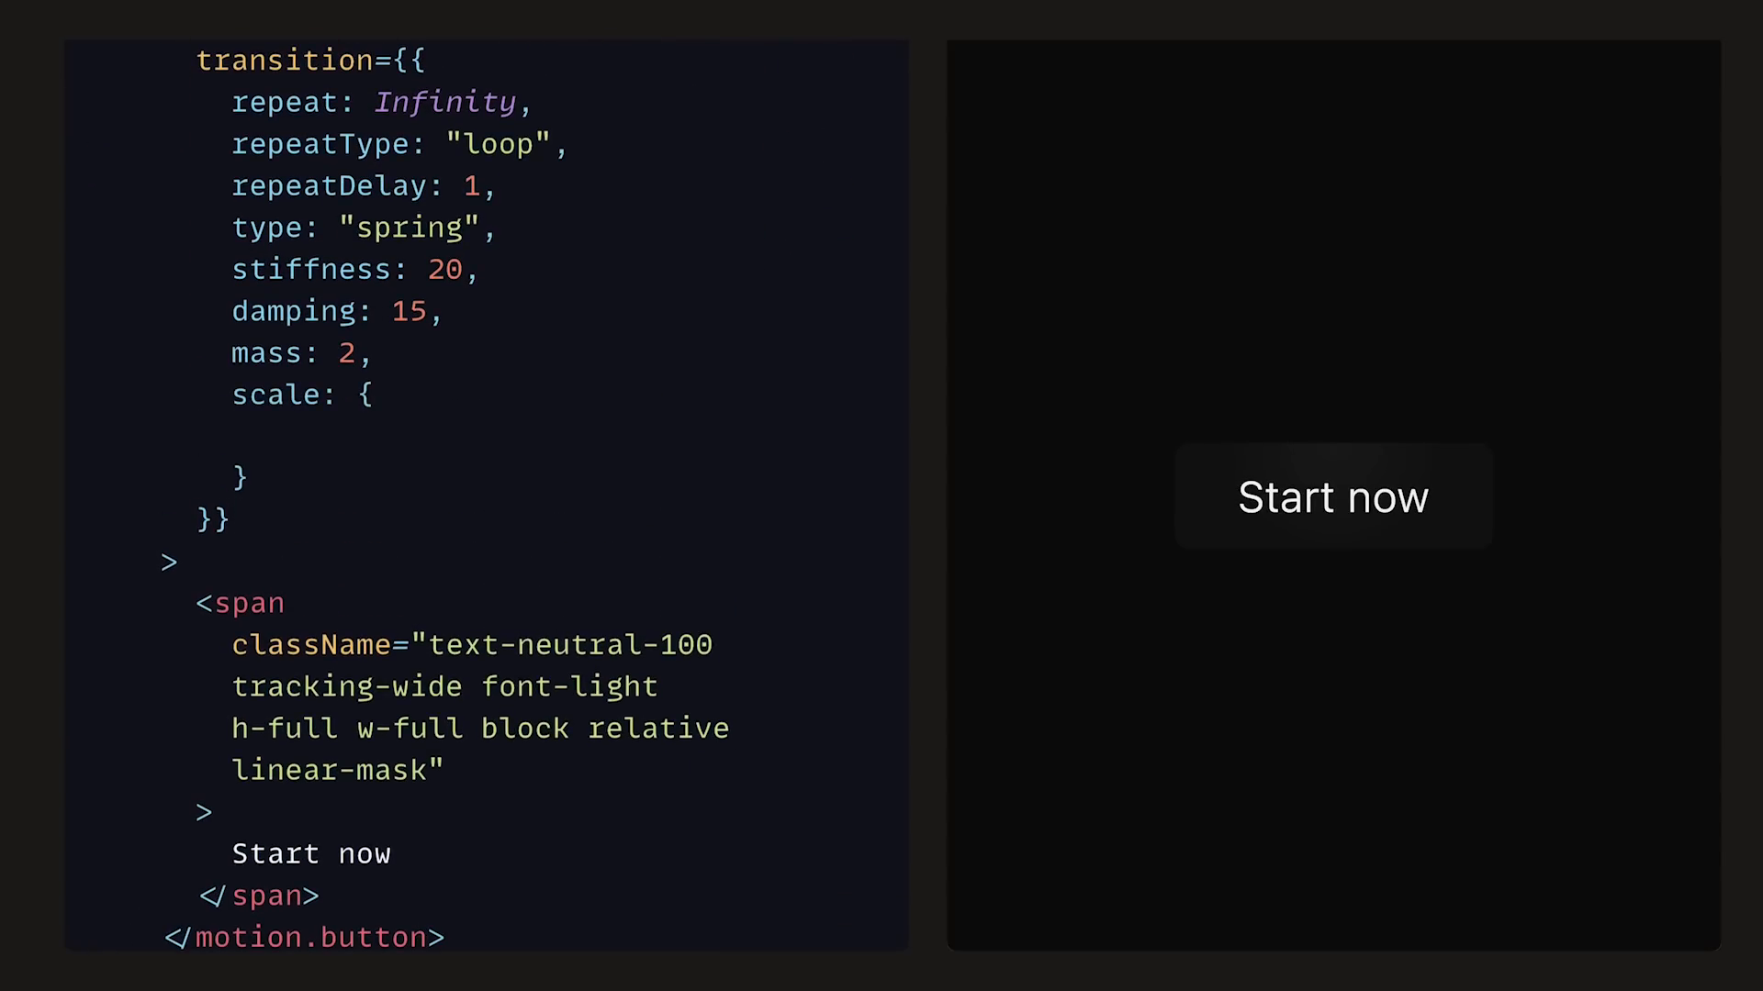
text(type: "spring",)
text(mass: 0.1,)
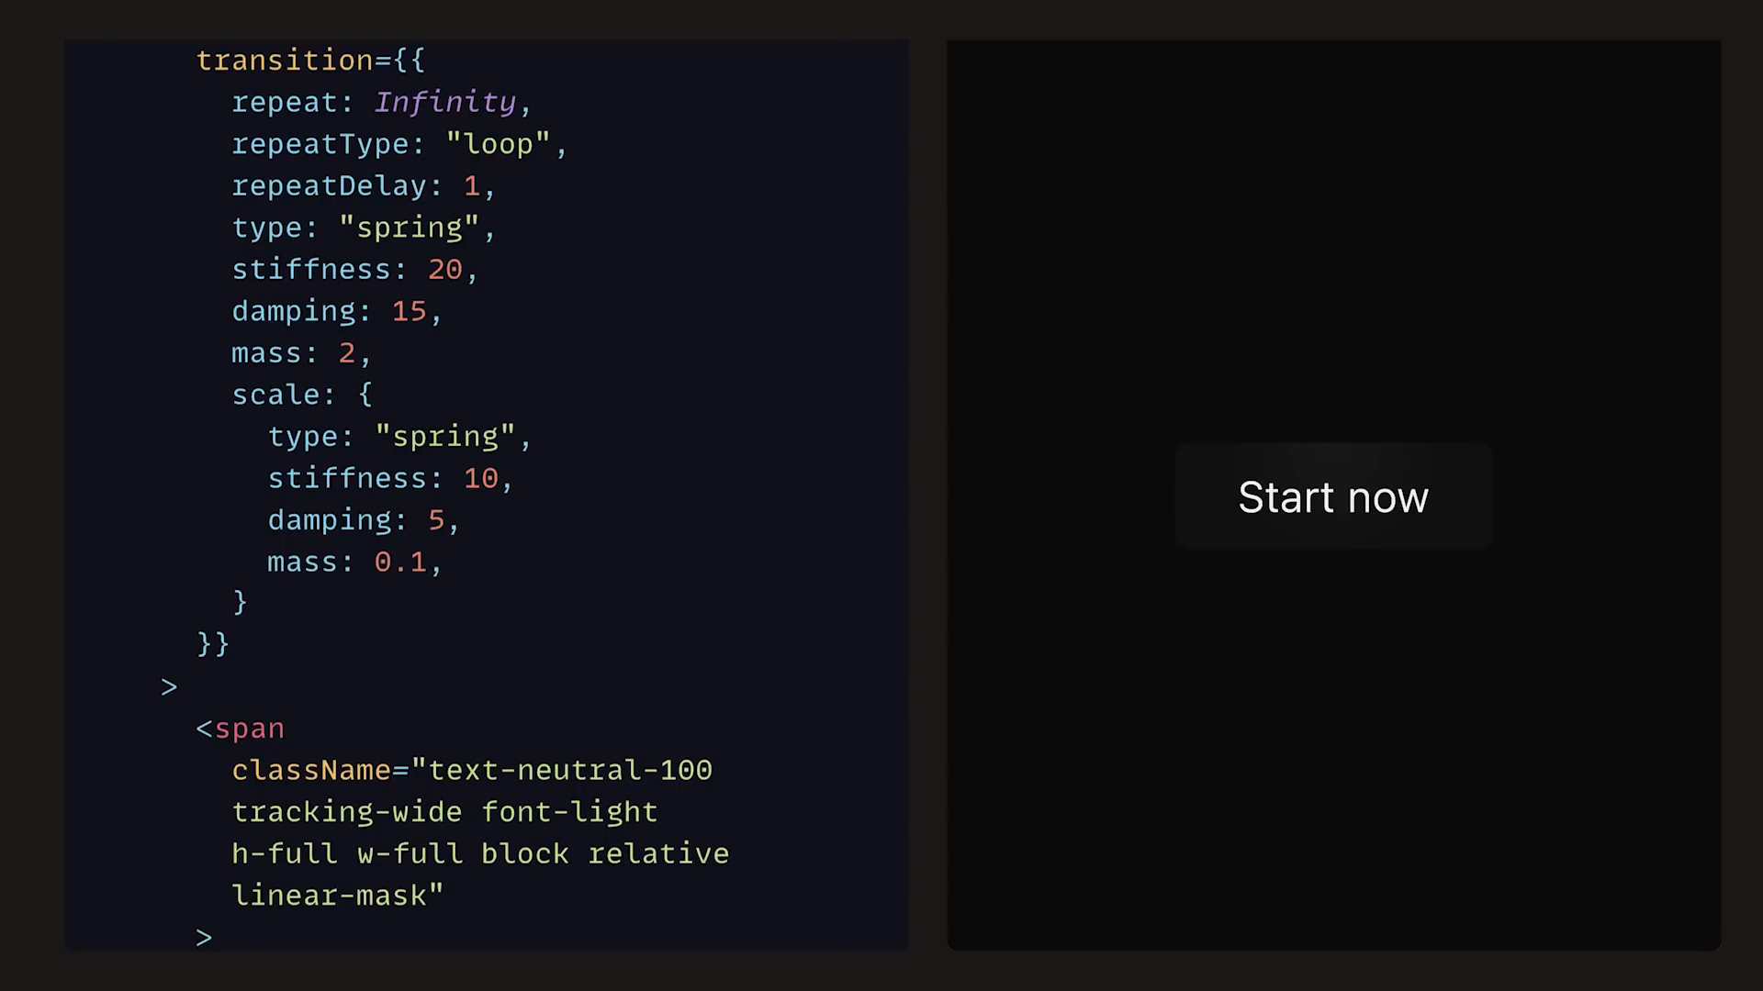
mouse_move(1409, 617)
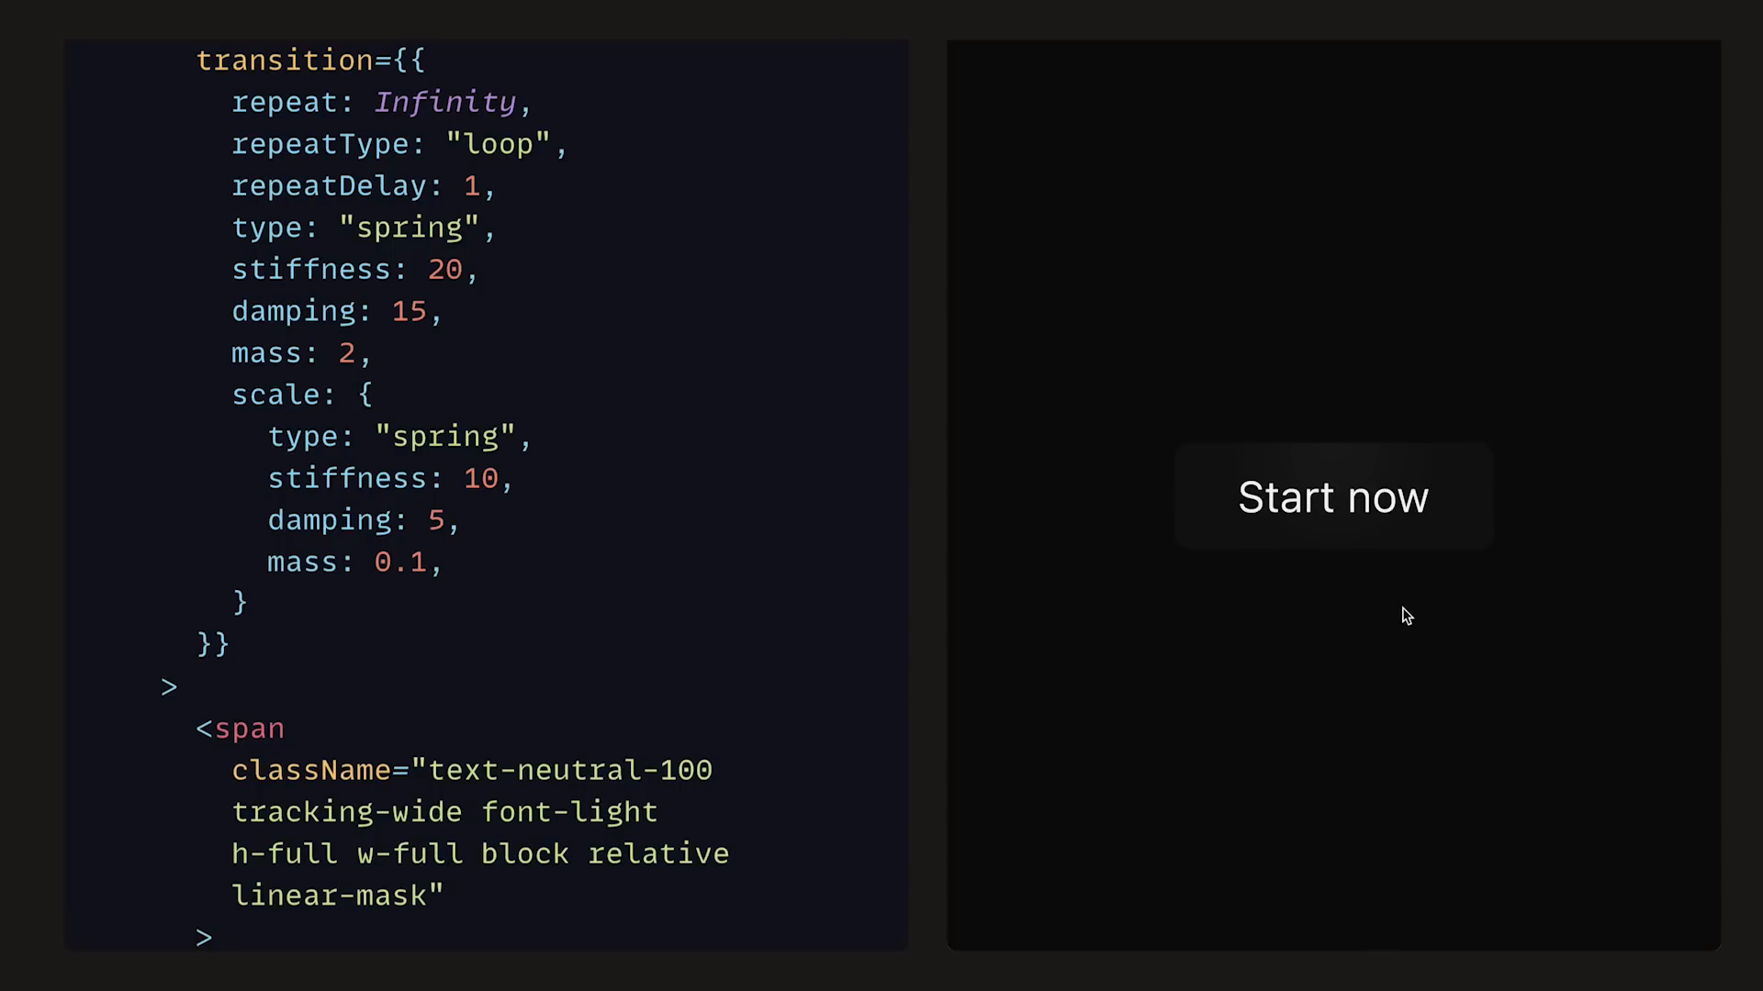
mouse_move(1380, 543)
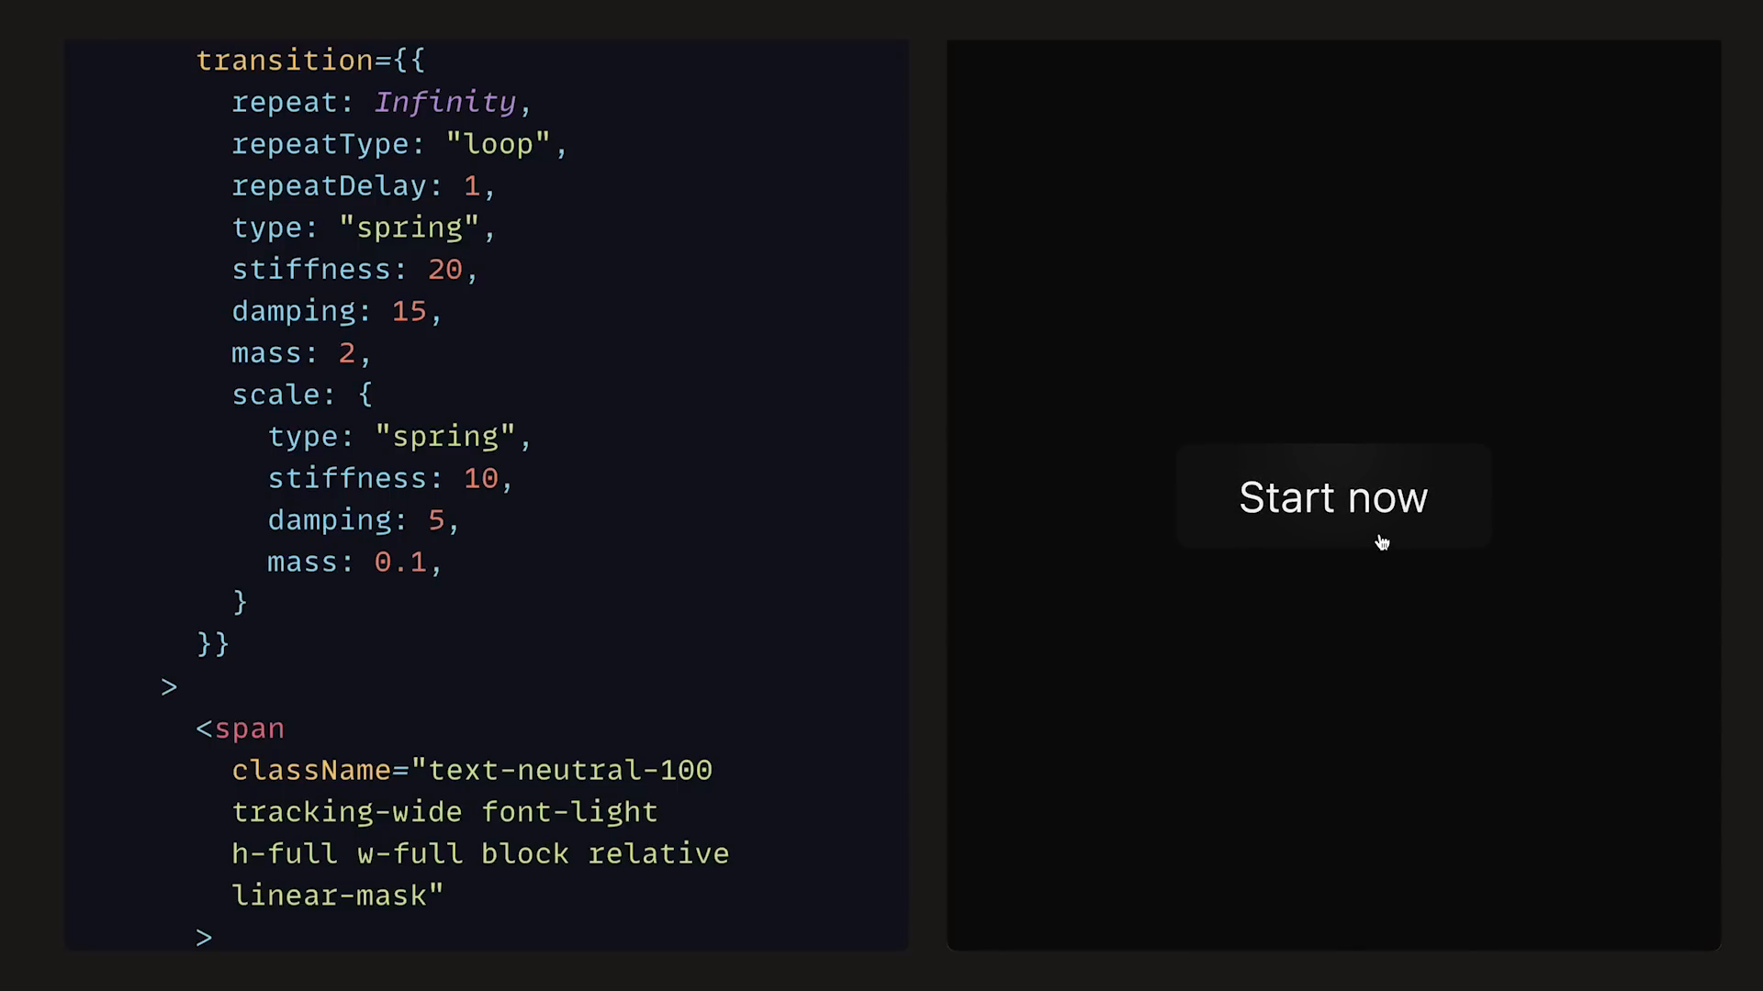
- Insert an absolute inset-0 rounded-md p-px overlay span with the linear-overlay class
scroll(down, 3)
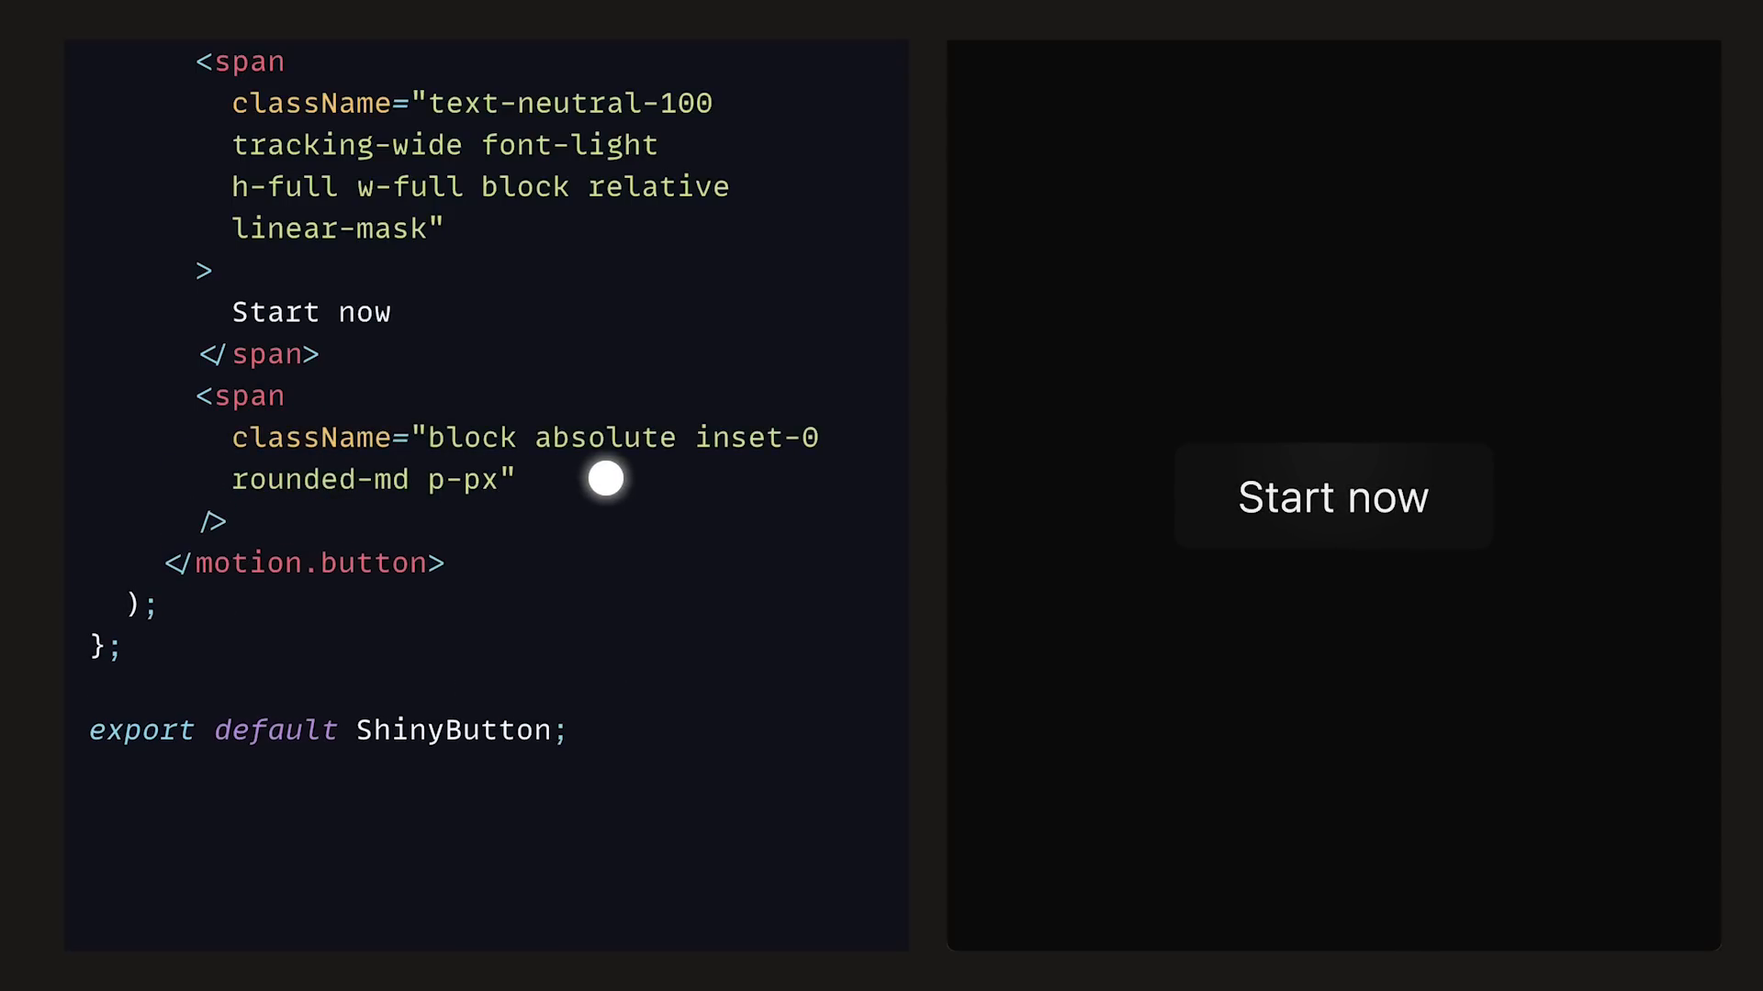
mouse_move(345, 520)
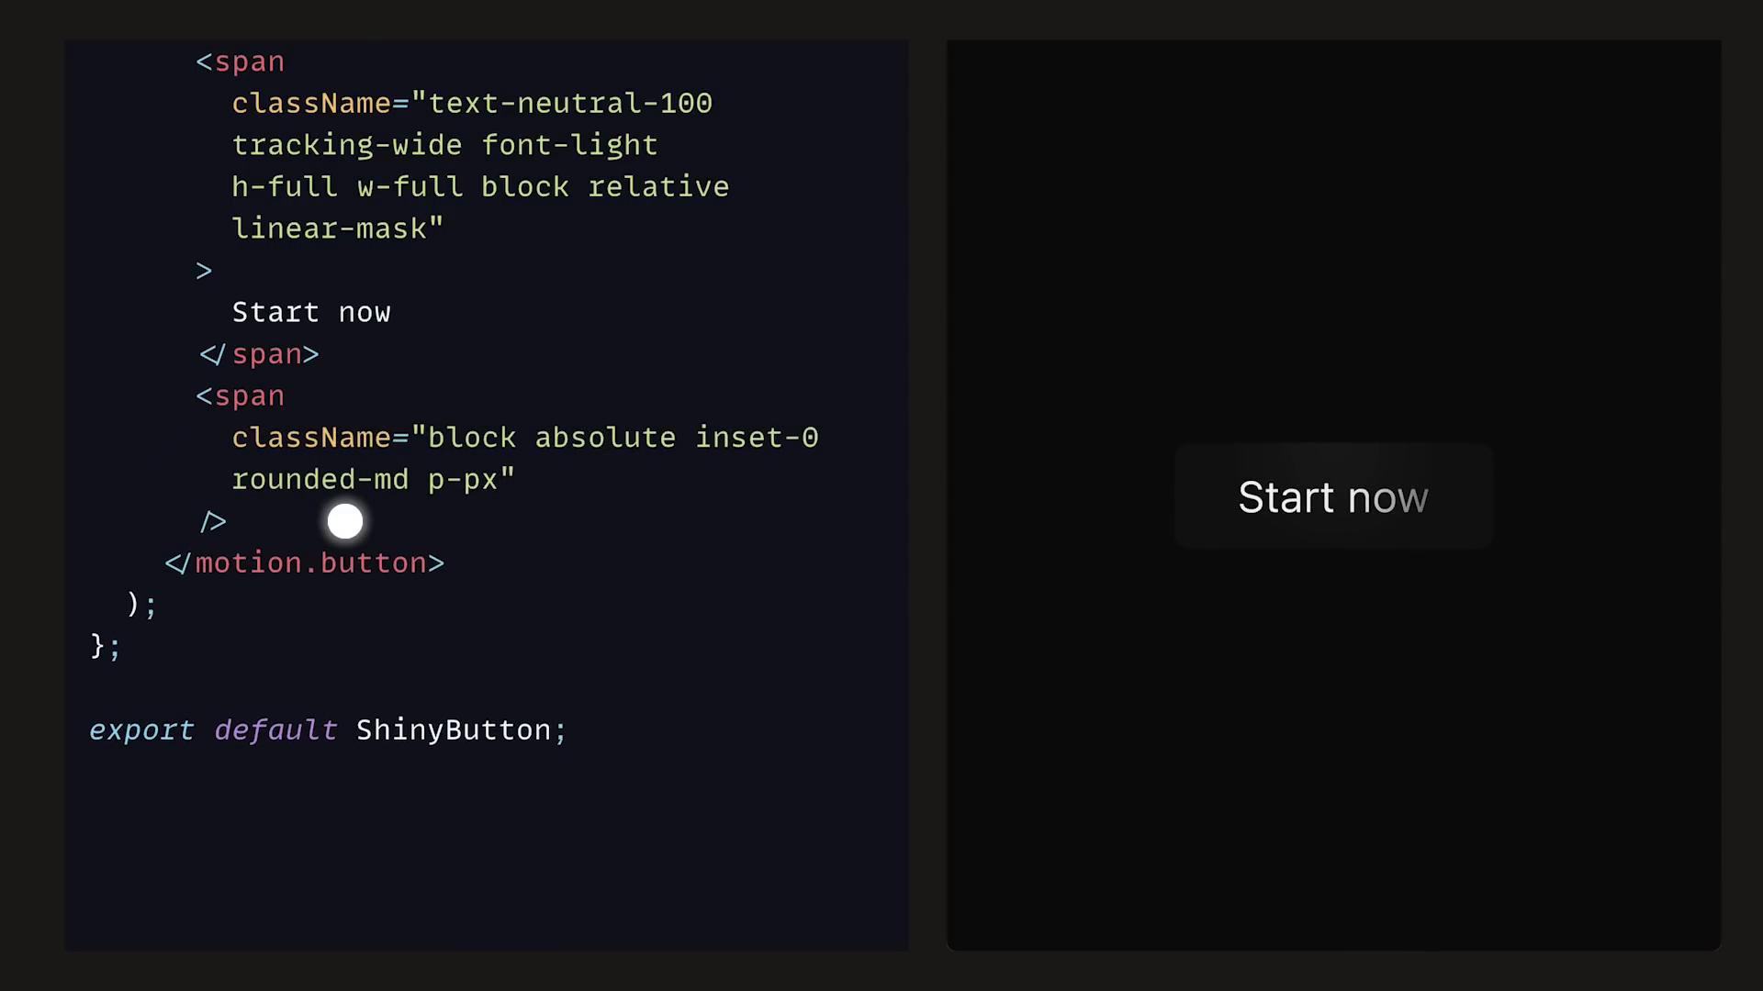
mouse_move(453, 522)
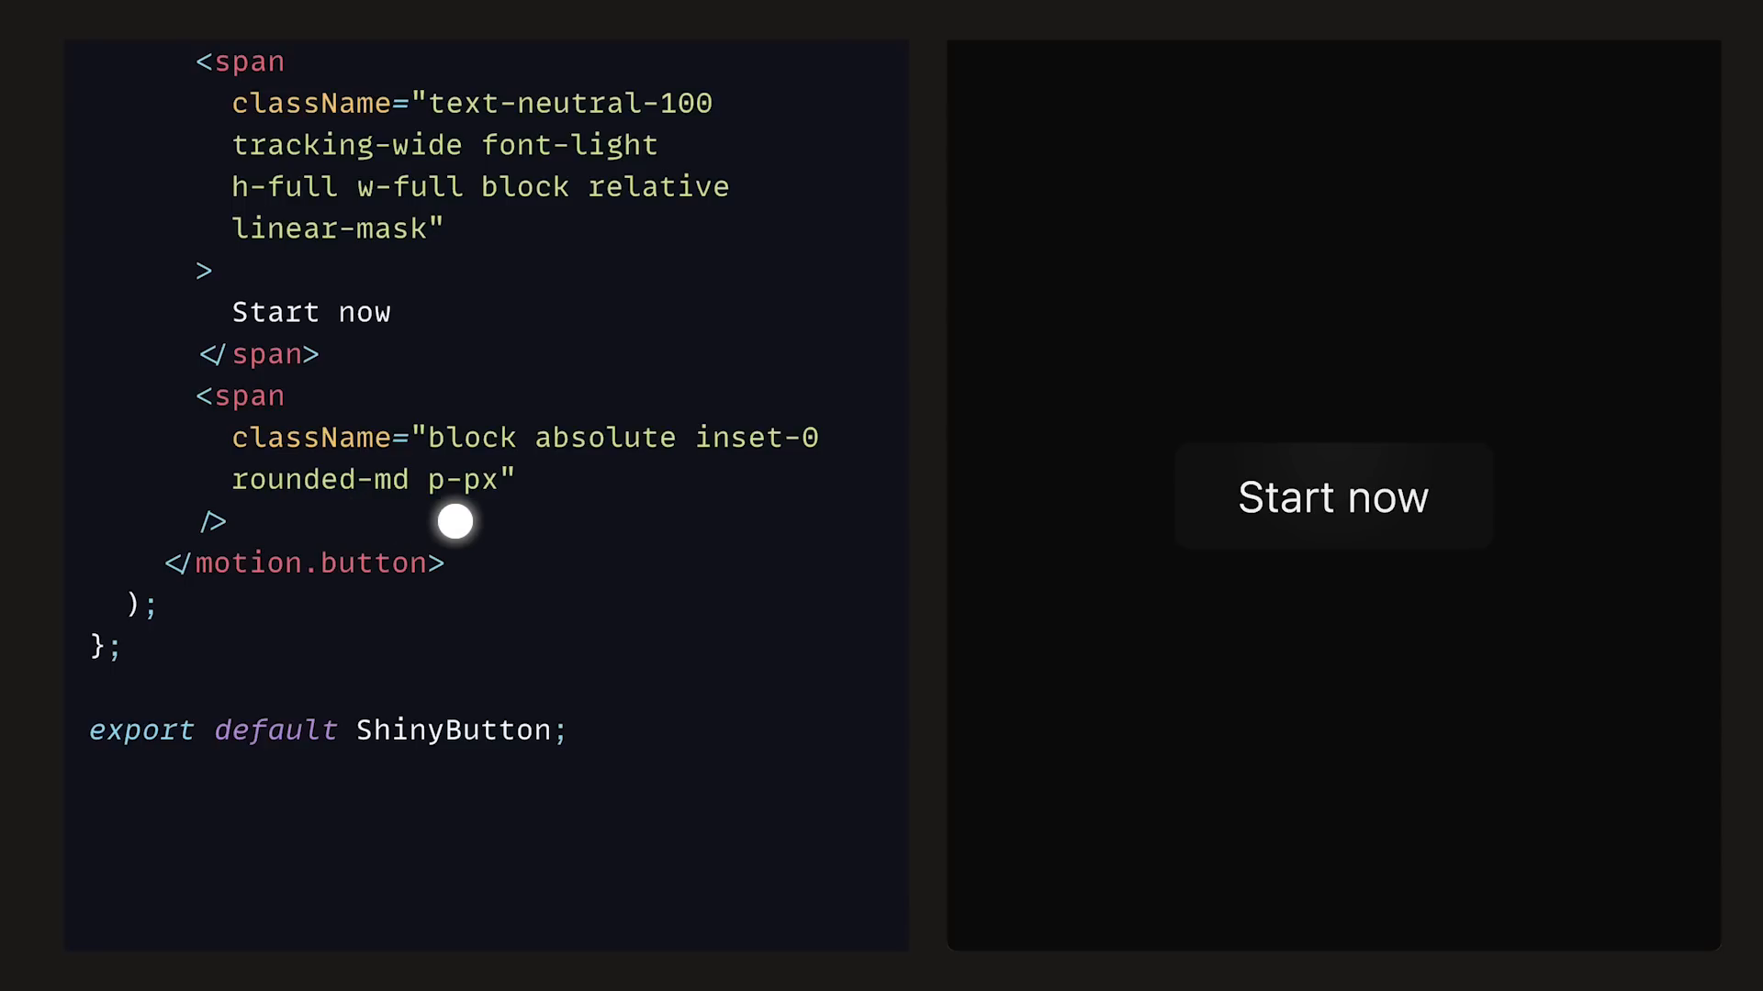
text(linear-overlay)
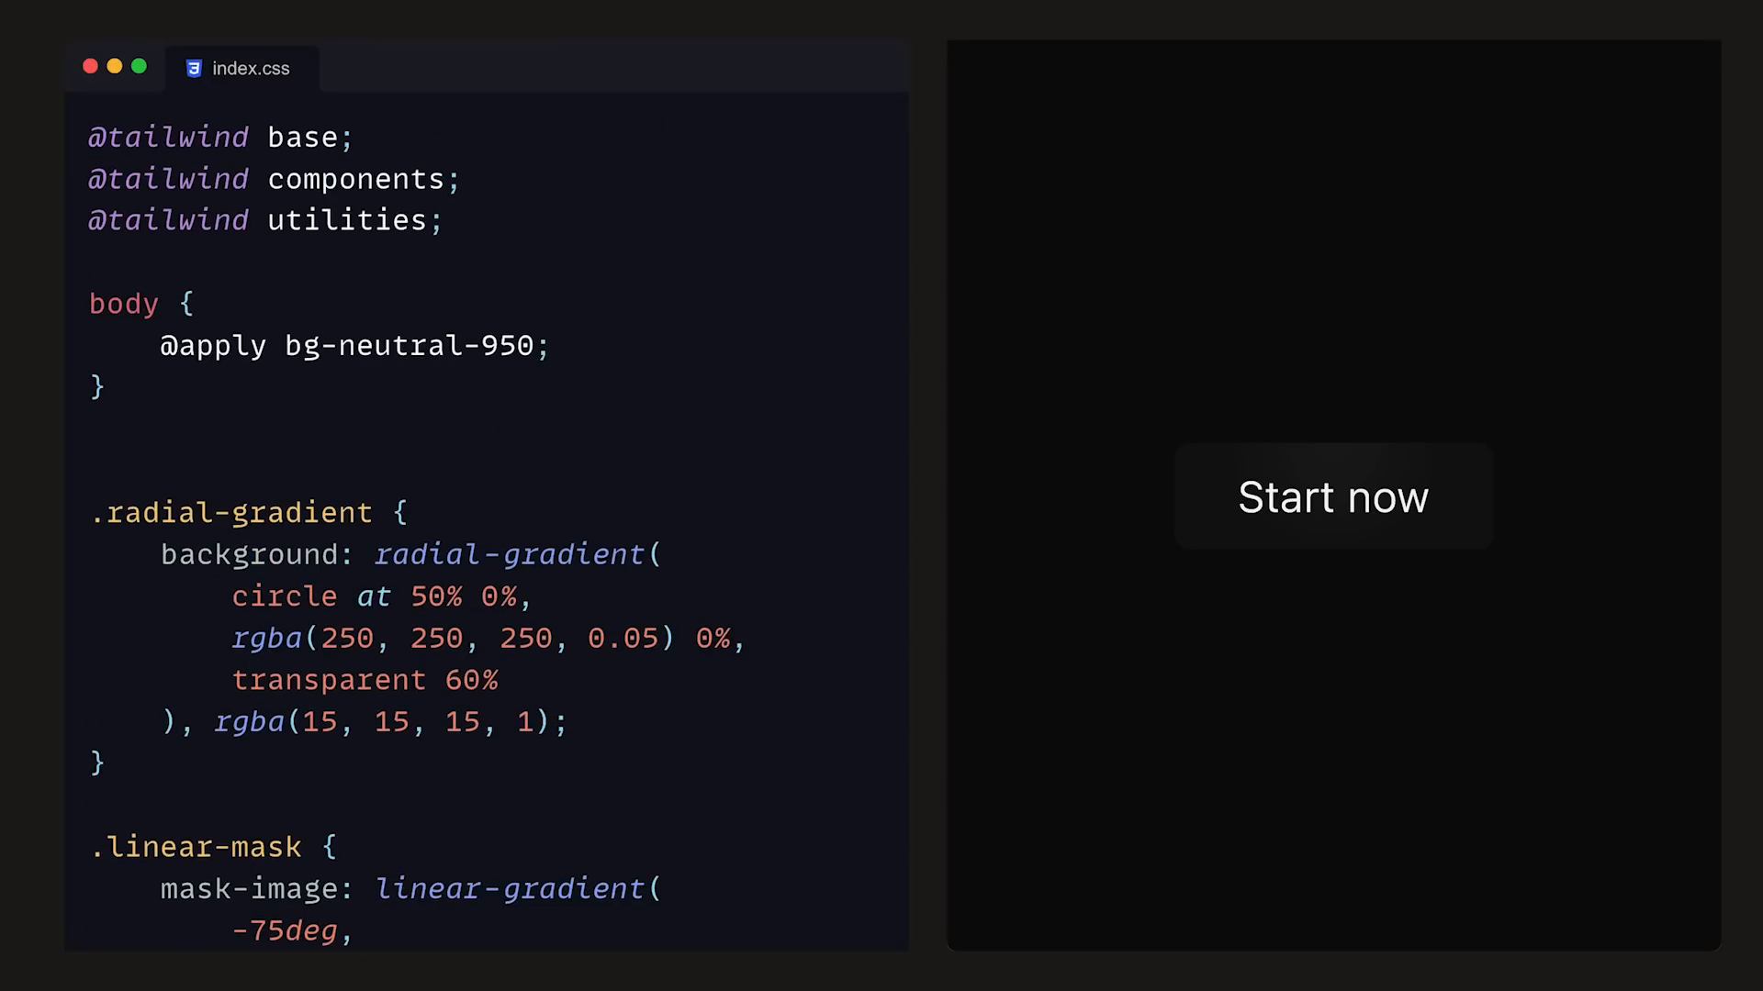
- Write .linear-overlay with a linear-gradient of rgba(255,255,255,0.1) stops up to 100%
scroll(down, 3)
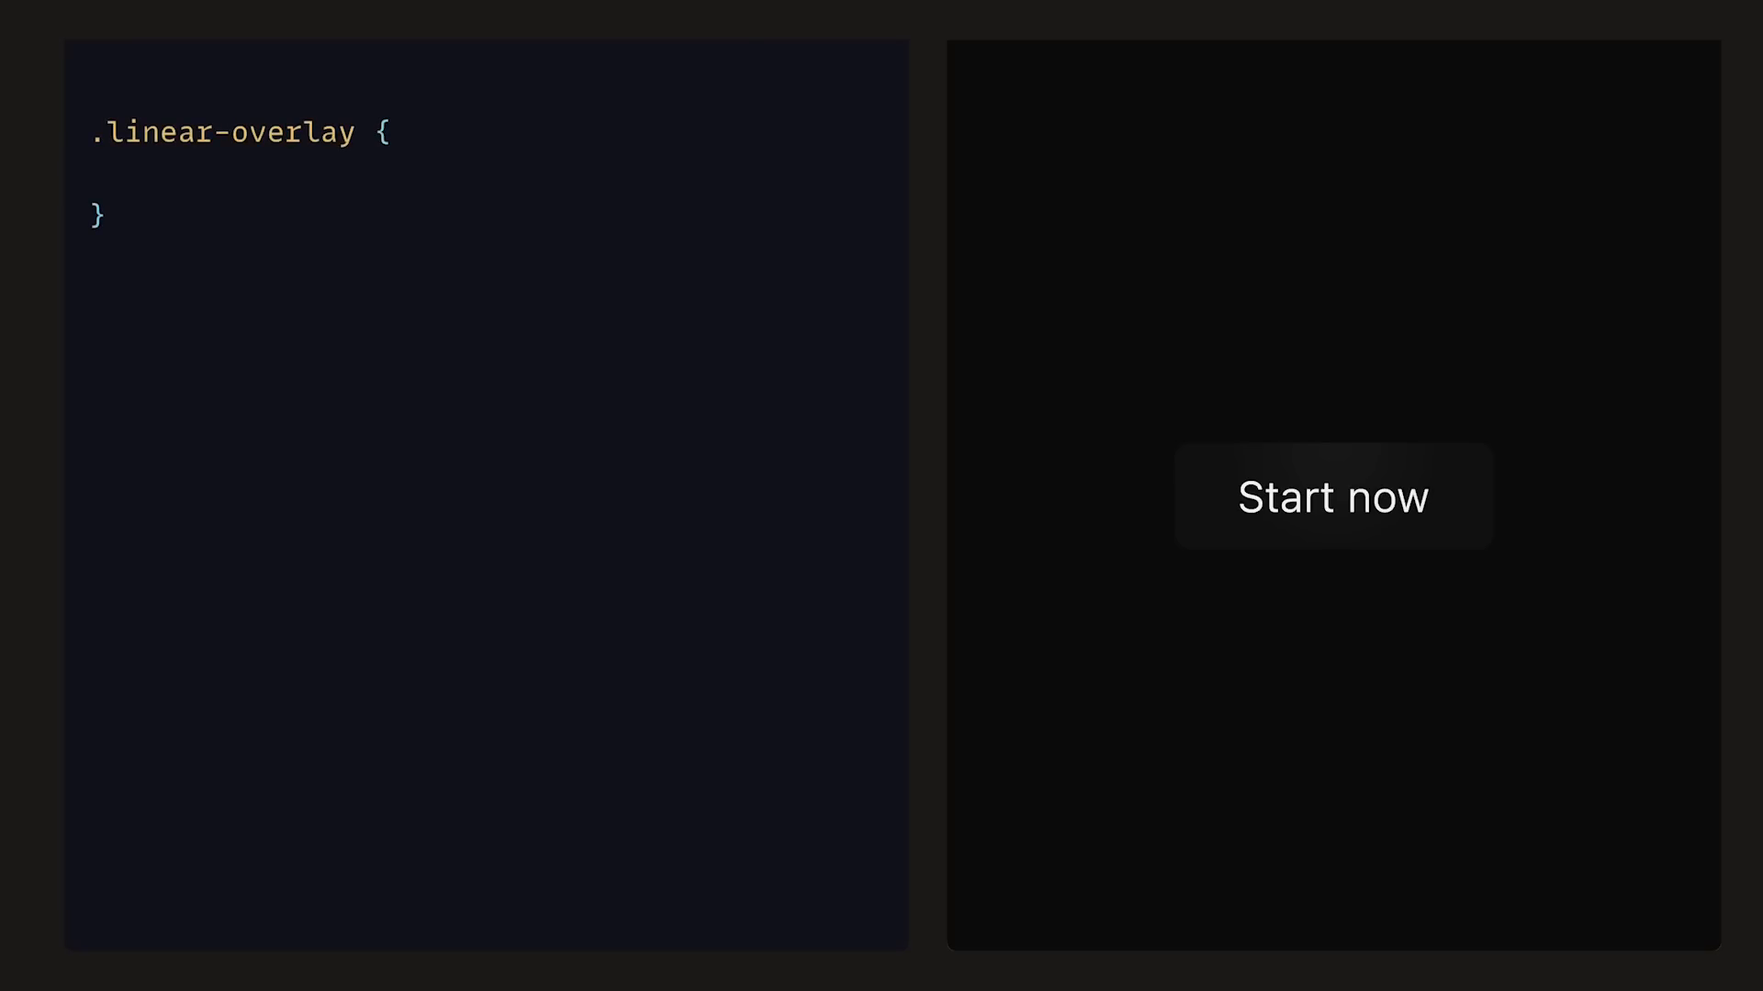
text(background-image: linear-gradient()
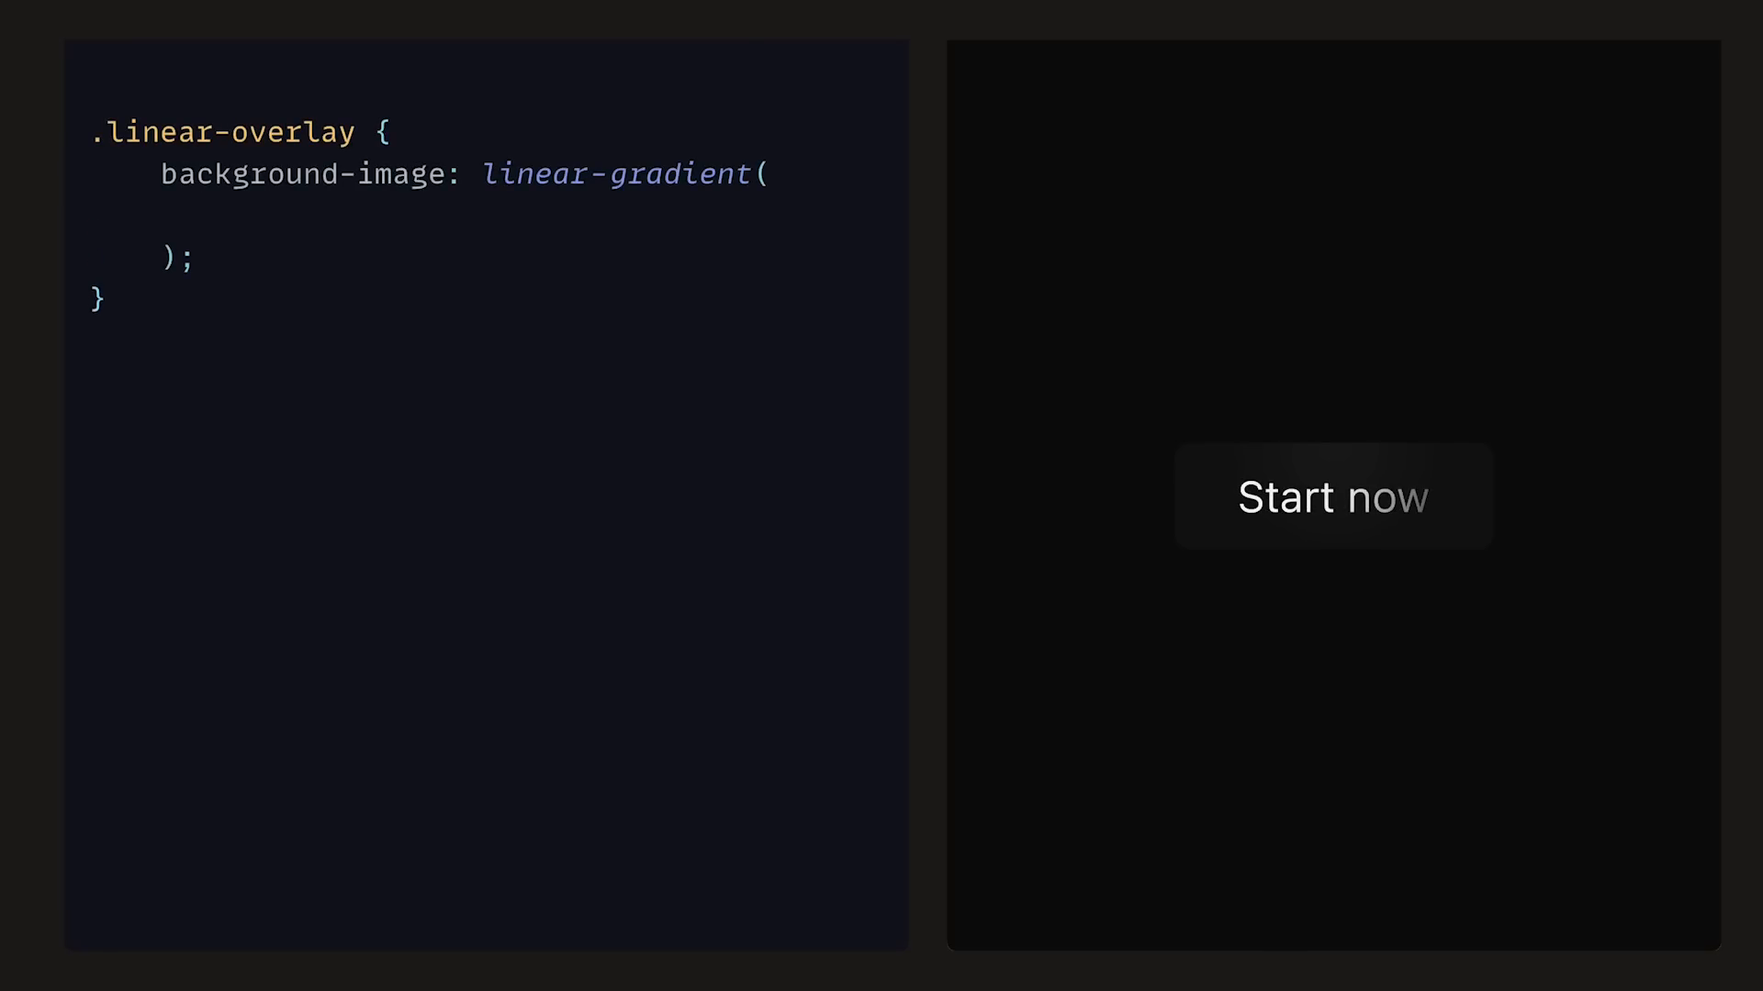
text(0deg,)
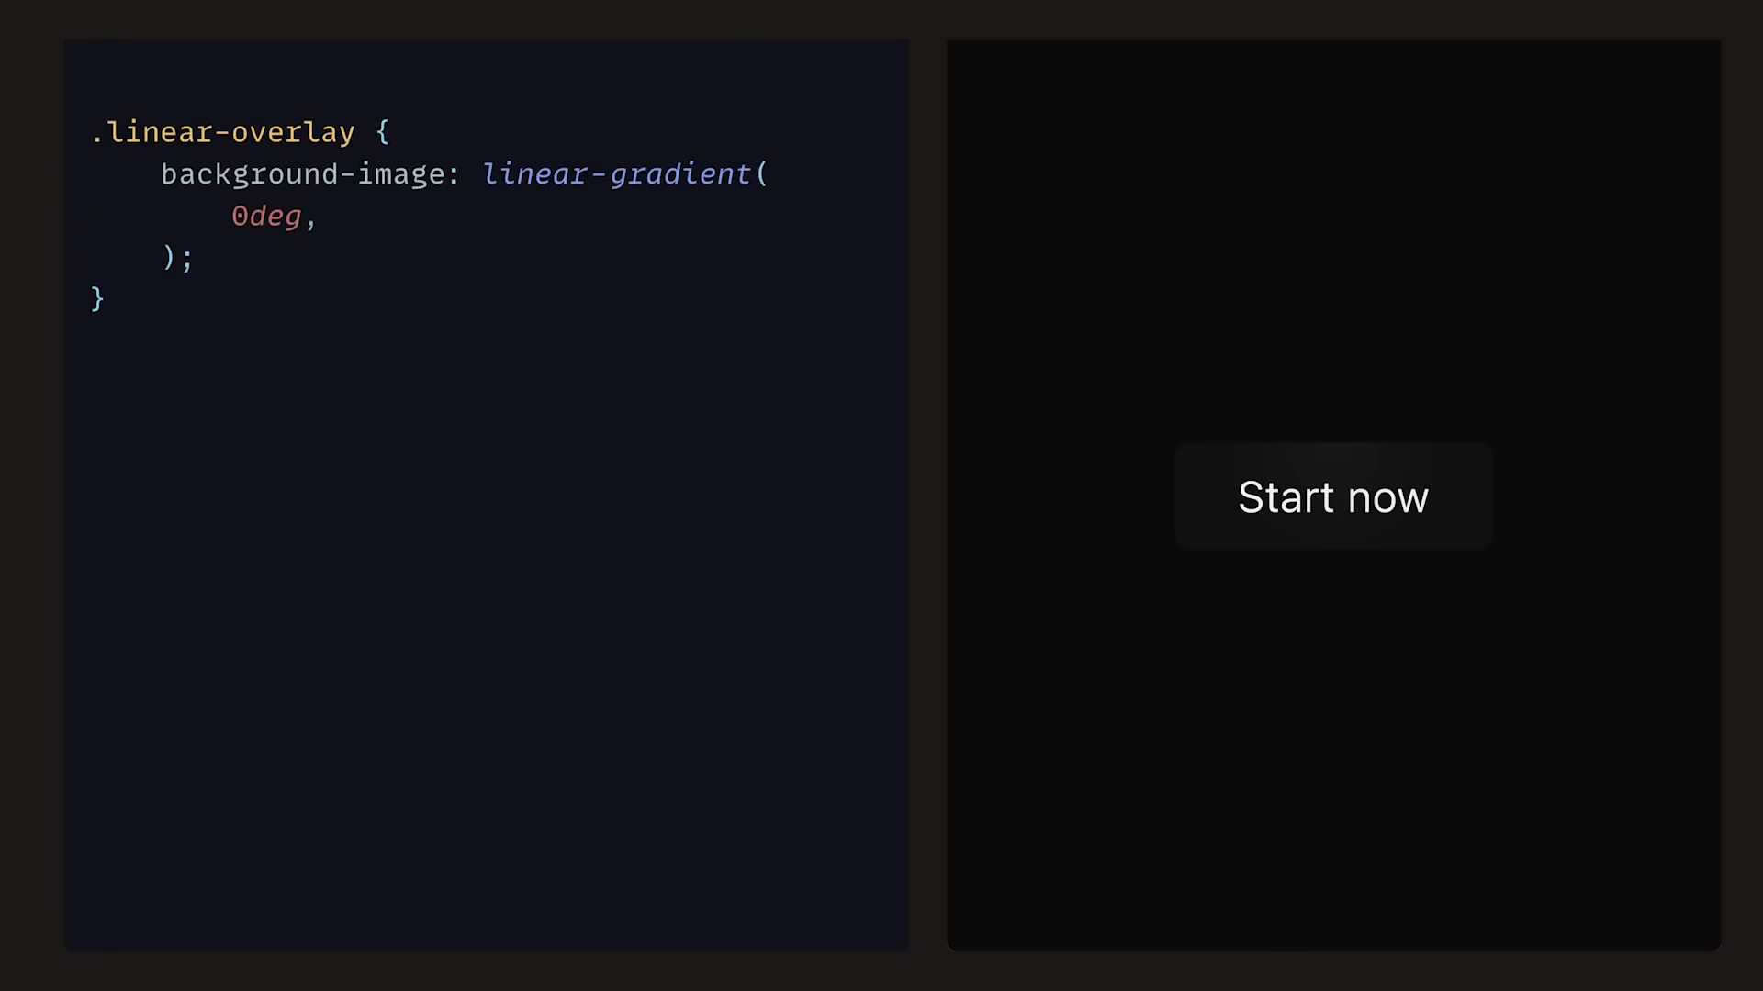
text(rgba(255, 255, 255, 0.1),)
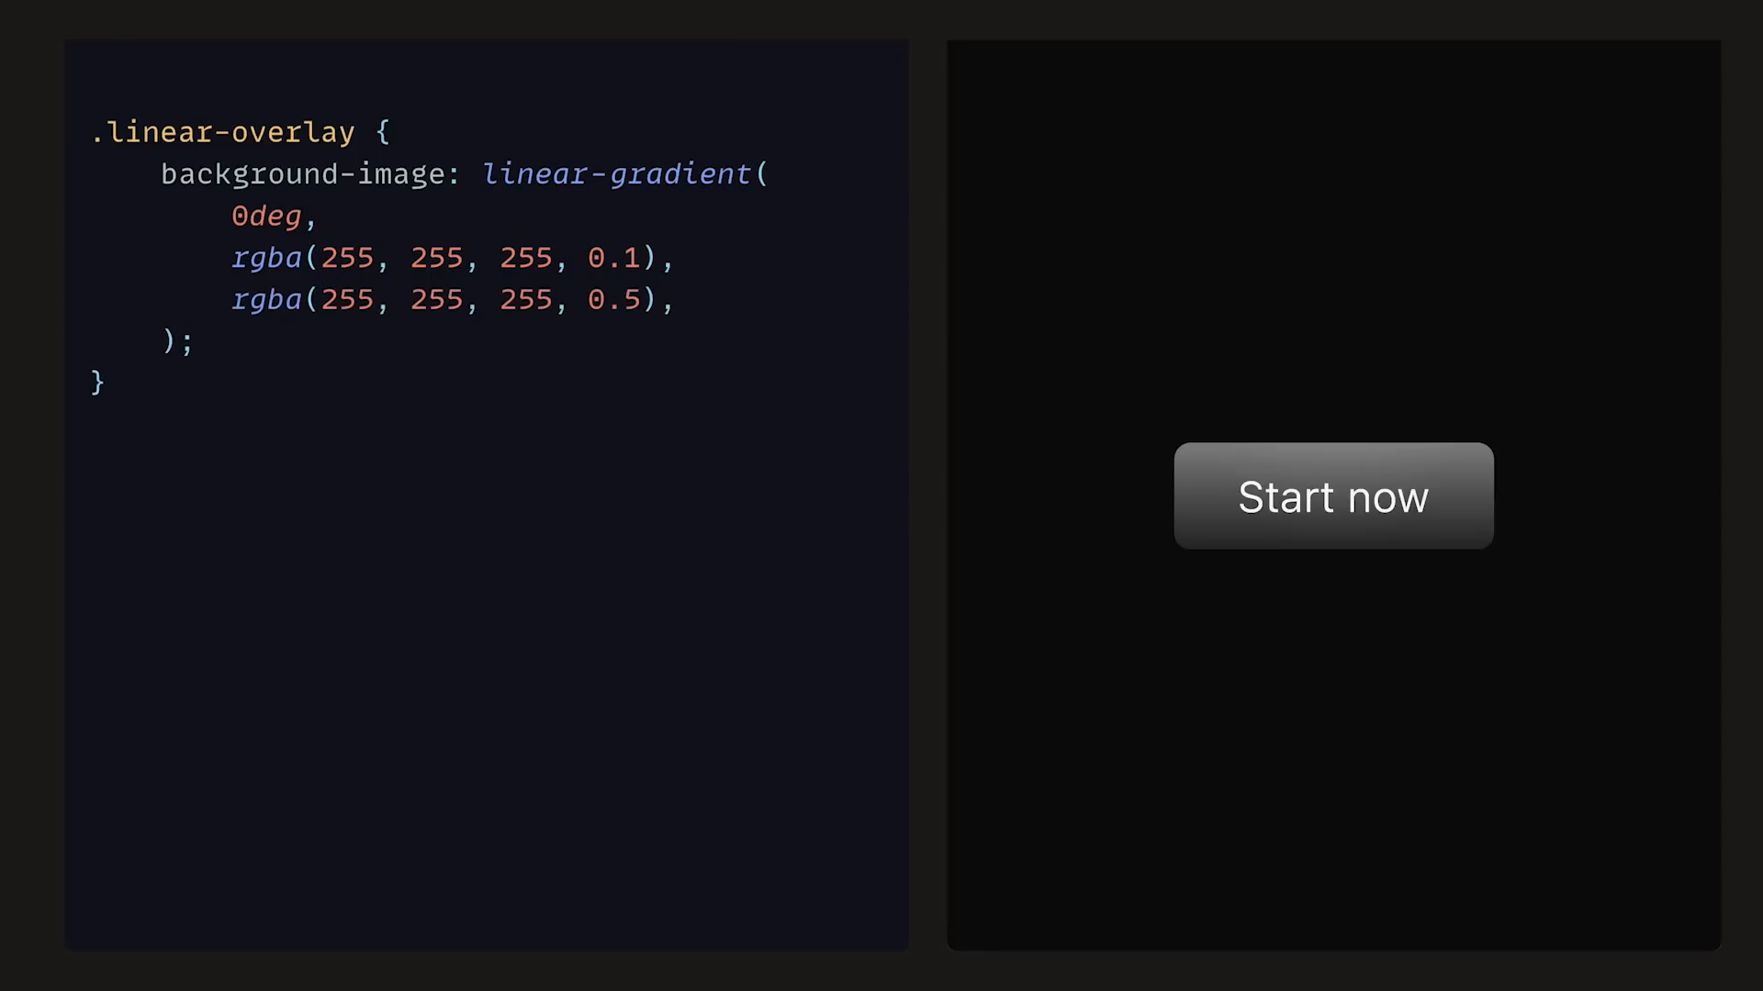
text(rgba(255, 255, 255, 0.1))
text(-75)
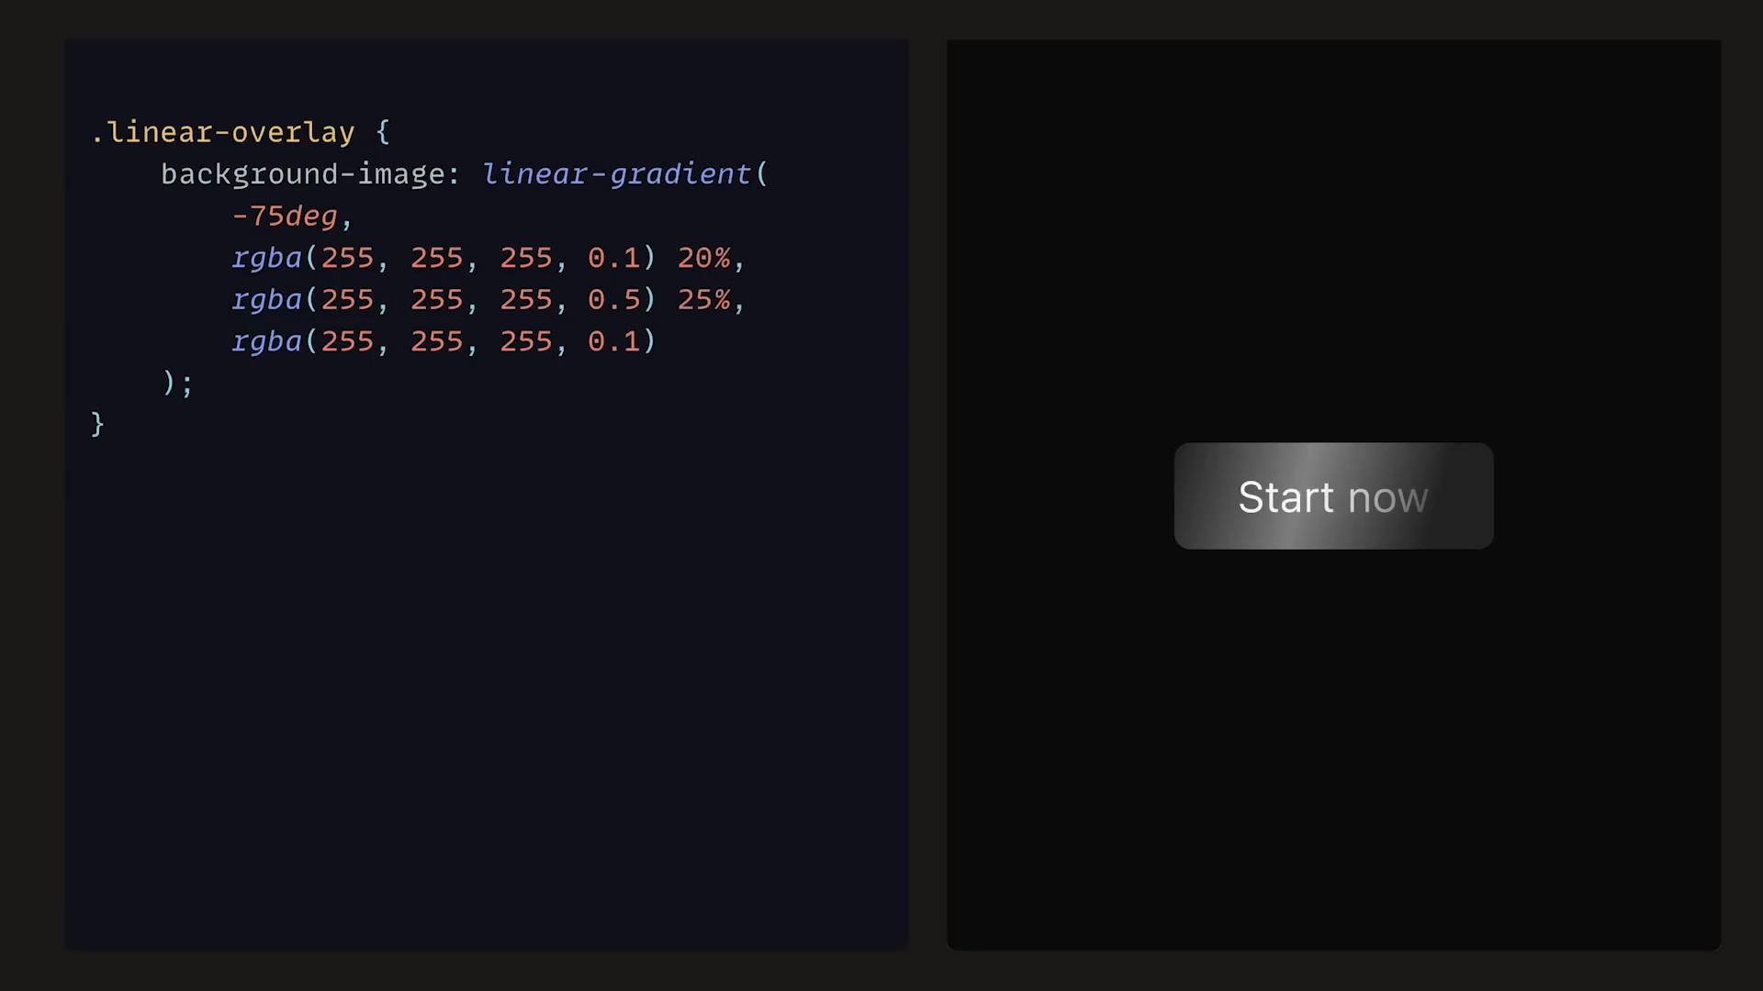
text(100%)
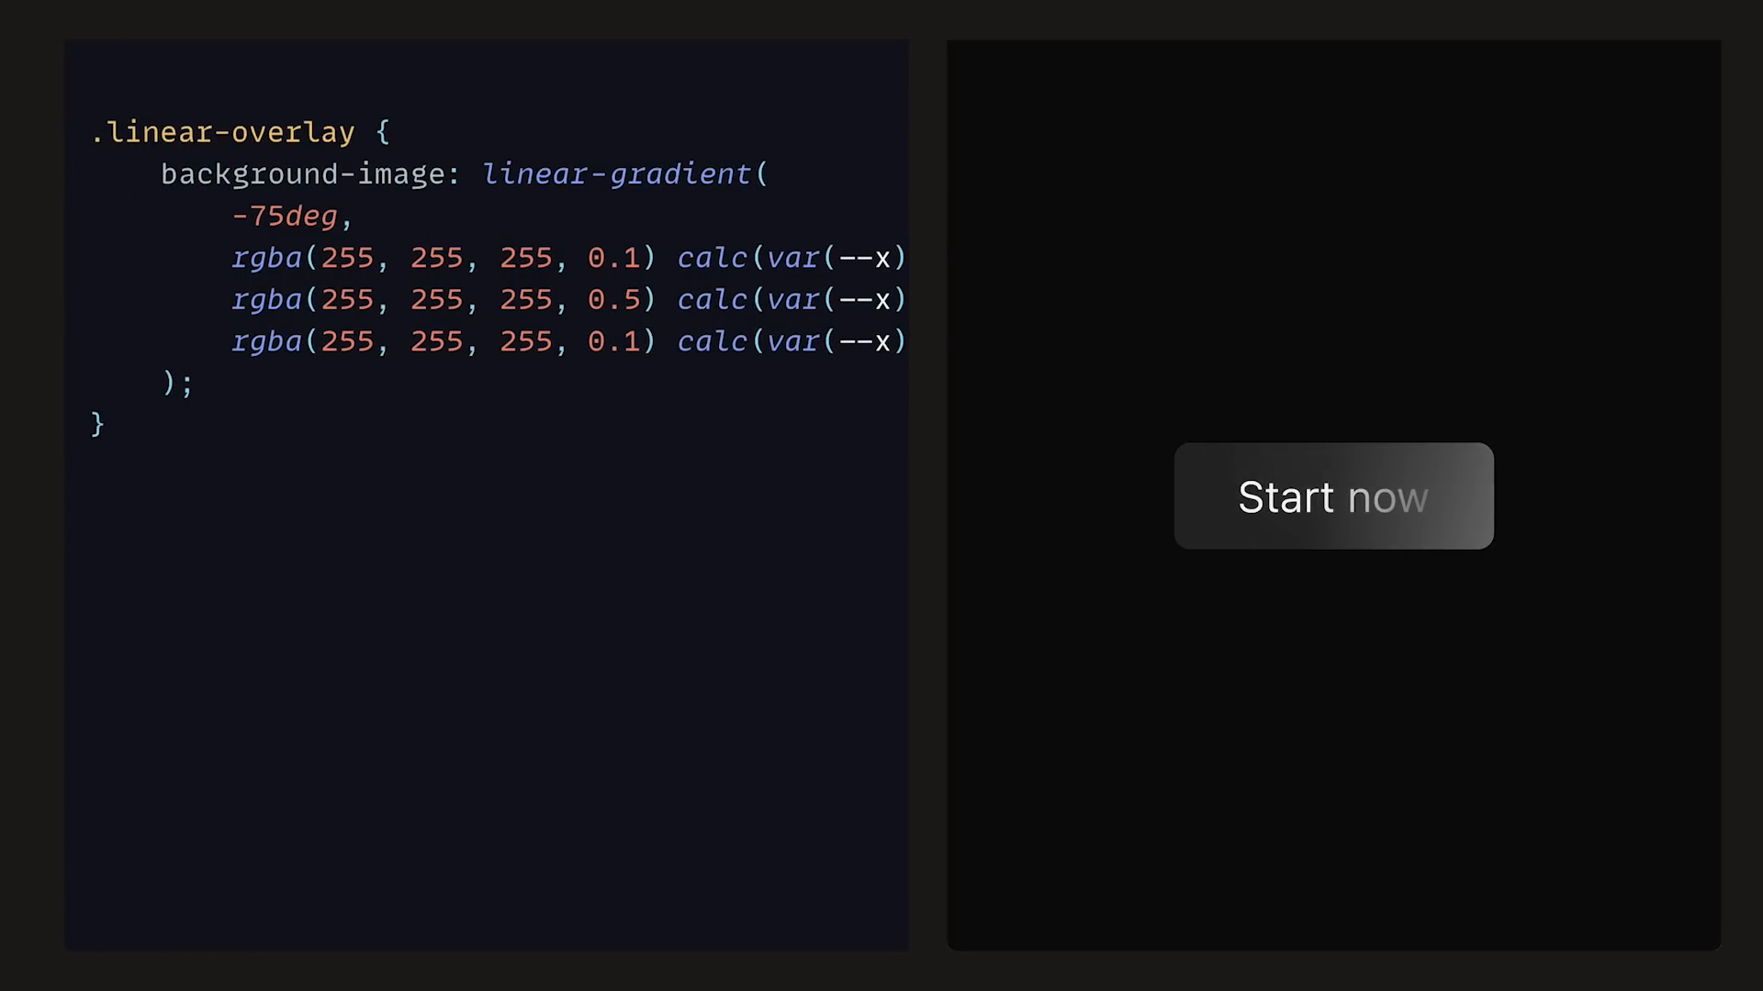
mouse_move(1333, 496)
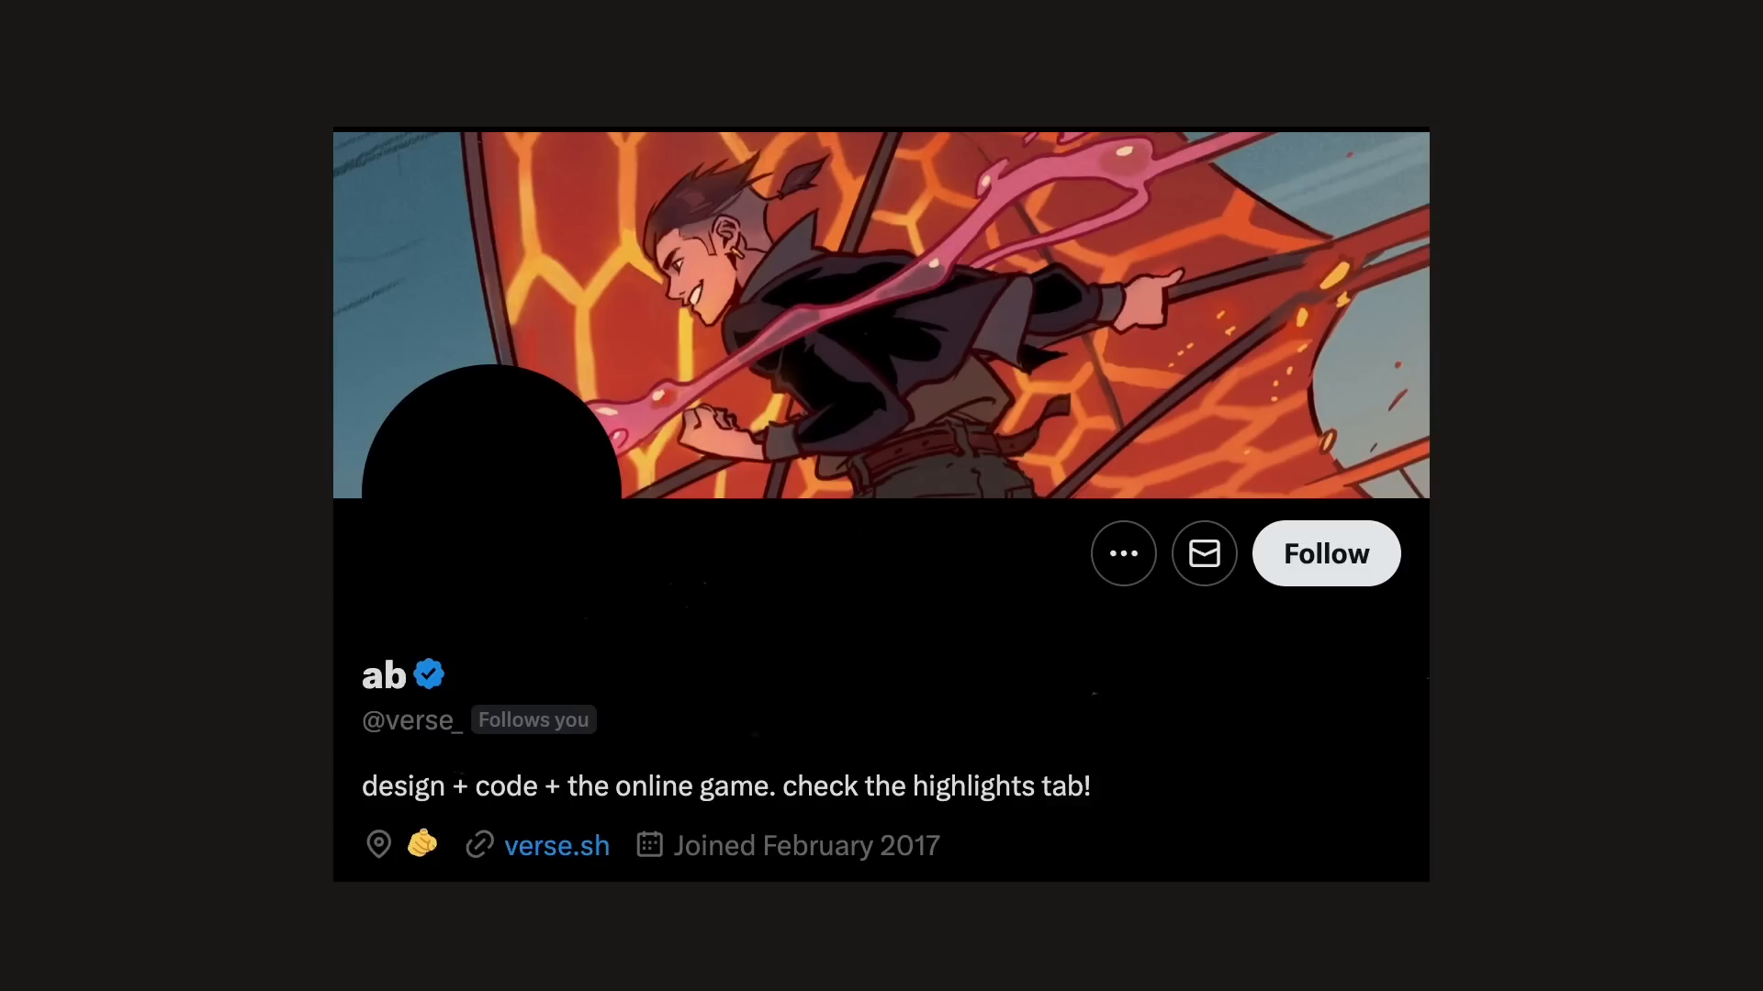
mouse_move(1326, 553)
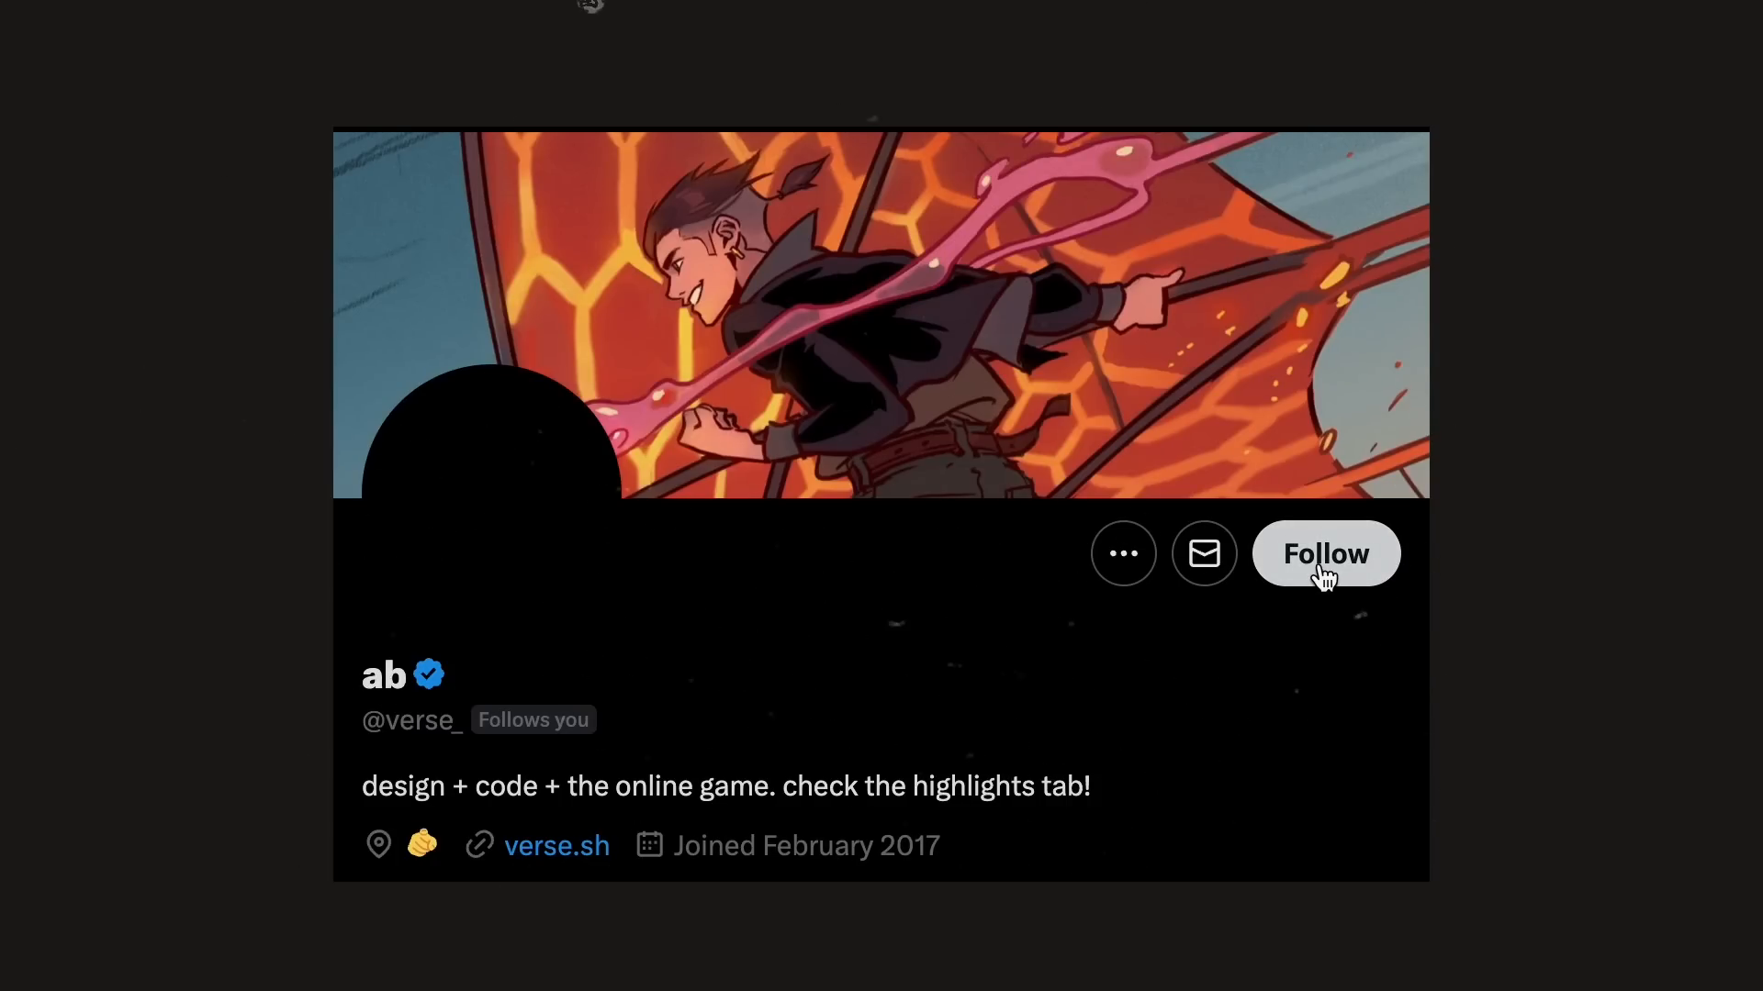